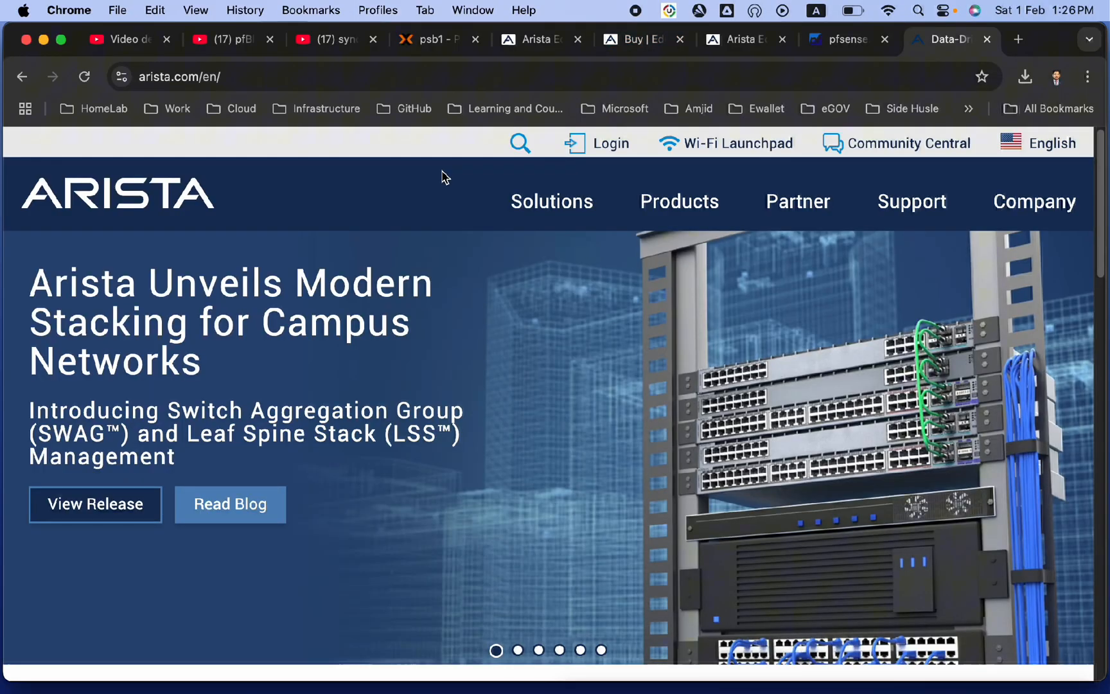
# - Search 'arista untang' and open the NG Firewall Downloads wiki page
pyautogui.write('arista untang')
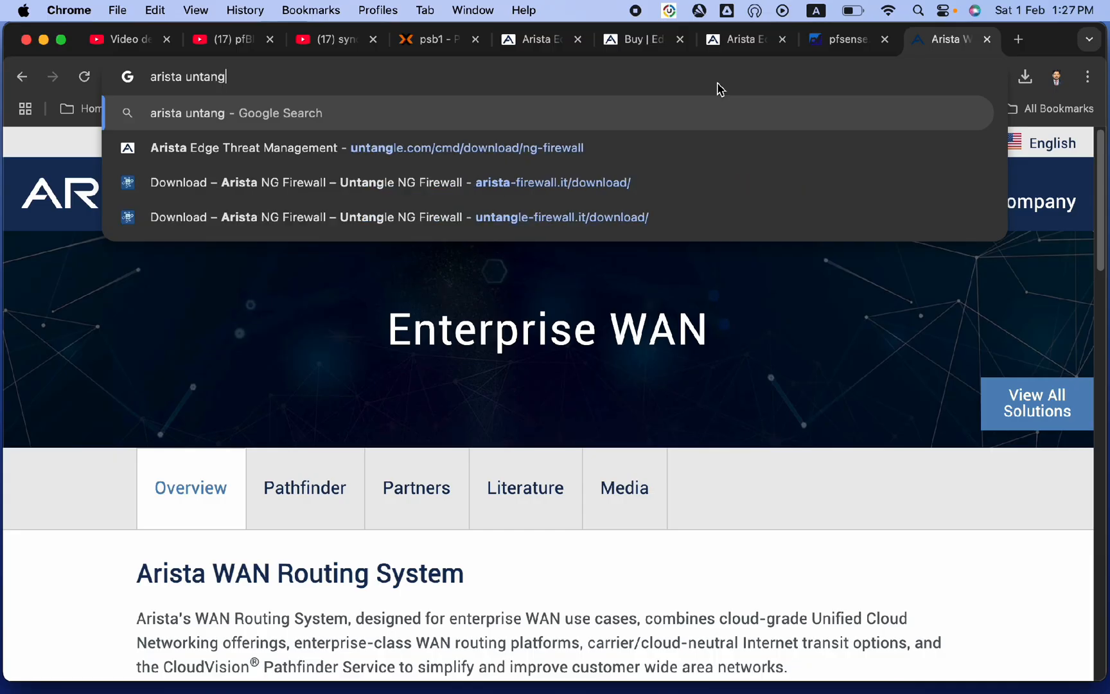
pyautogui.click(378, 182)
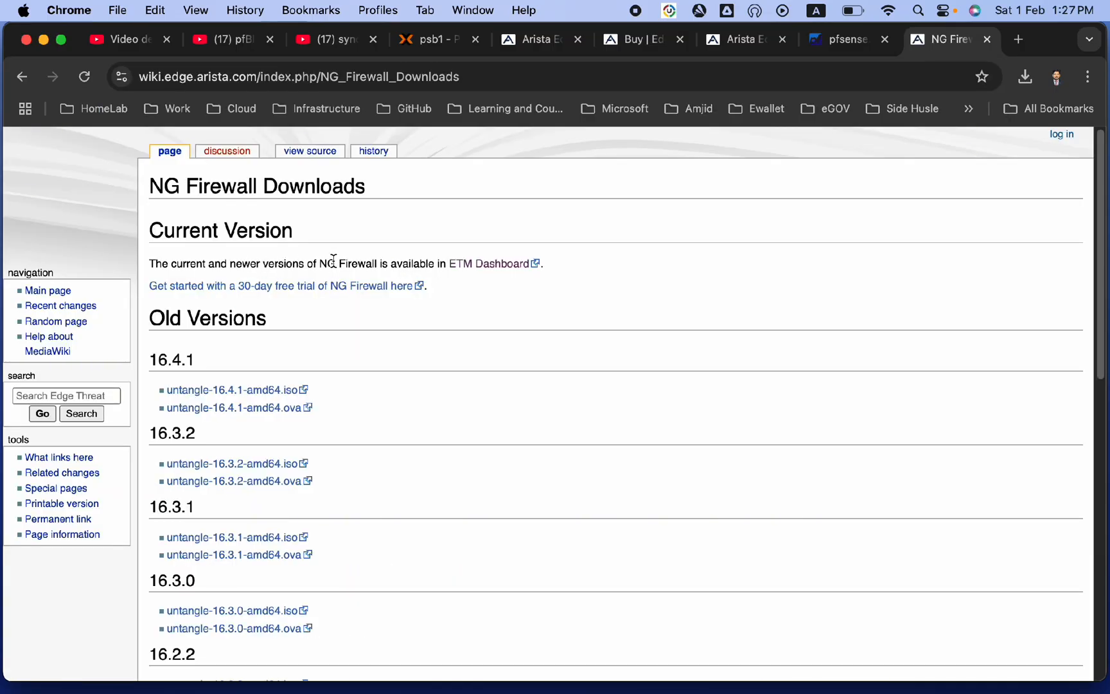
pyautogui.moveTo(494, 264)
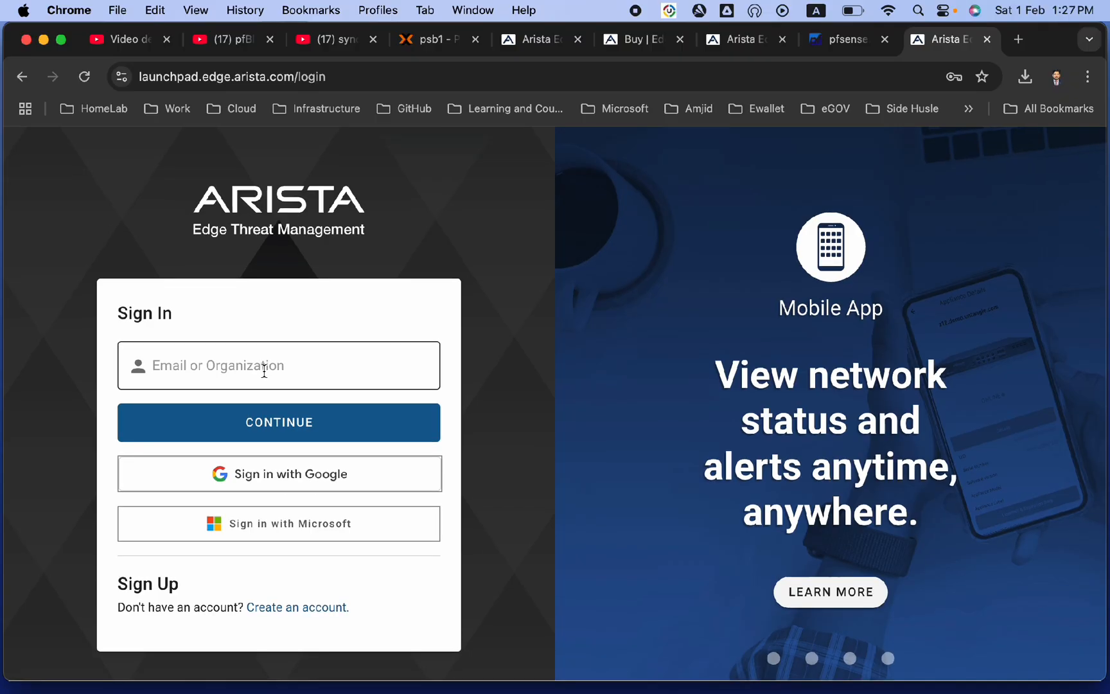
# - Log in to Arista Edge Threat Management with the account email and password
pyautogui.click(278, 365)
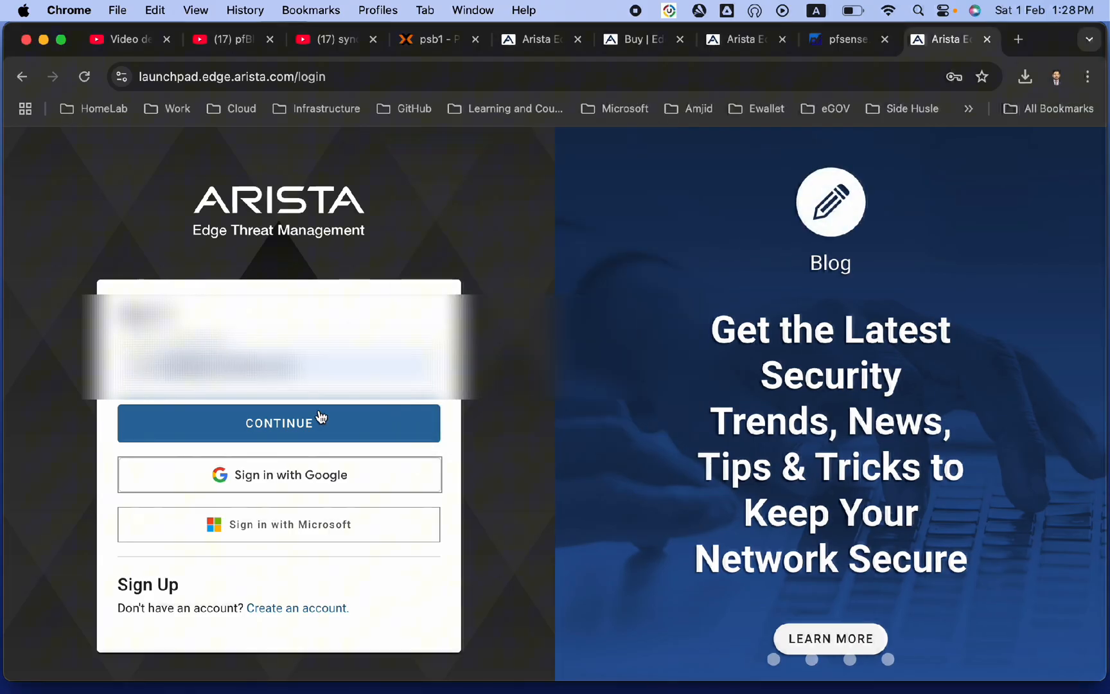
pyautogui.click(278, 423)
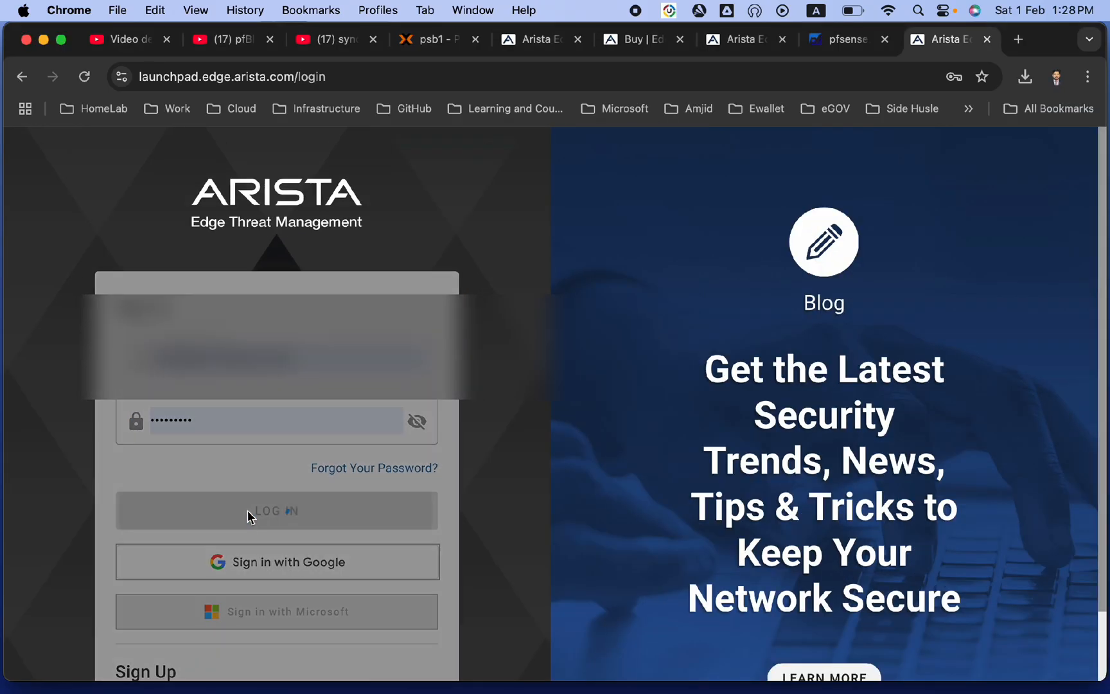
pyautogui.click(276, 511)
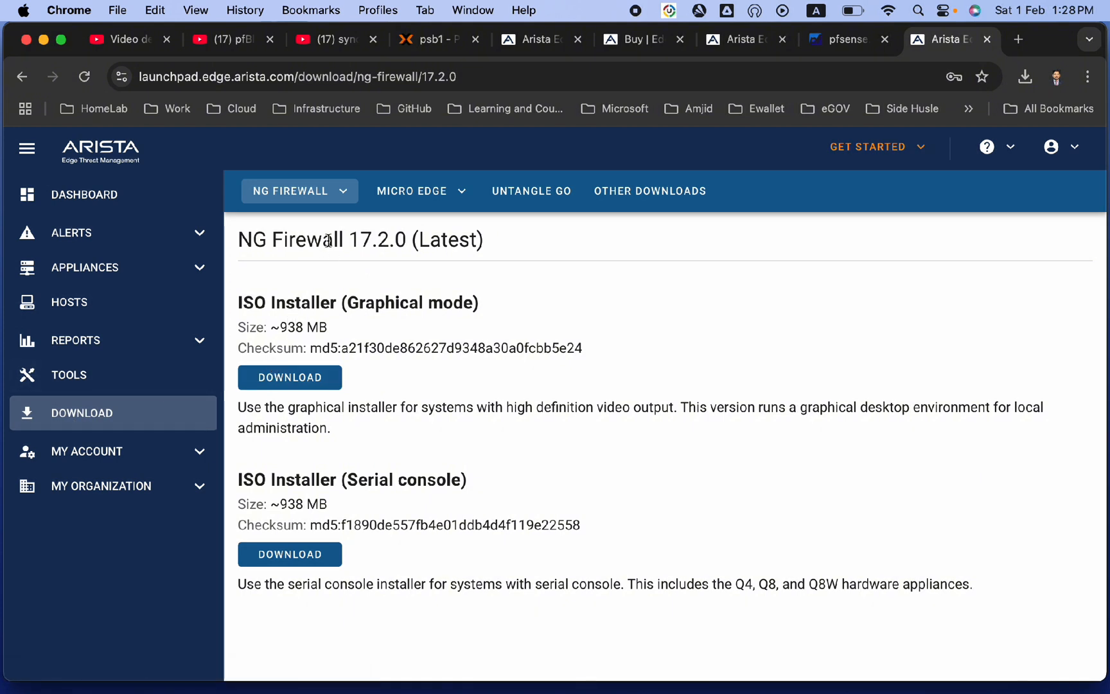
# - Download the NG Firewall 17.2.0 graphical-mode ISO installer and dismiss the downloads list
pyautogui.doubleClick(414, 239)
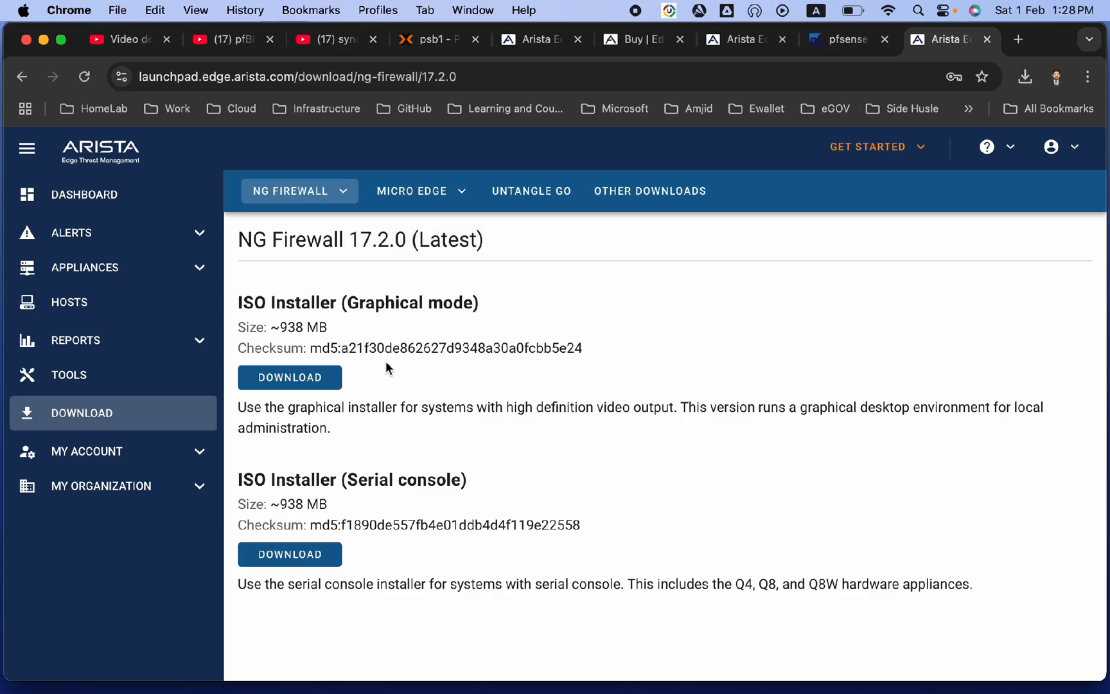
pyautogui.moveTo(289, 376)
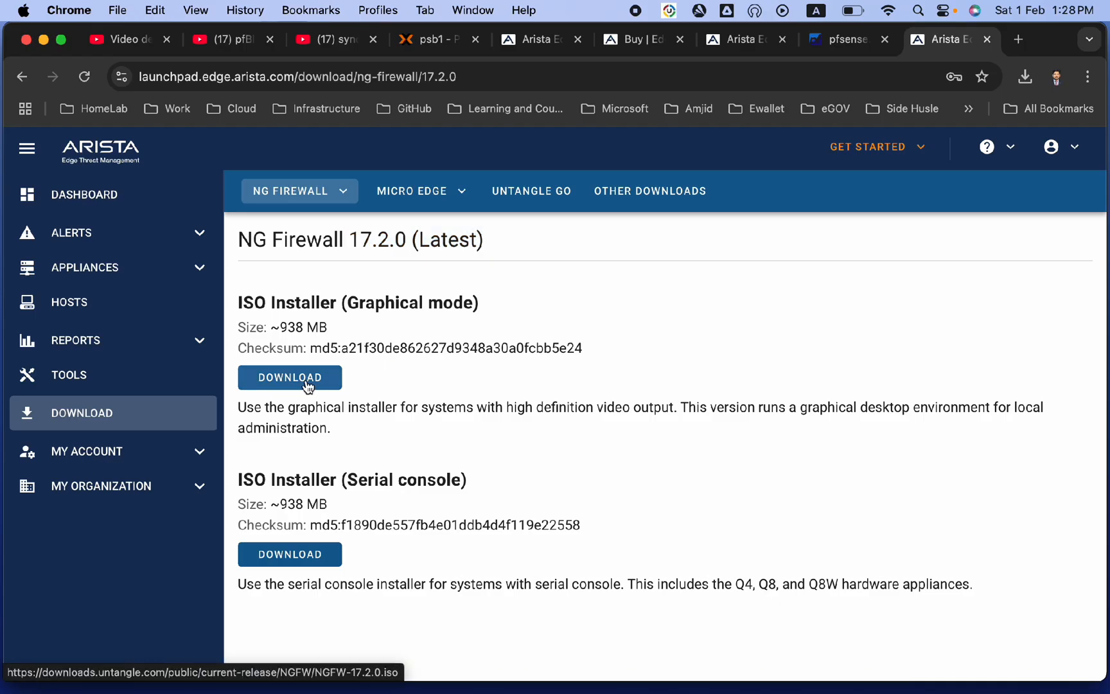
pyautogui.click(1024, 77)
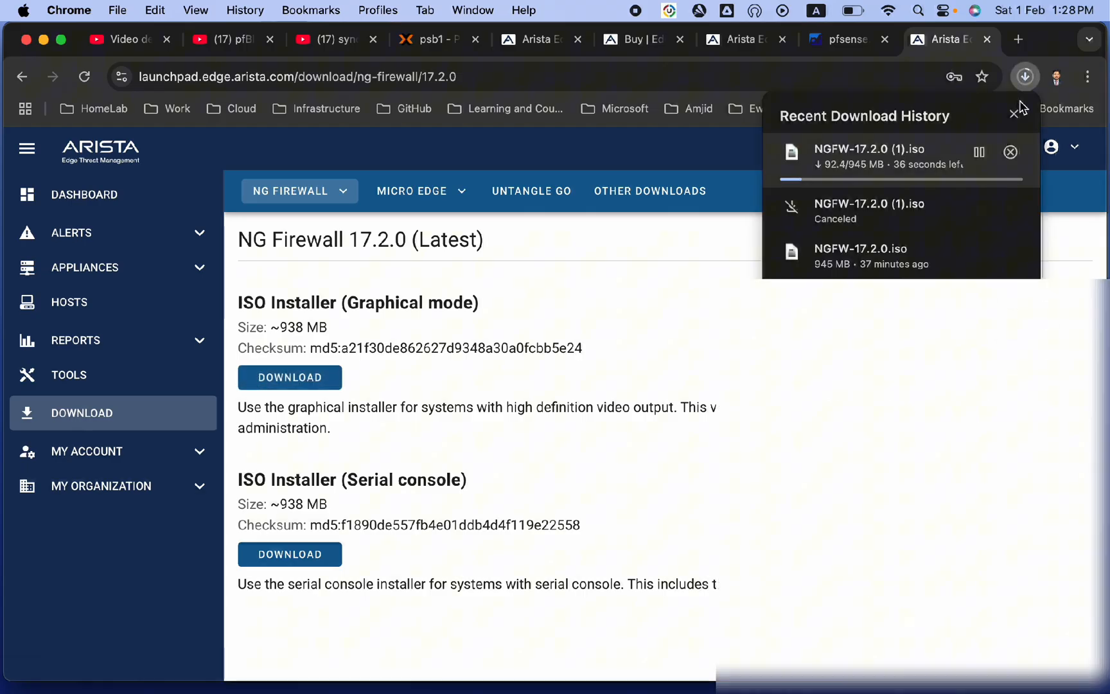
pyautogui.click(1010, 152)
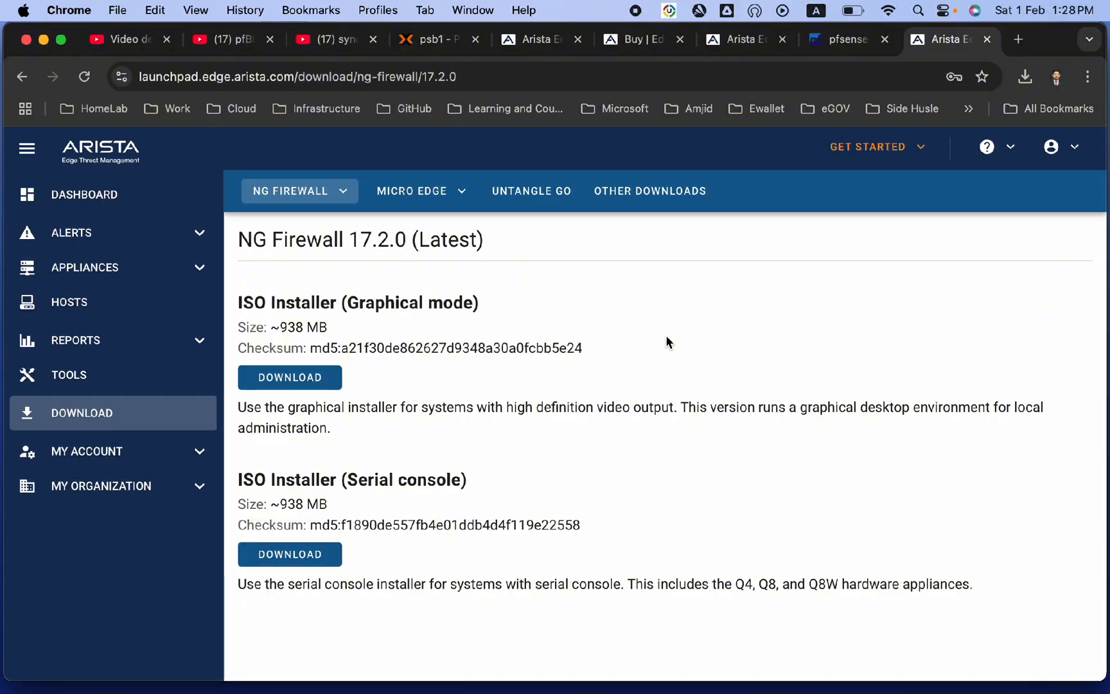
pyautogui.moveTo(664, 276)
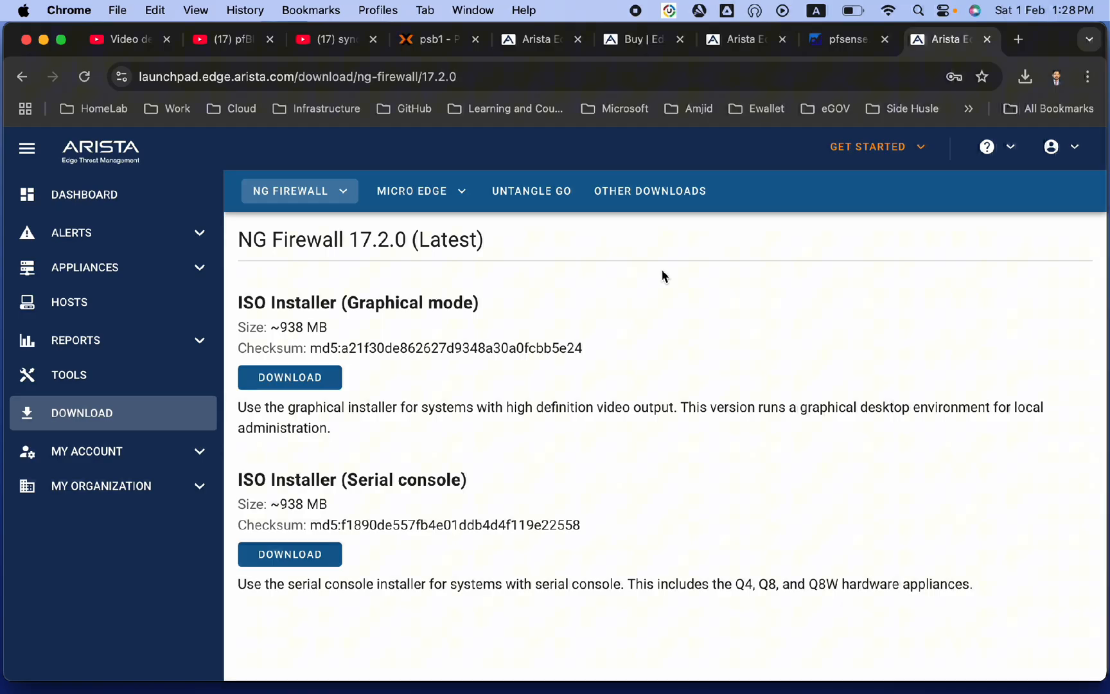
pyautogui.moveTo(824, 148)
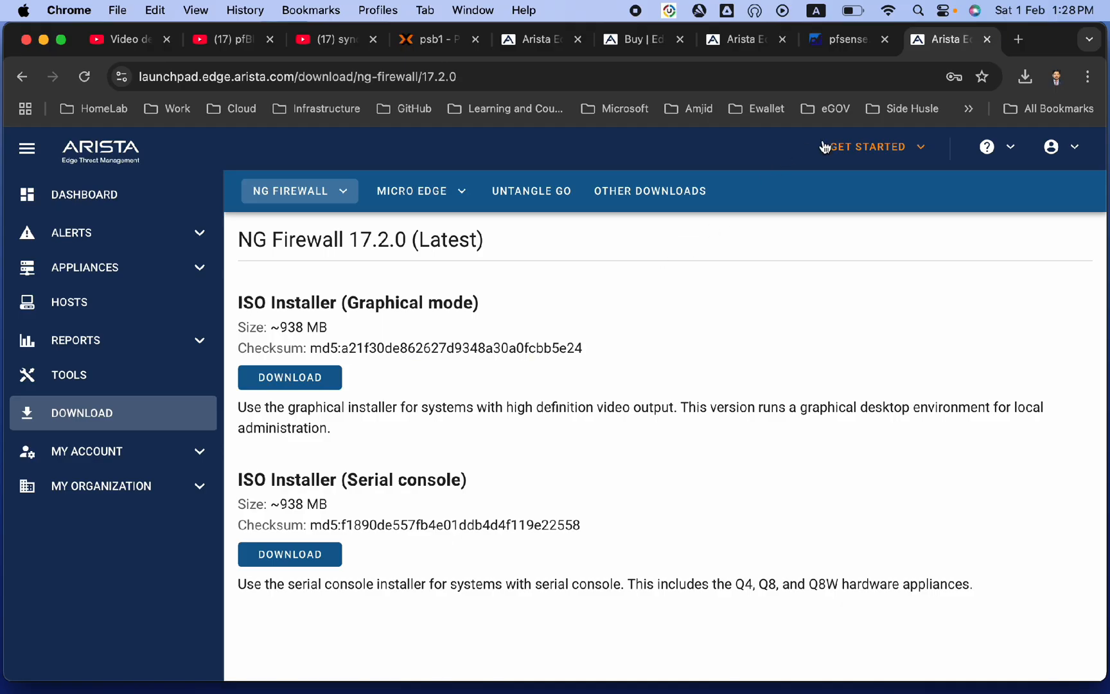
# - Search 'untang' in a new tab, then return to the Proxmox server page
pyautogui.click(1018, 39)
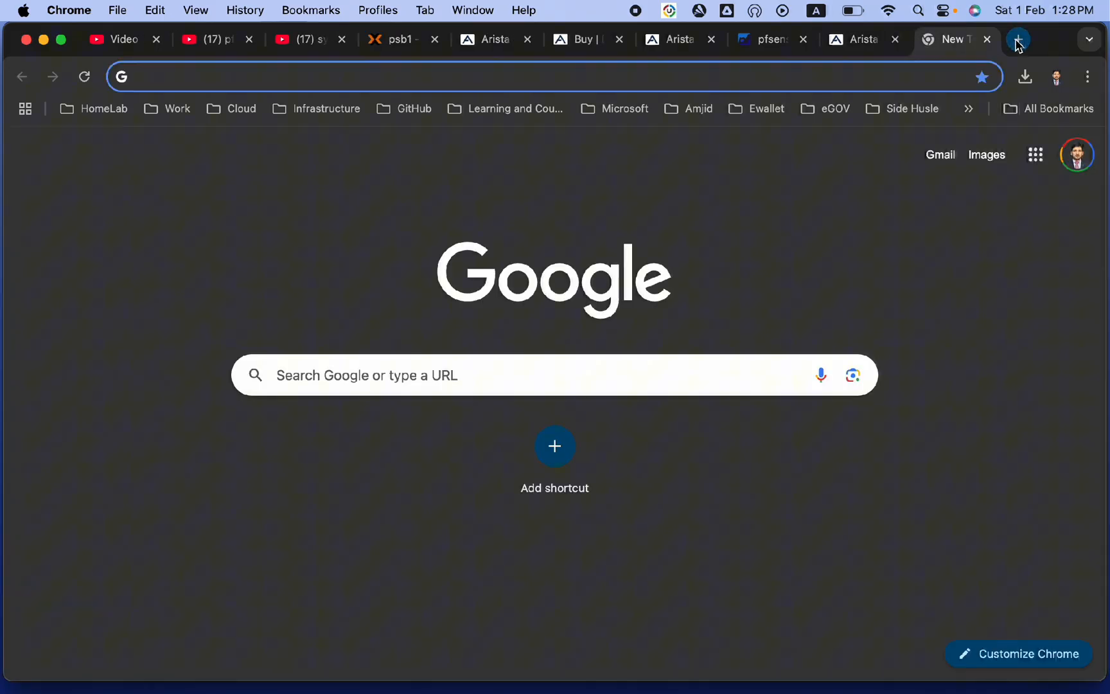
pyautogui.write('untang')
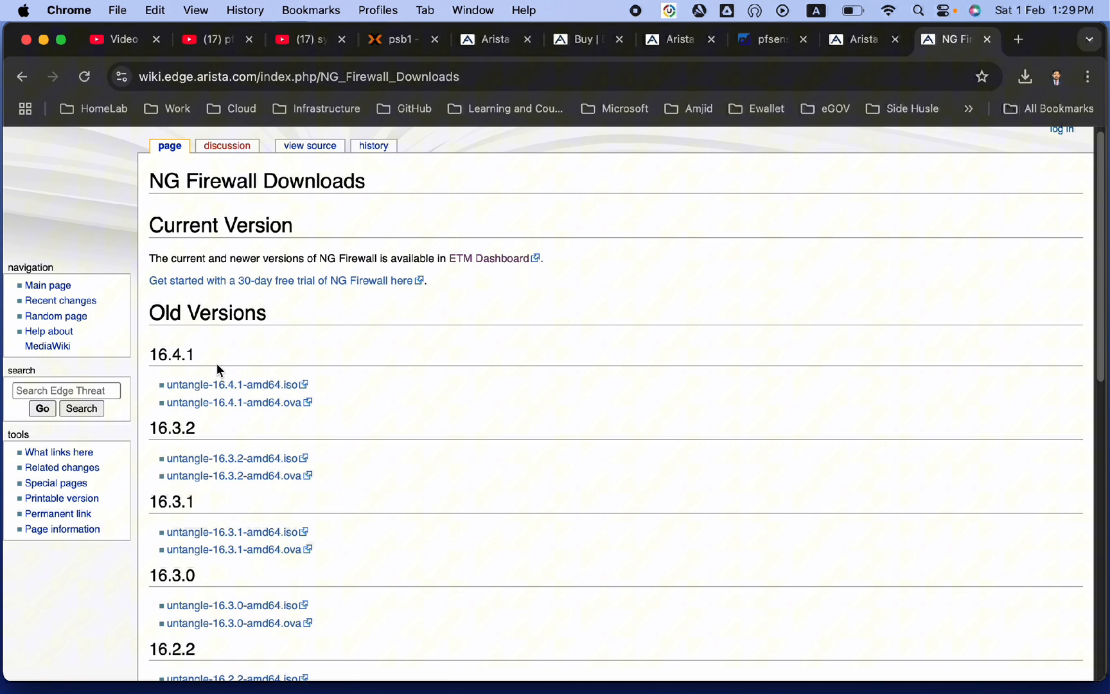
pyautogui.moveTo(234, 384)
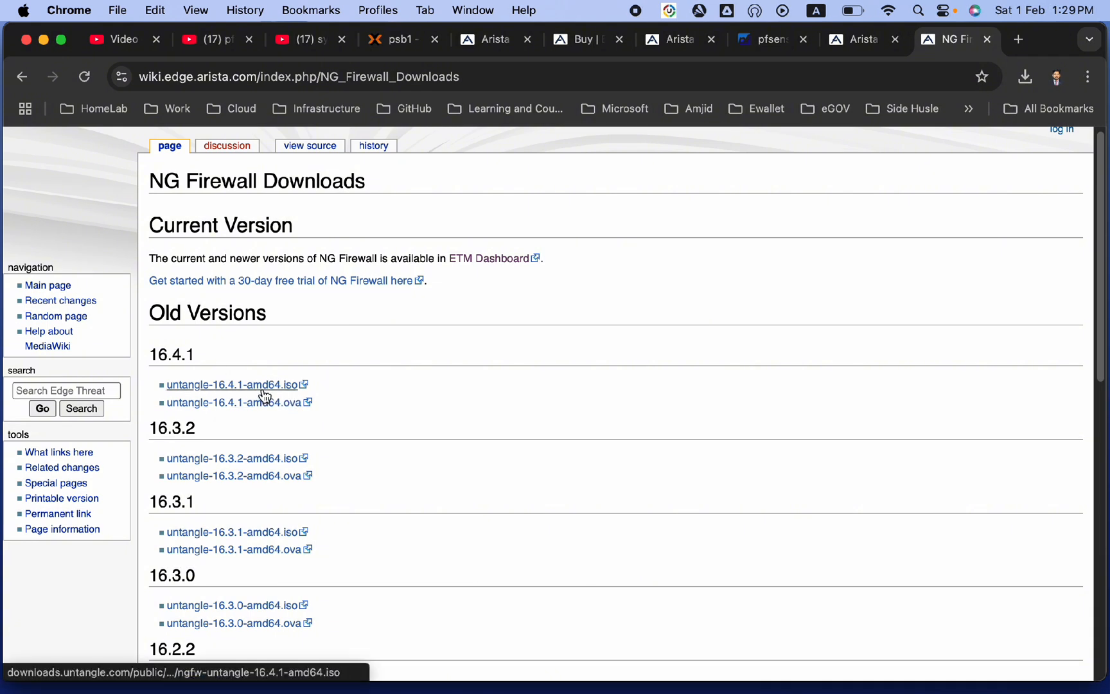
pyautogui.moveTo(317, 407)
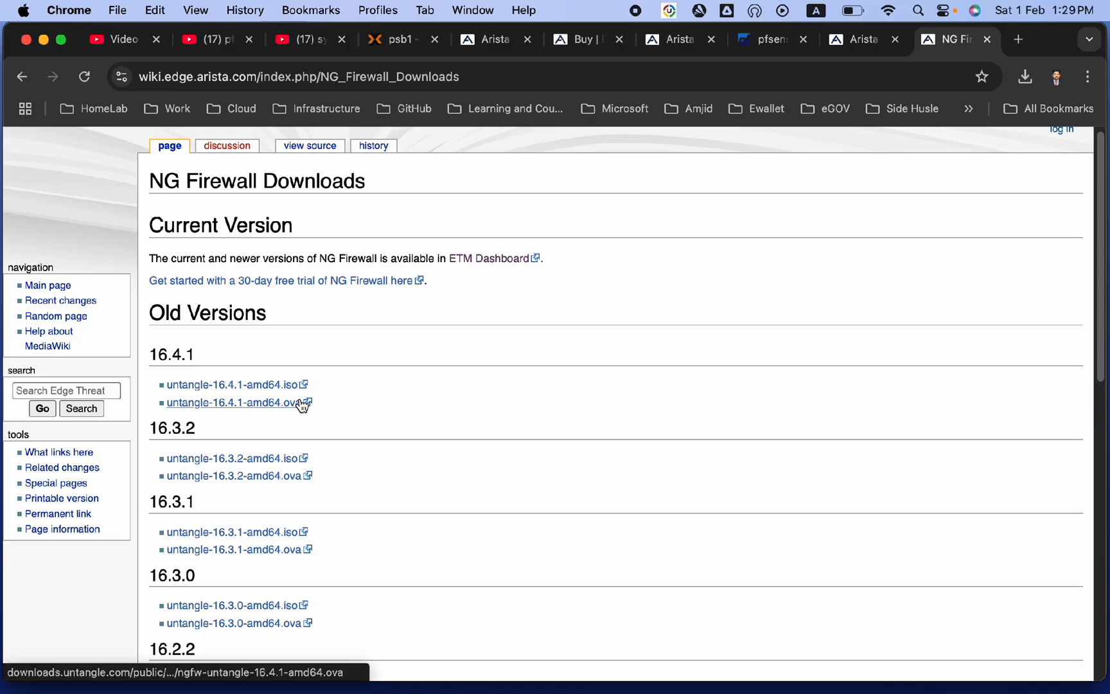
pyautogui.moveTo(403, 286)
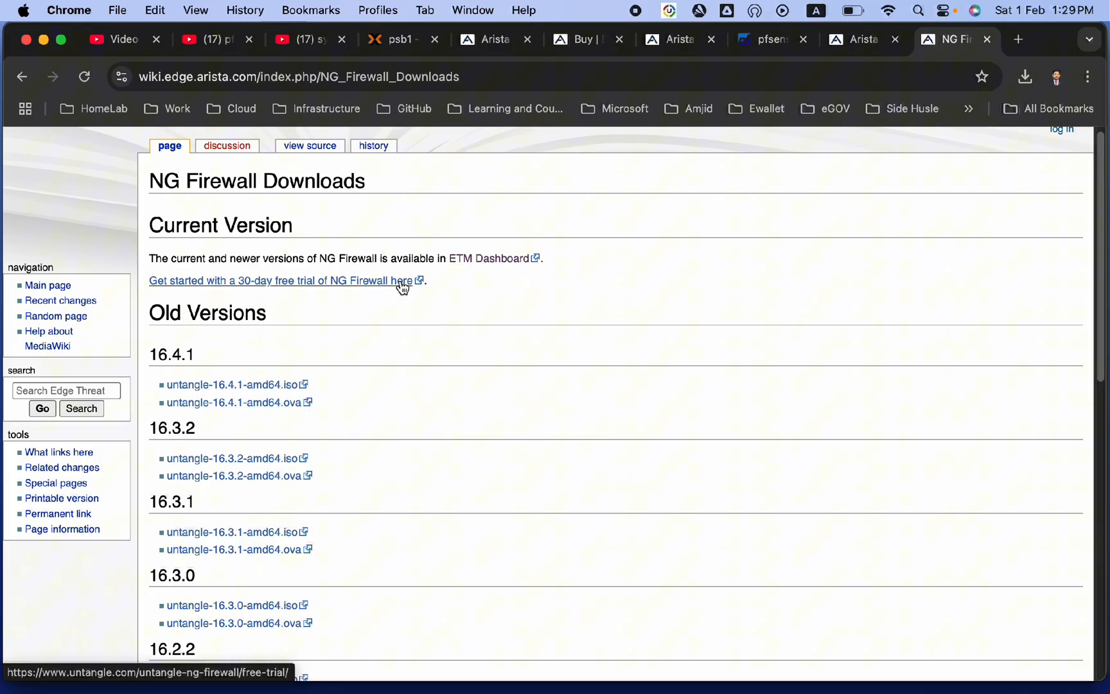
pyautogui.moveTo(697, 93)
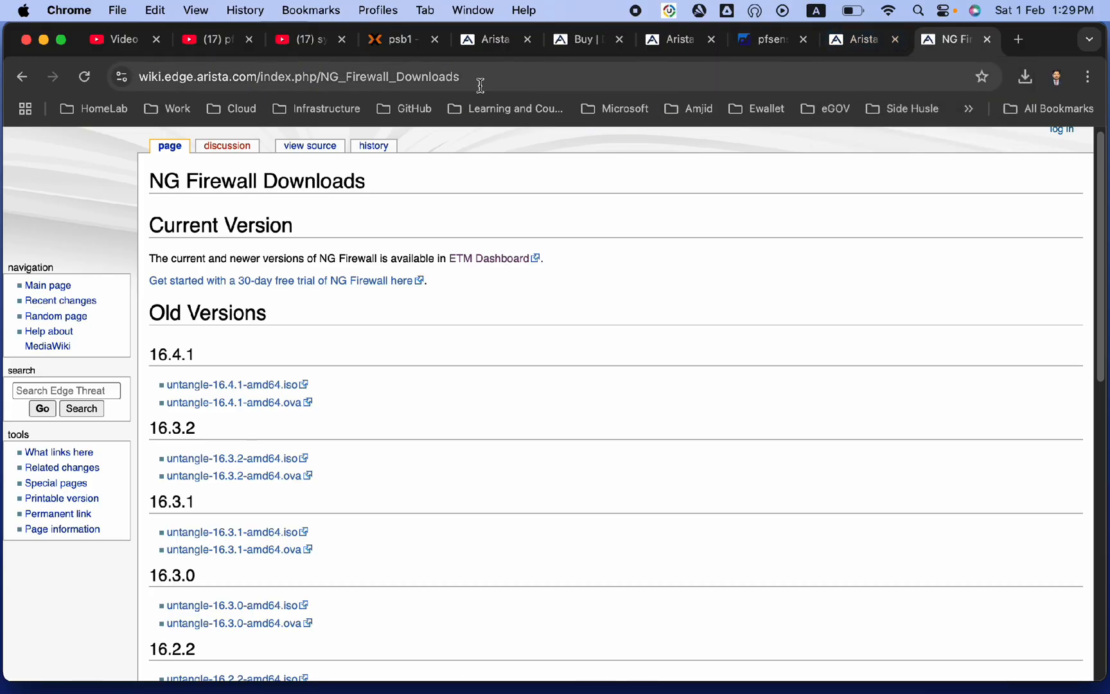
pyautogui.click(396, 39)
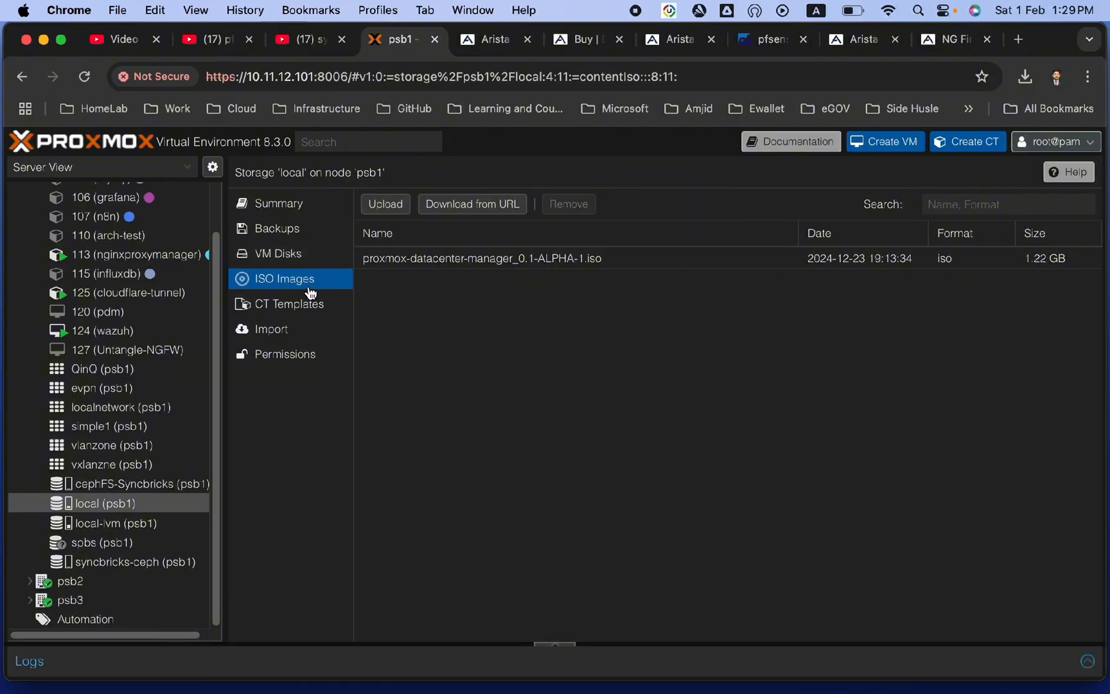
pyautogui.moveTo(305, 278)
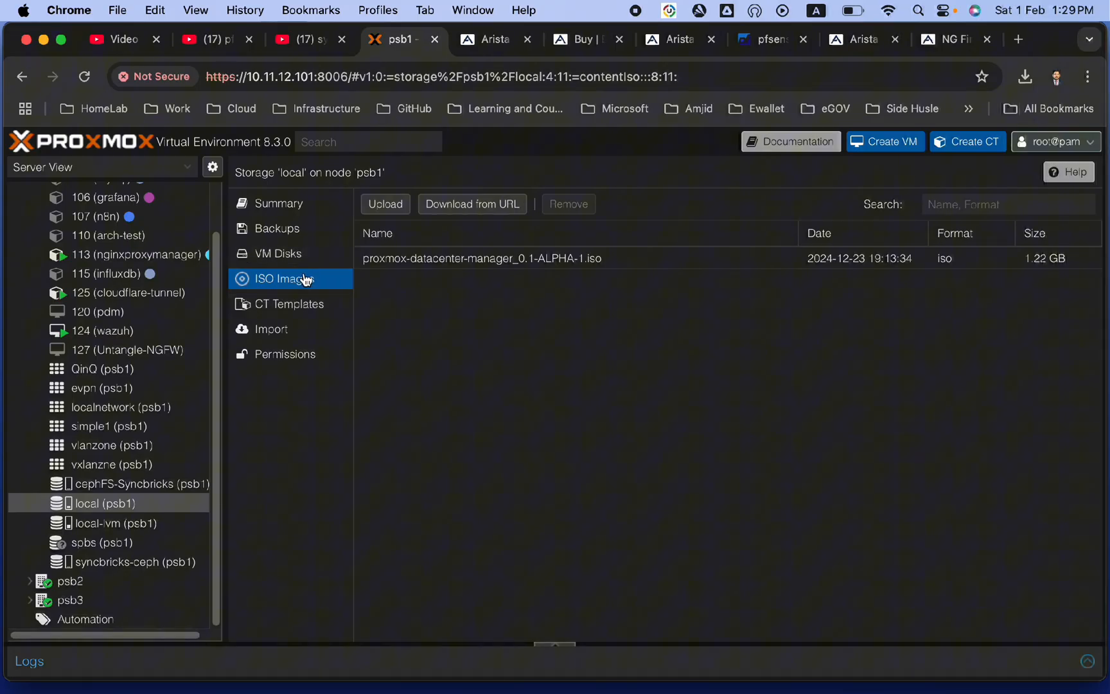
# - Upload NGFW-17.2.0.iso (990.90 MB) to psb1's local ISO storage
pyautogui.click(386, 204)
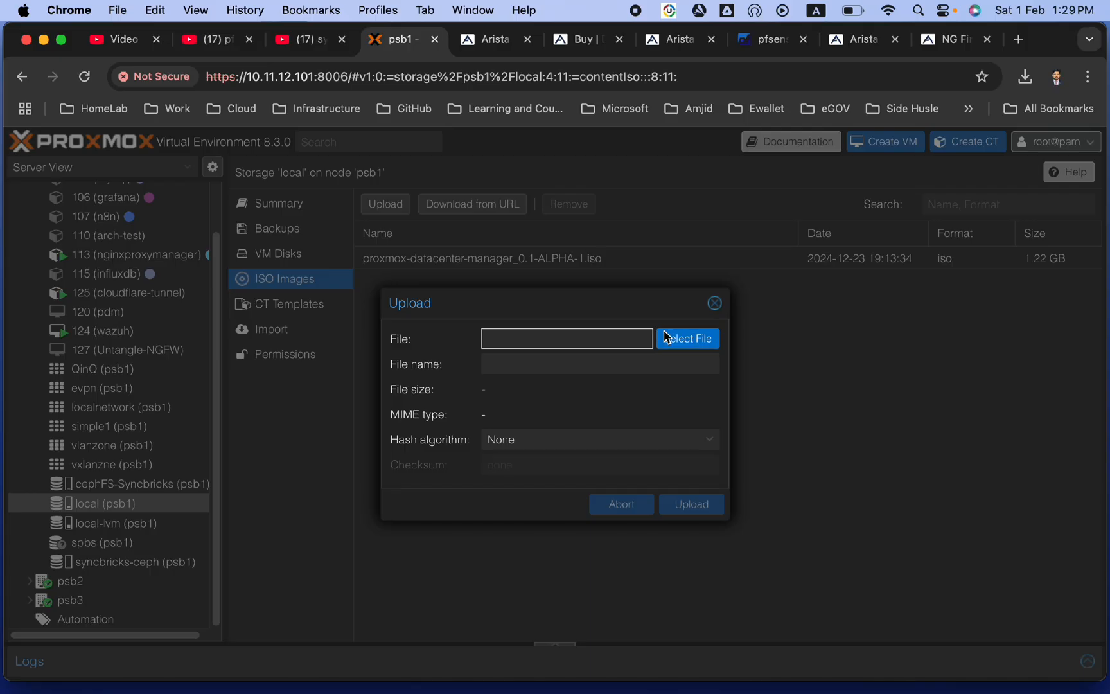
pyautogui.click(686, 338)
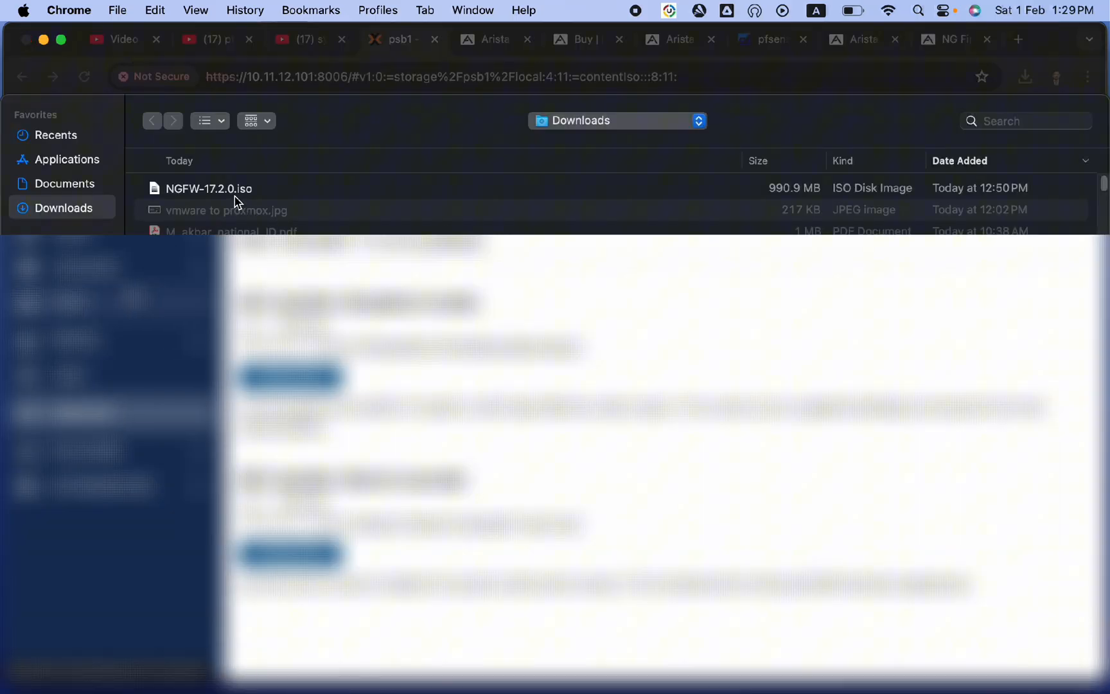
pyautogui.click(208, 189)
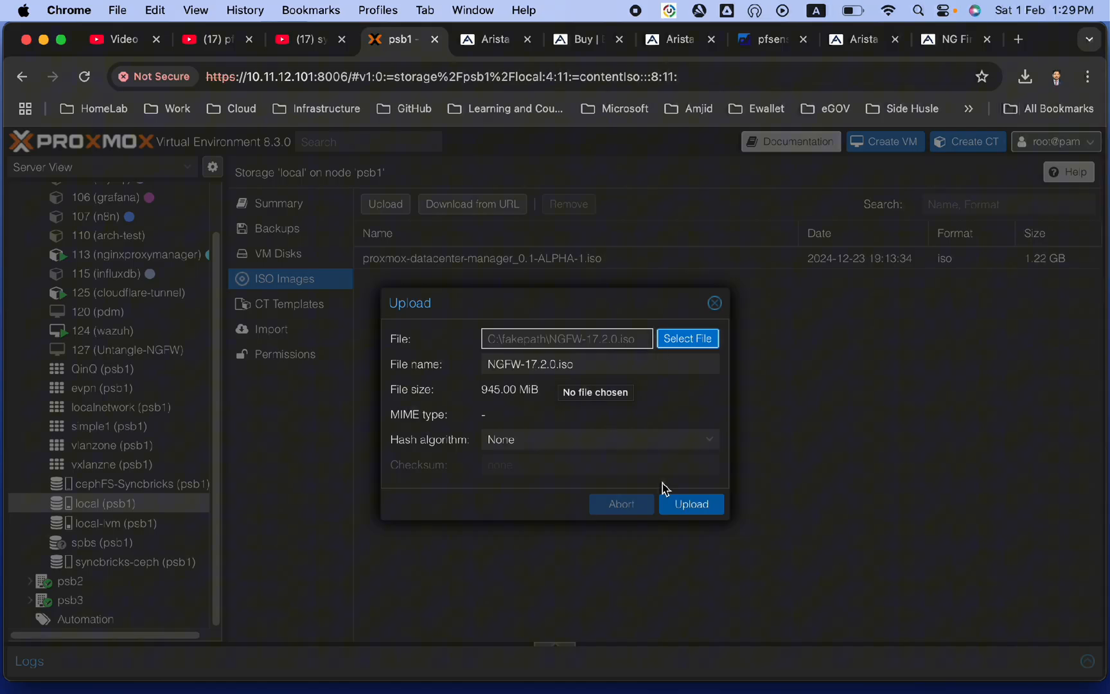
pyautogui.click(690, 503)
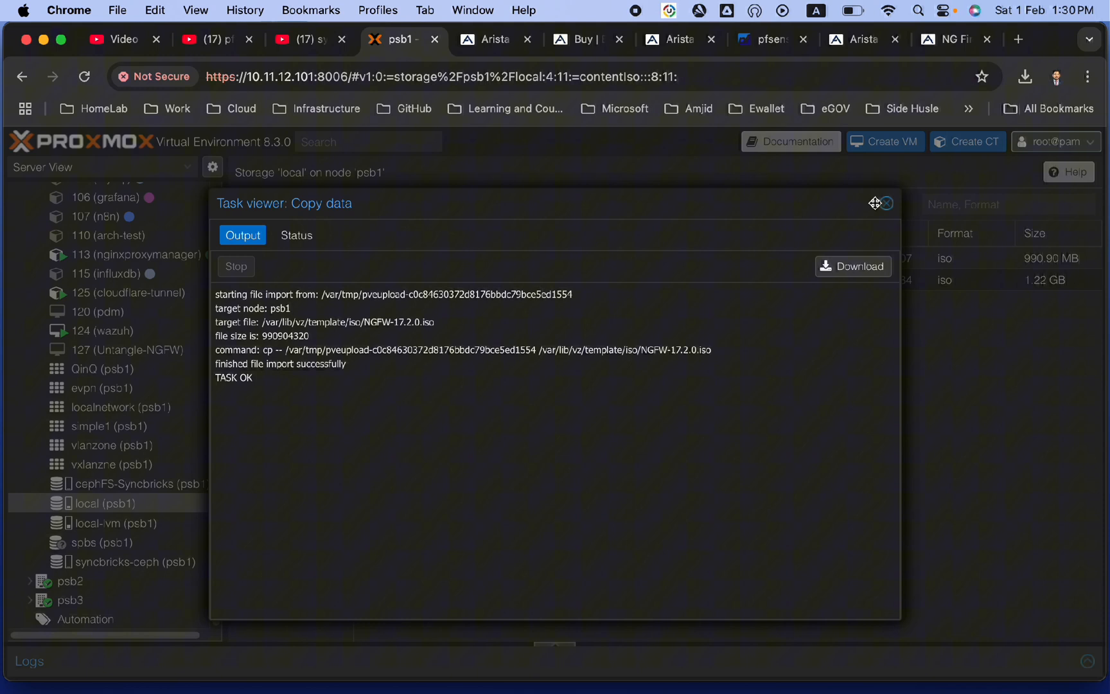
pyautogui.click(886, 203)
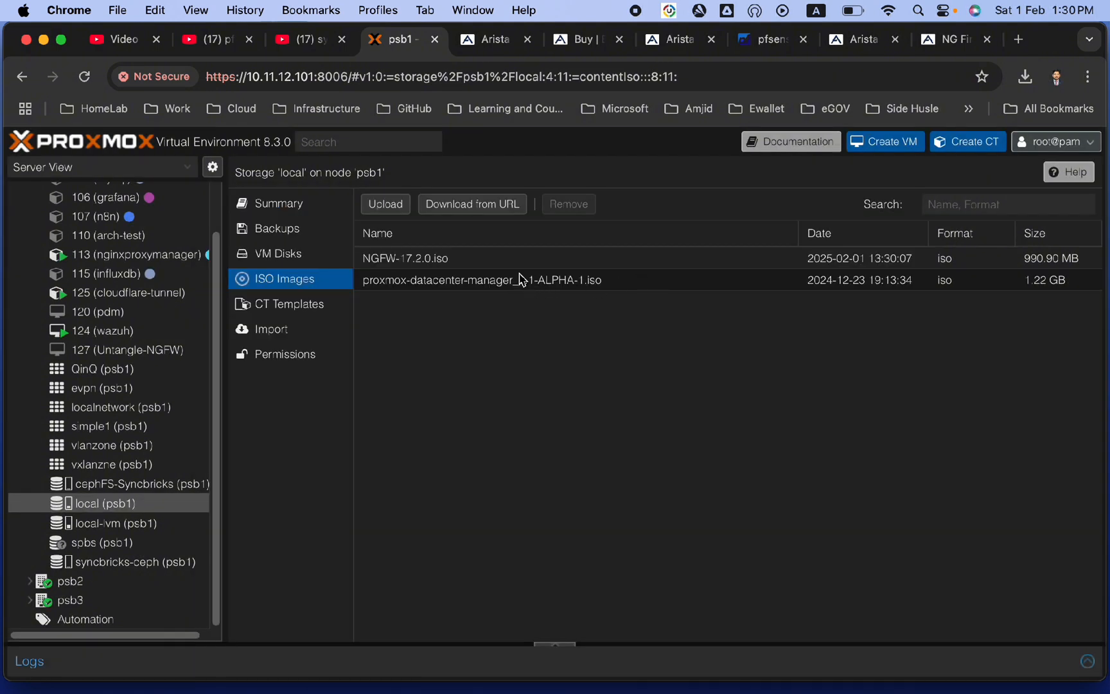
# - Review psb1's network bridges and inspect the enx00e04c3601ef interface
pyautogui.click(405, 259)
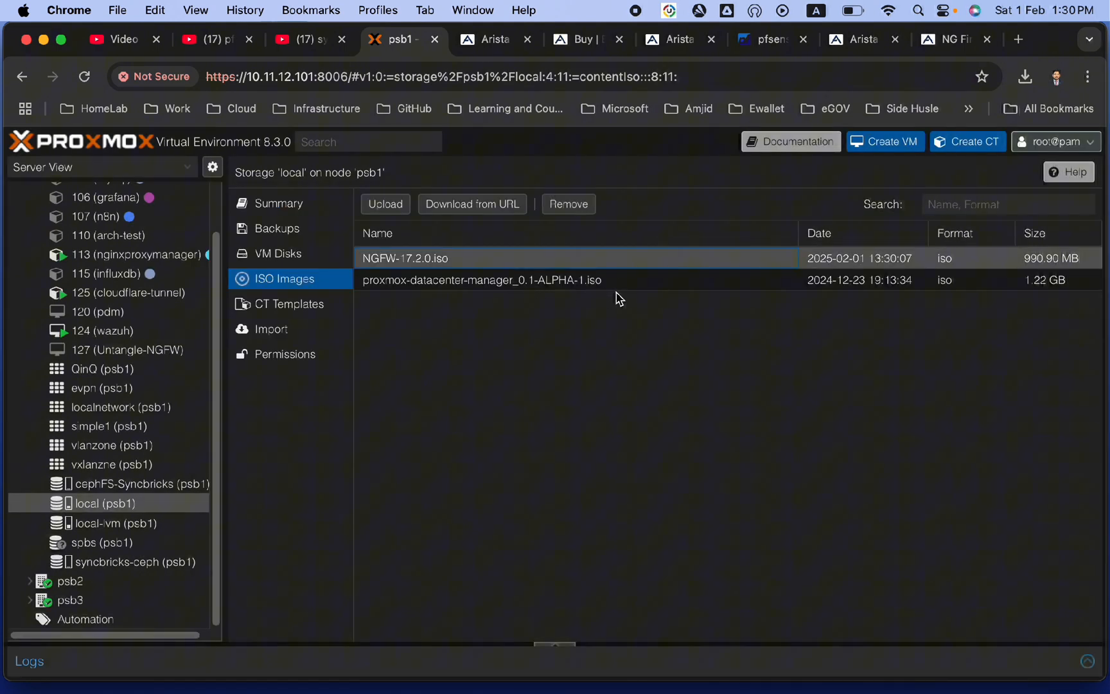
pyautogui.scroll(3)
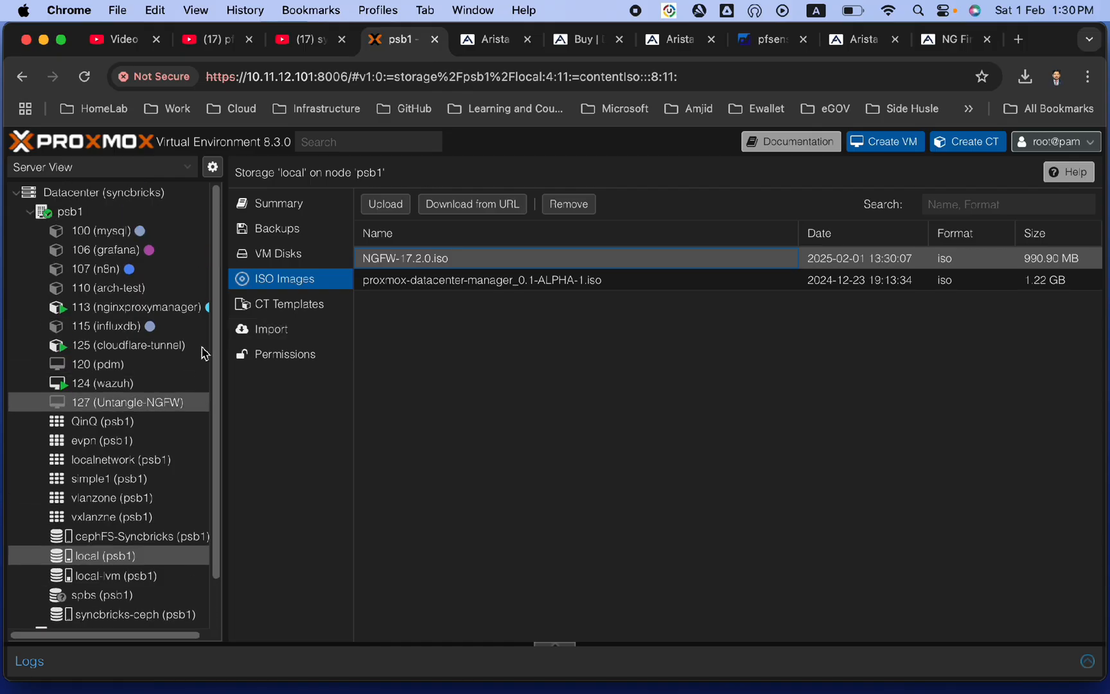
pyautogui.click(68, 210)
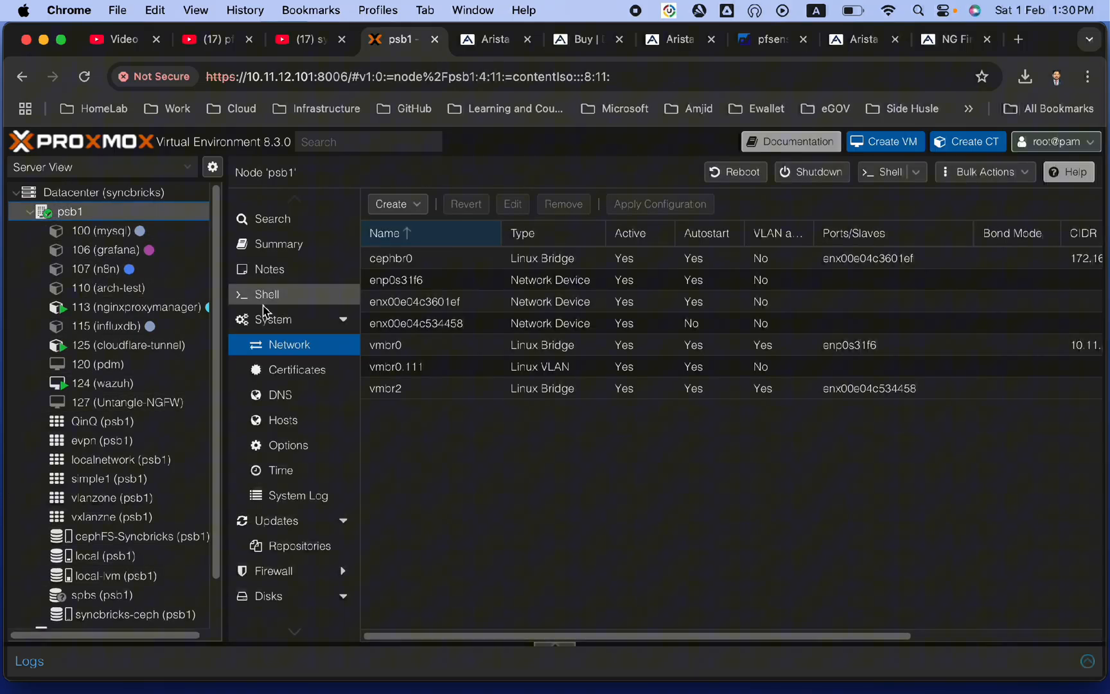
pyautogui.moveTo(354, 304)
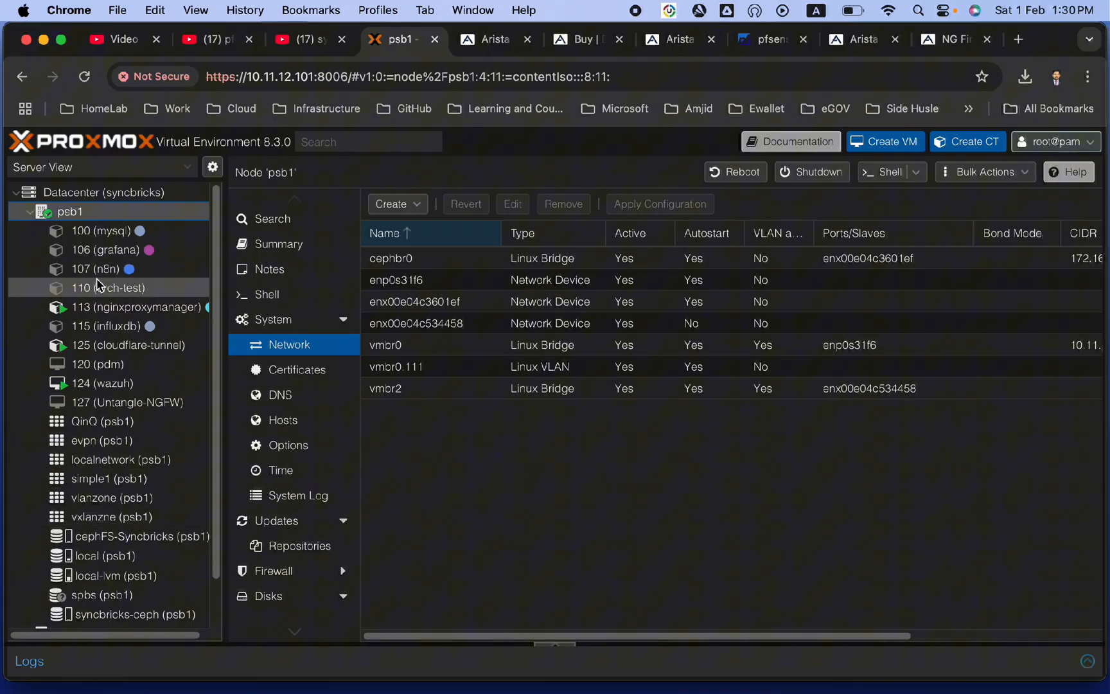
pyautogui.moveTo(119, 293)
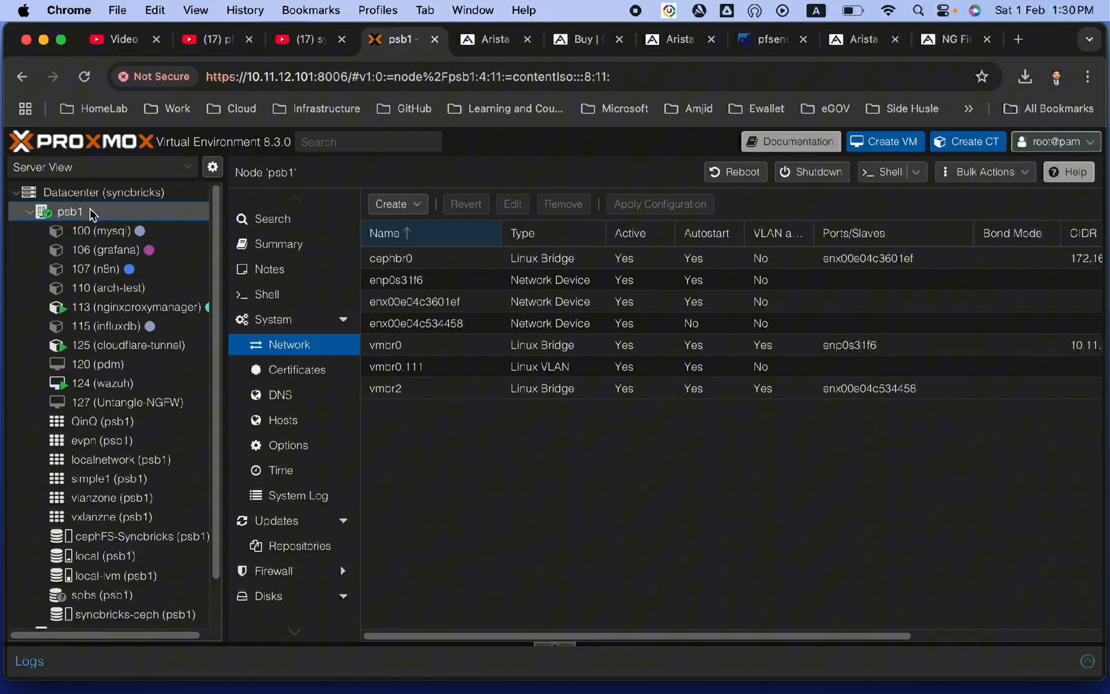
pyautogui.moveTo(70, 212)
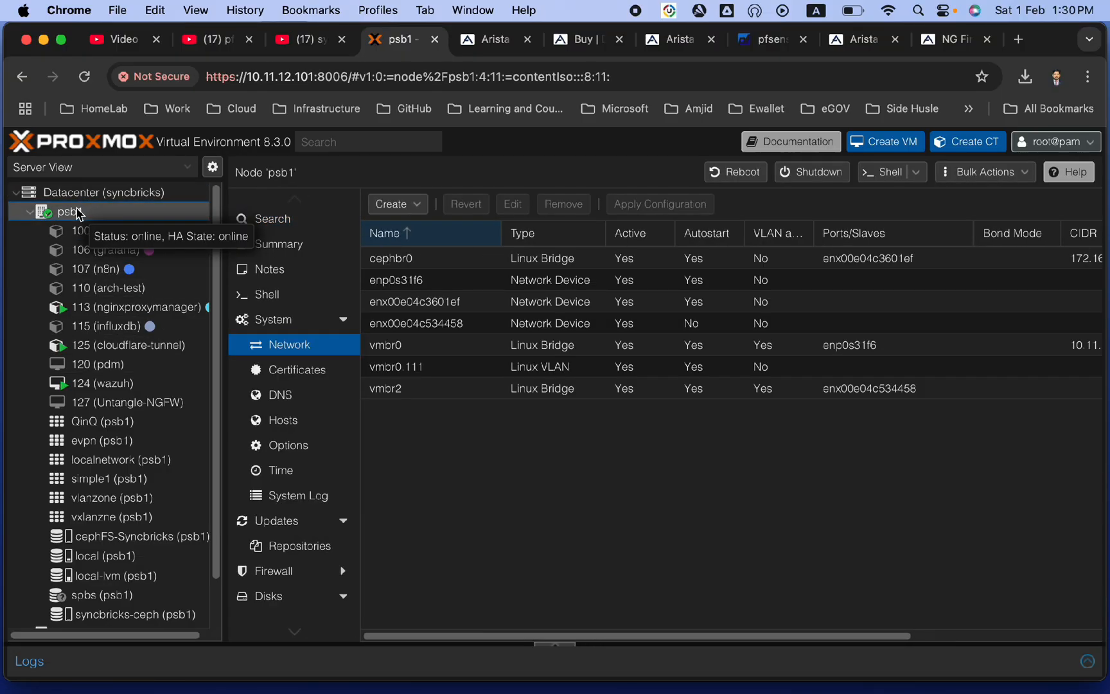
pyautogui.moveTo(276, 361)
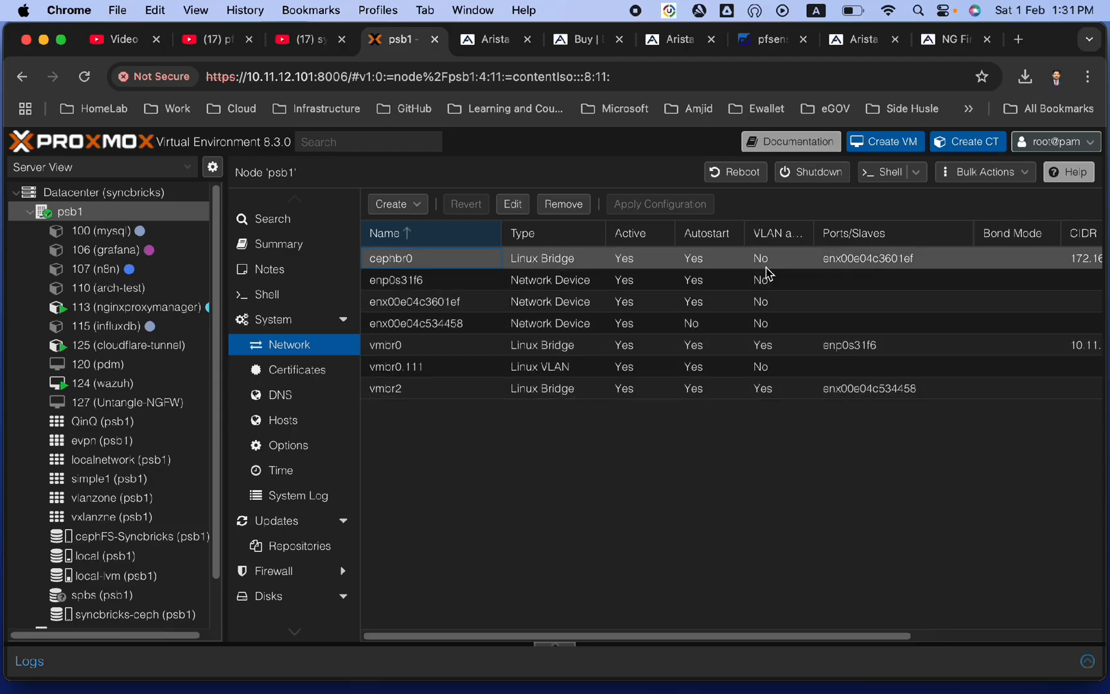
pyautogui.hscroll(3)
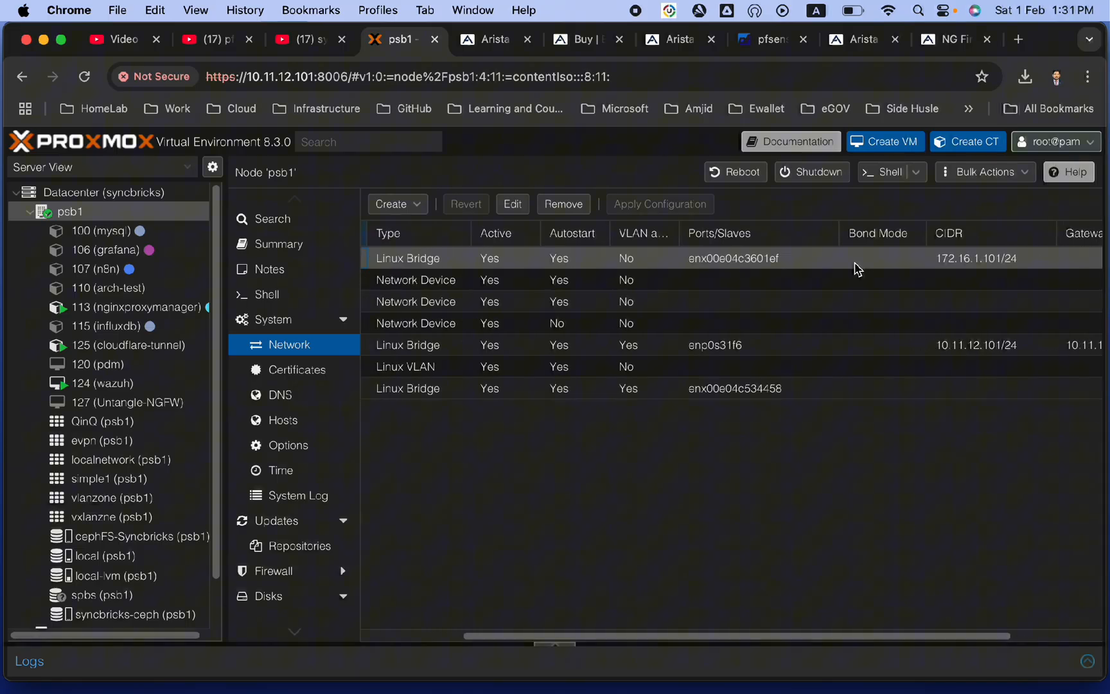
pyautogui.click(98, 192)
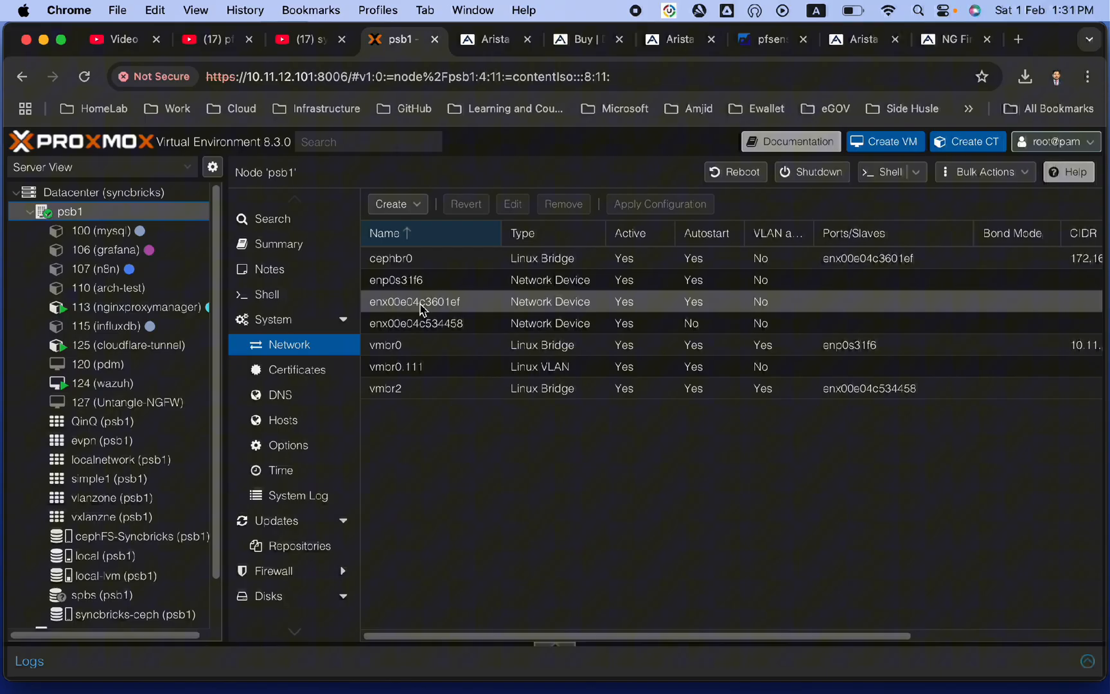
pyautogui.moveTo(450, 324)
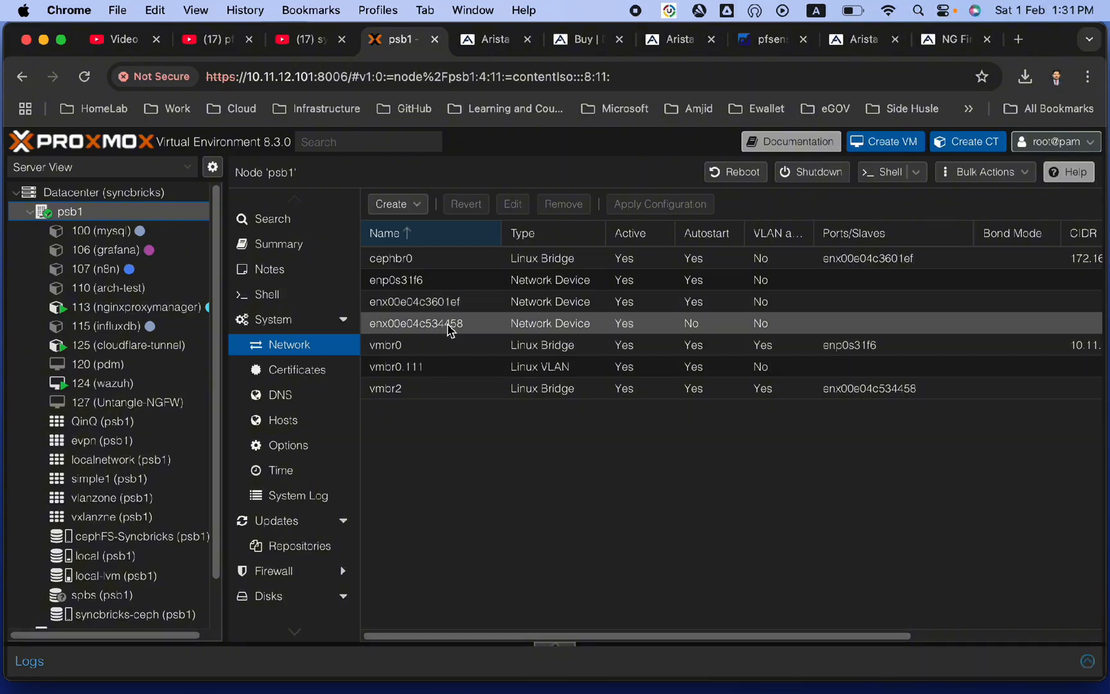
pyautogui.doubleClick(416, 323)
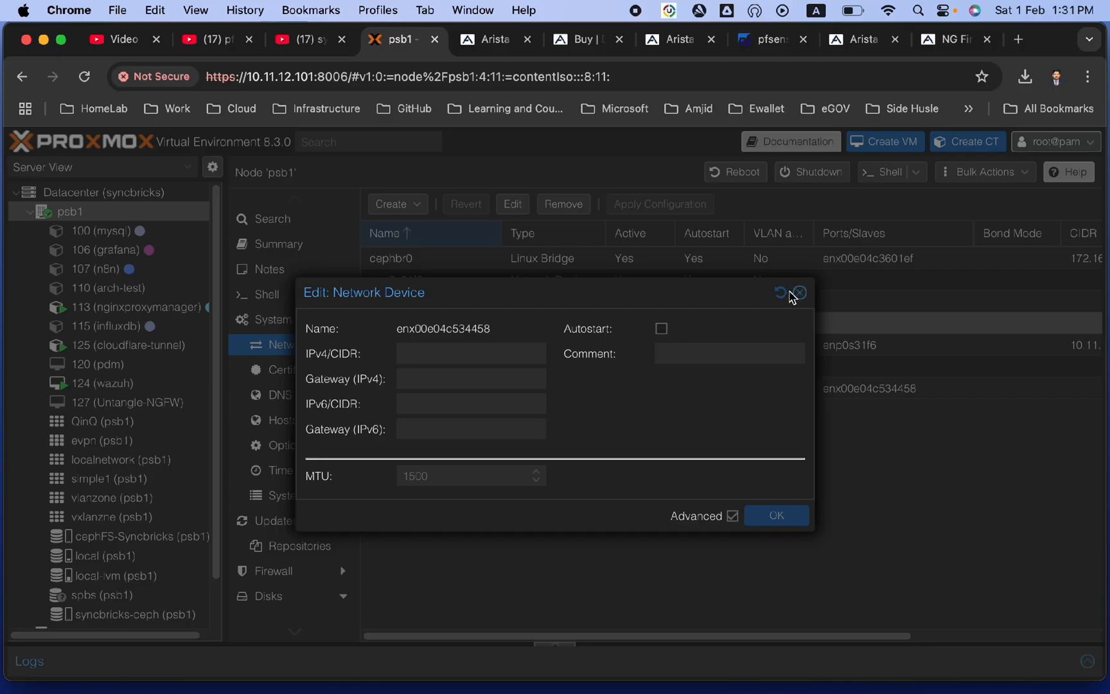
pyautogui.click(799, 292)
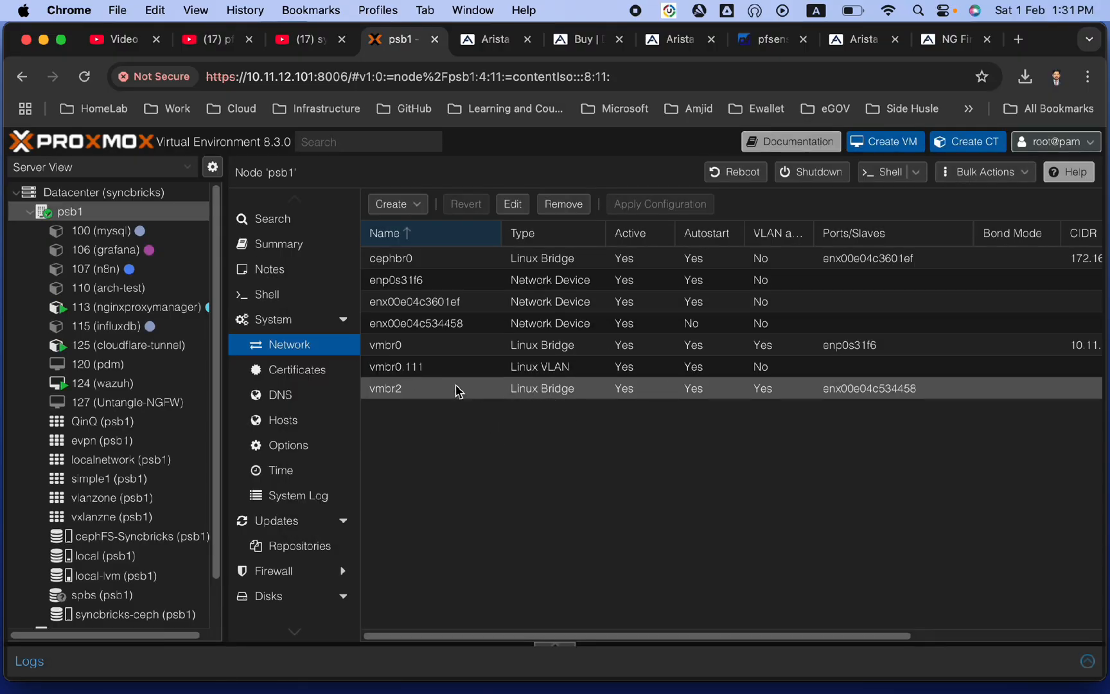
pyautogui.moveTo(413, 397)
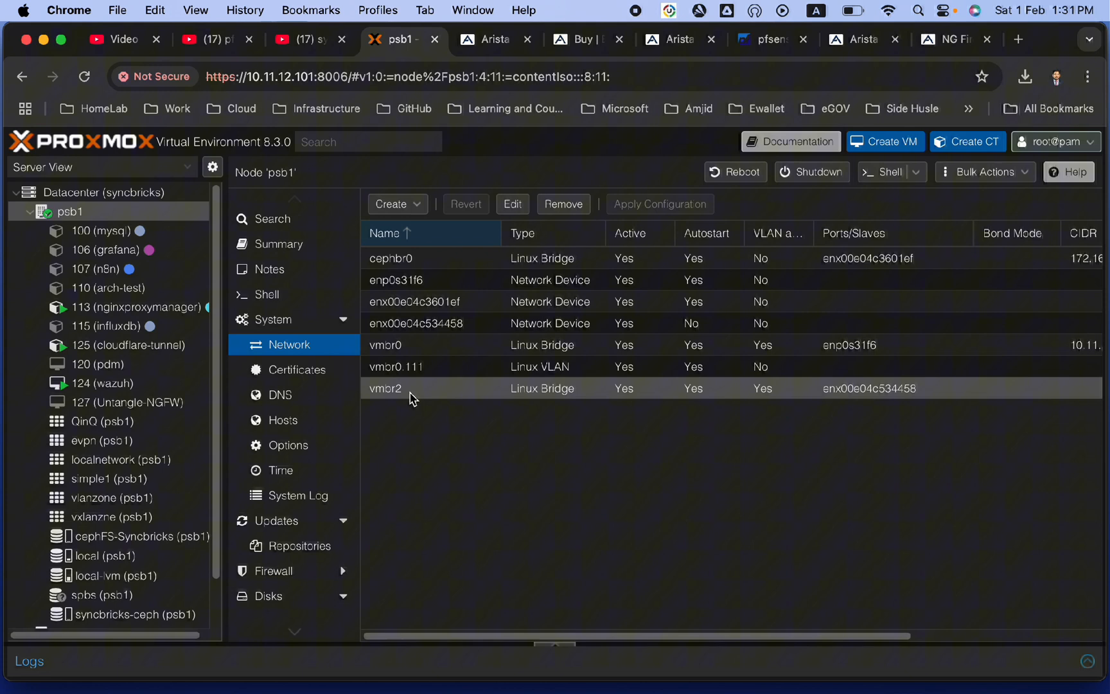
pyautogui.moveTo(406, 396)
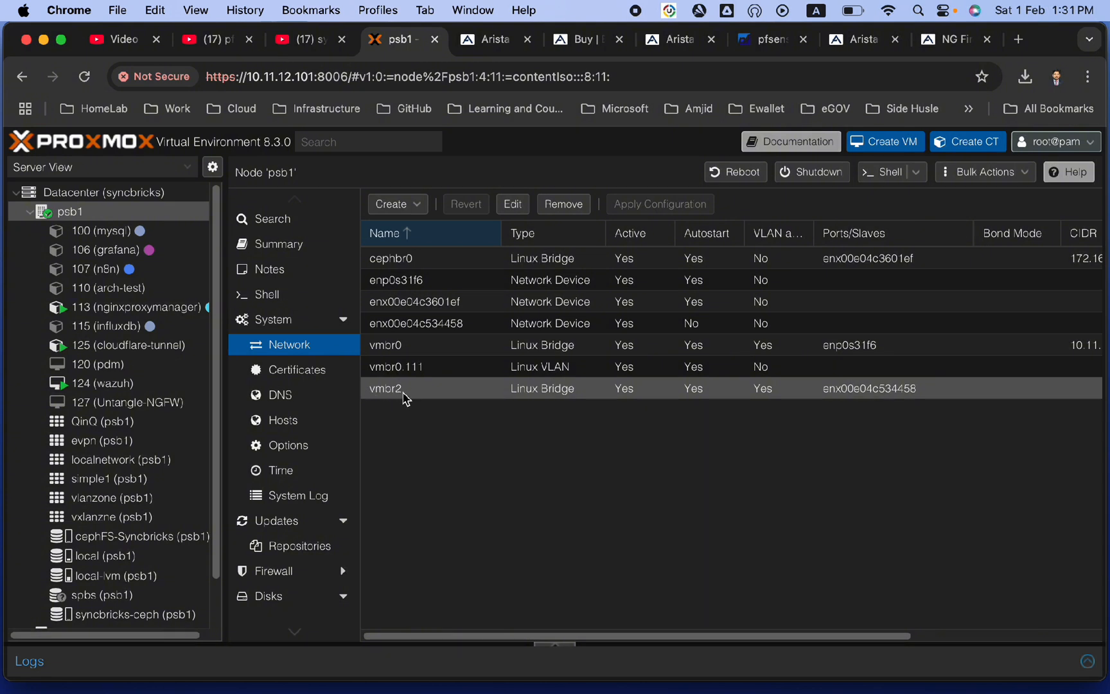
pyautogui.moveTo(415, 396)
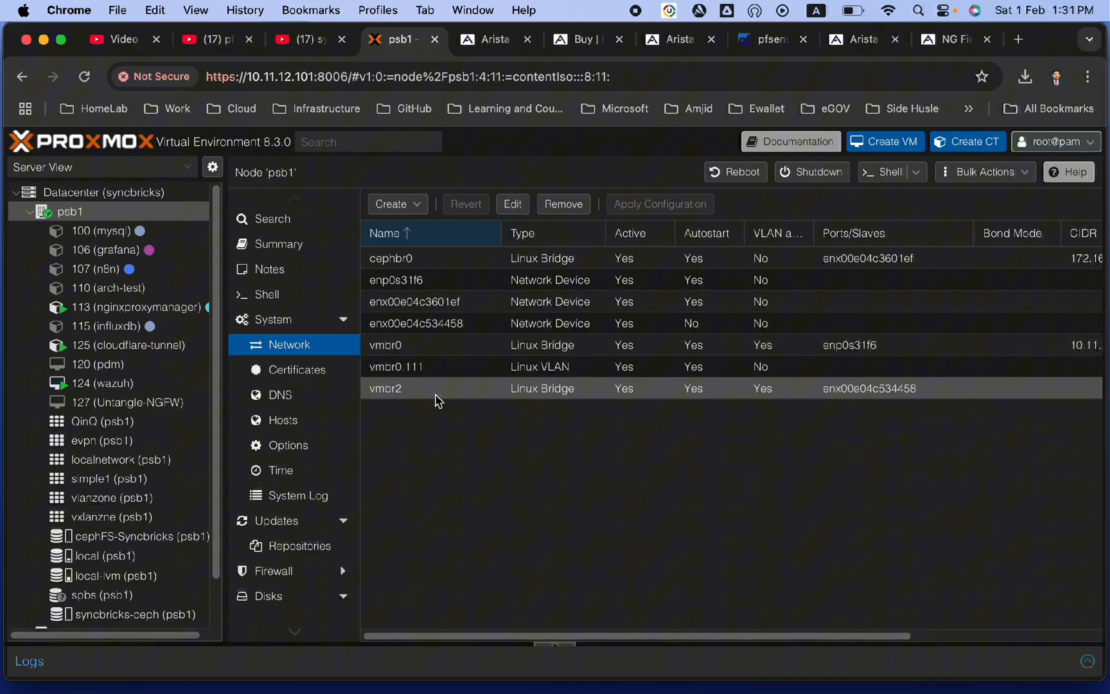
pyautogui.moveTo(405, 397)
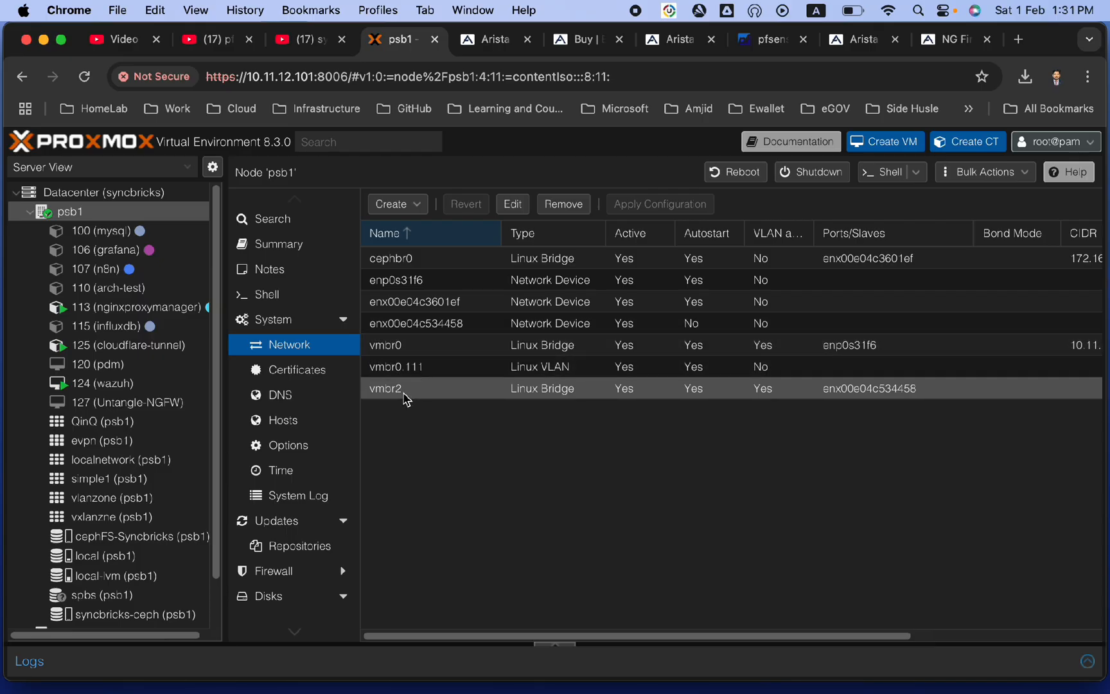
pyautogui.moveTo(440, 401)
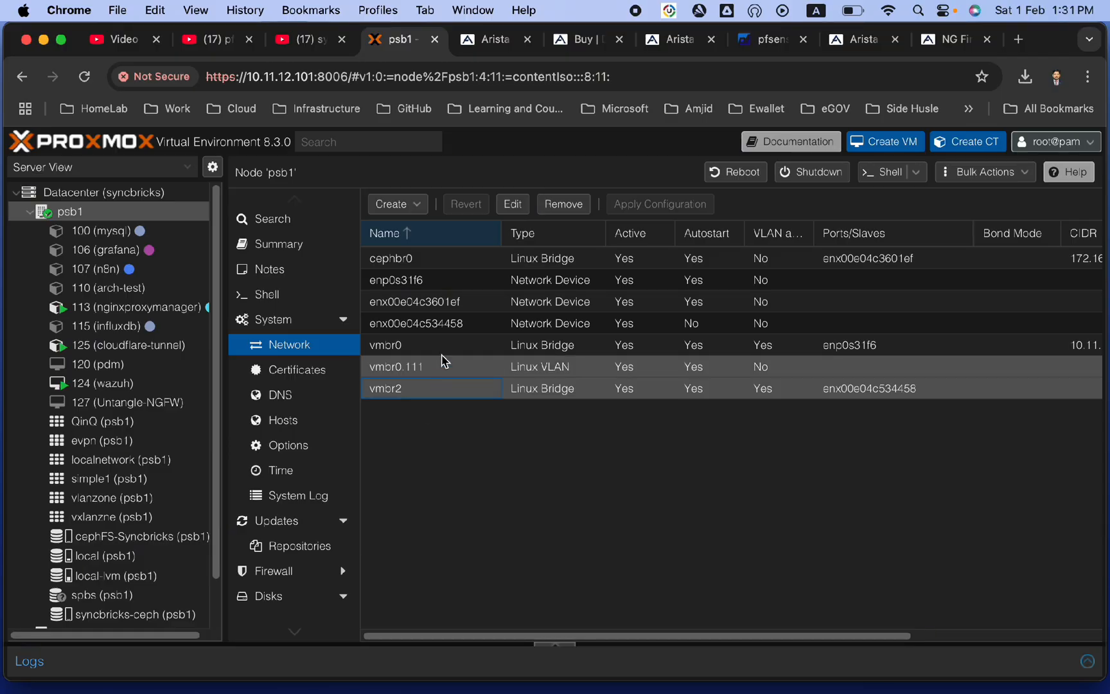
pyautogui.moveTo(402, 412)
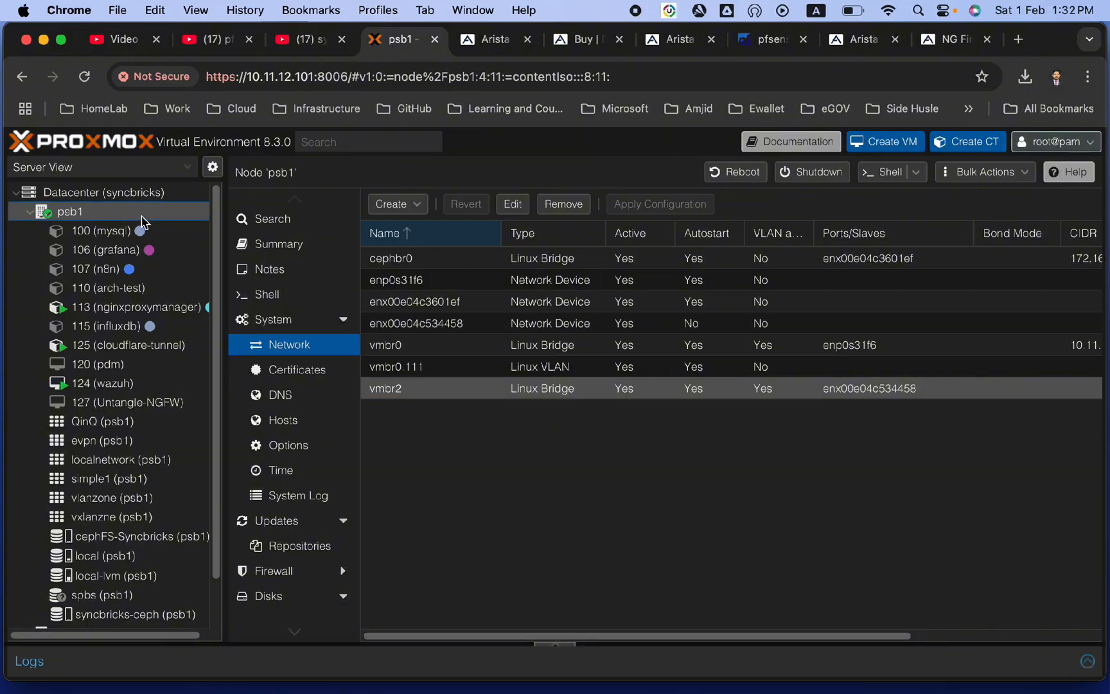
# - Start a new VM 128 named Untnagle_NGFW2025 from the Datacenter view
pyautogui.click(87, 192)
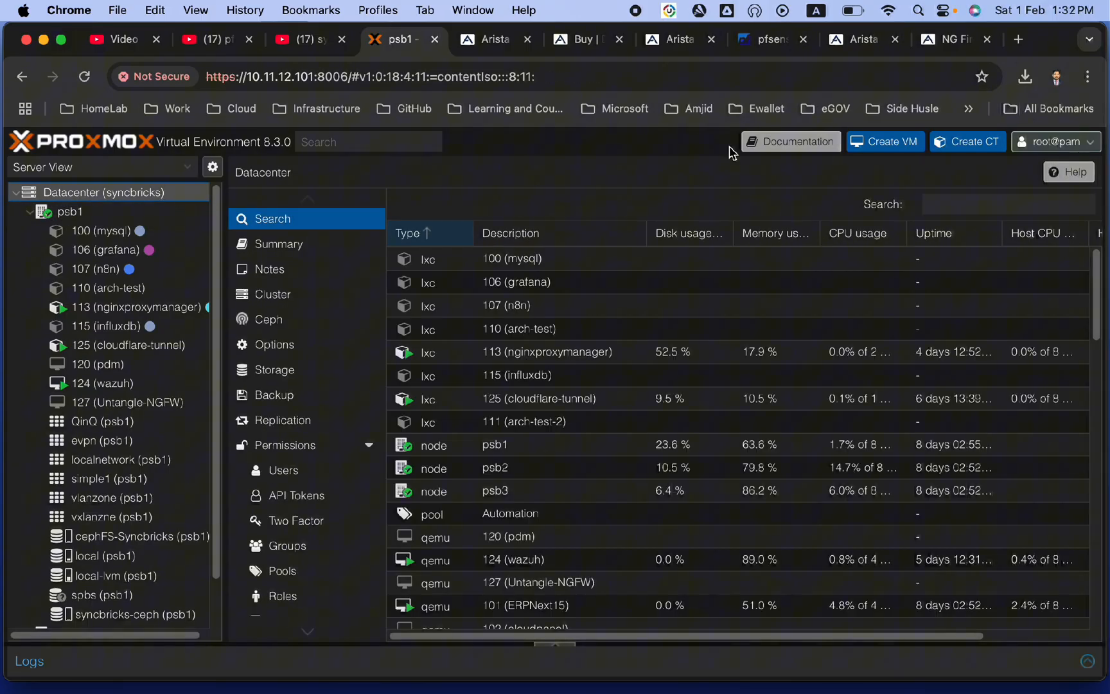
pyautogui.click(885, 141)
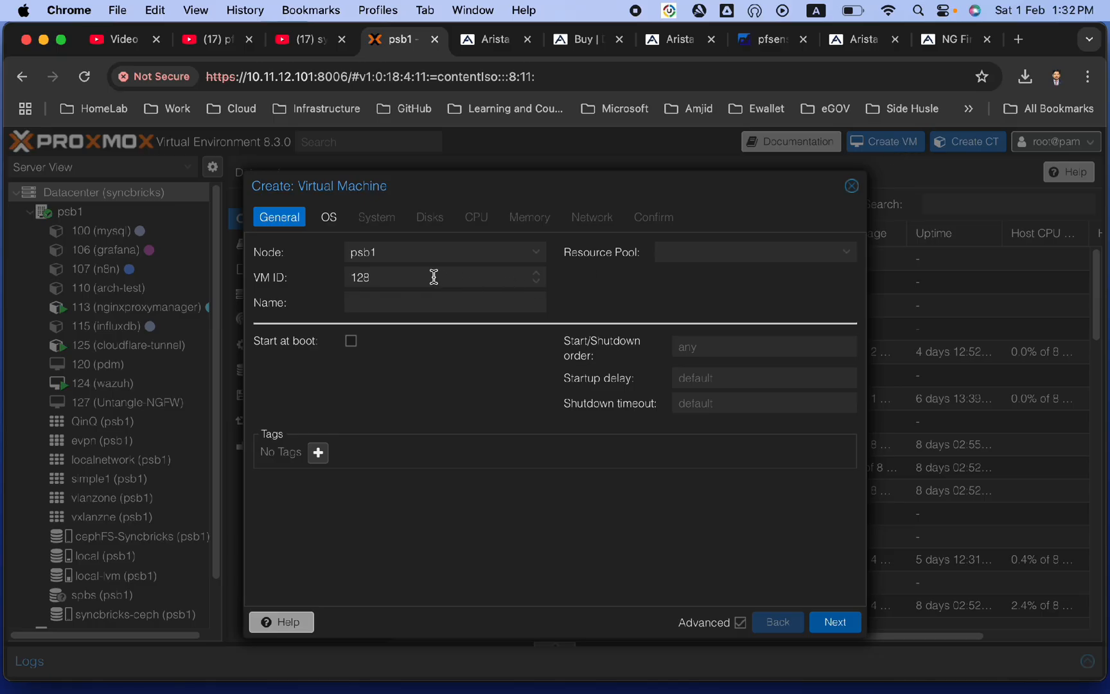
pyautogui.click(444, 302)
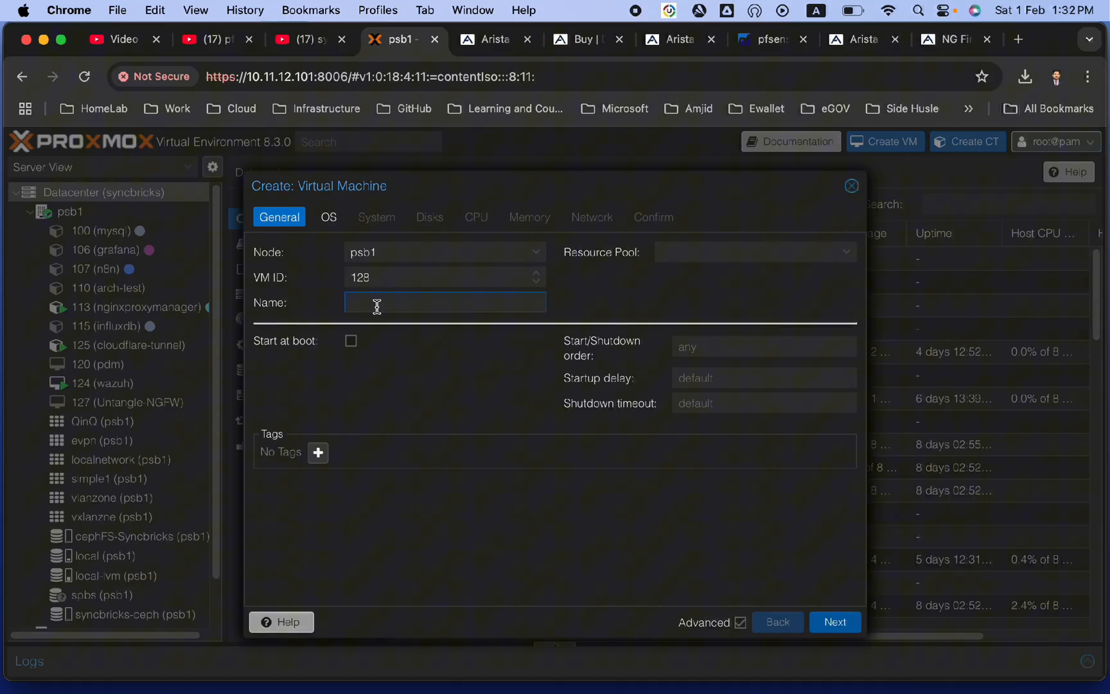
pyautogui.write('Untna')
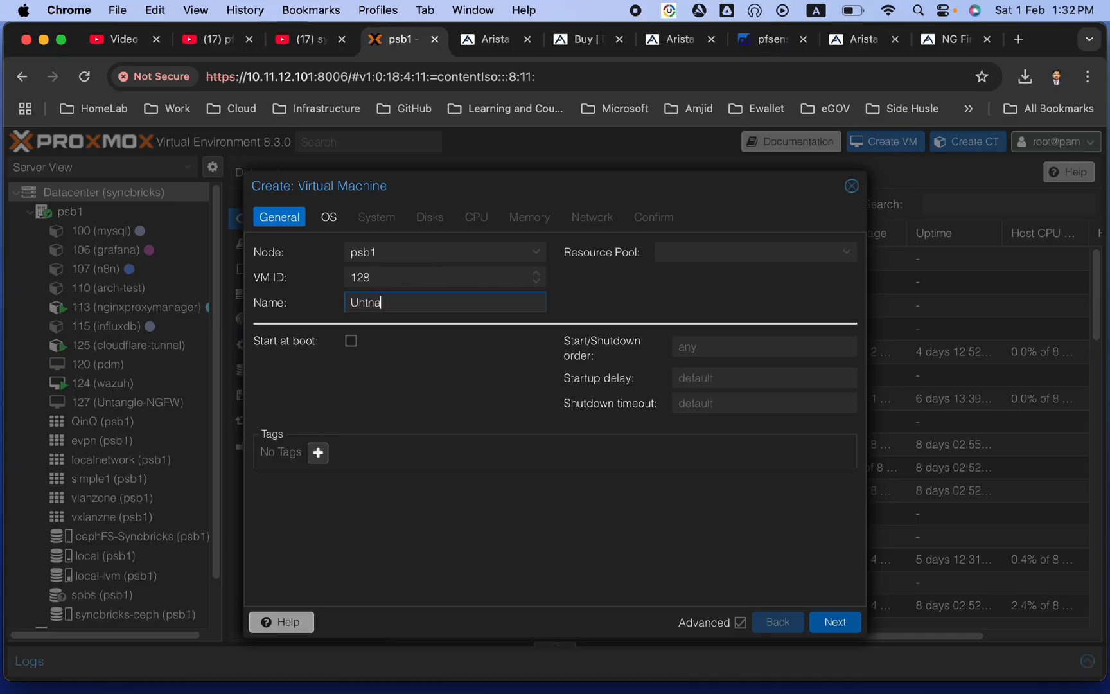
pyautogui.write('gle_NGFW')
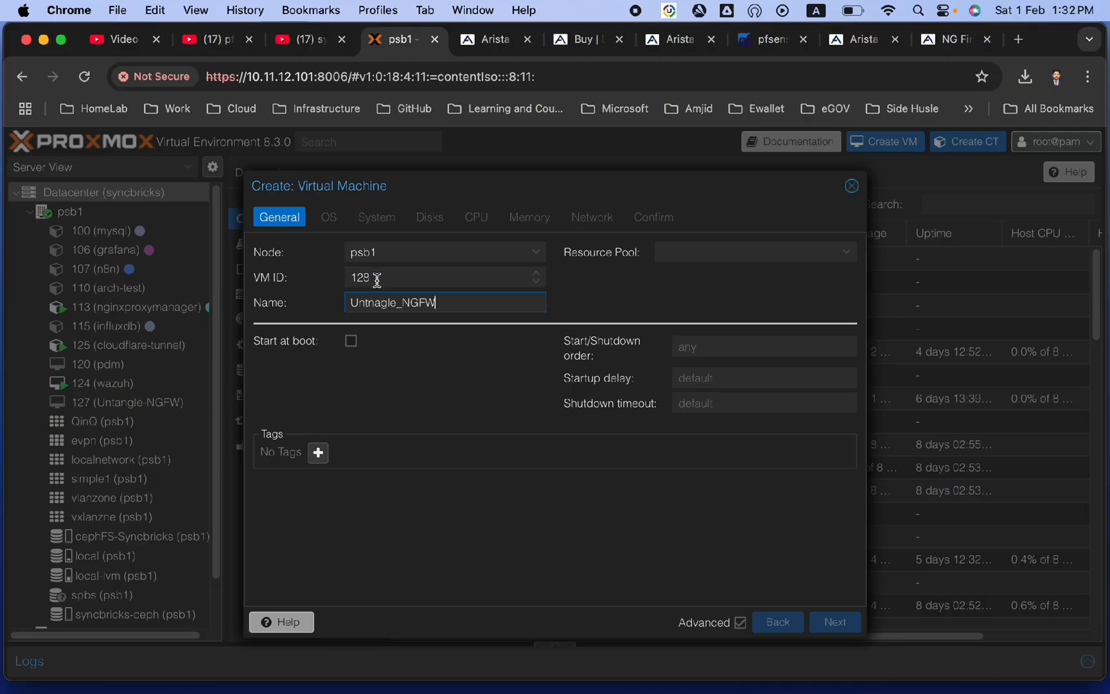
pyautogui.write('2025')
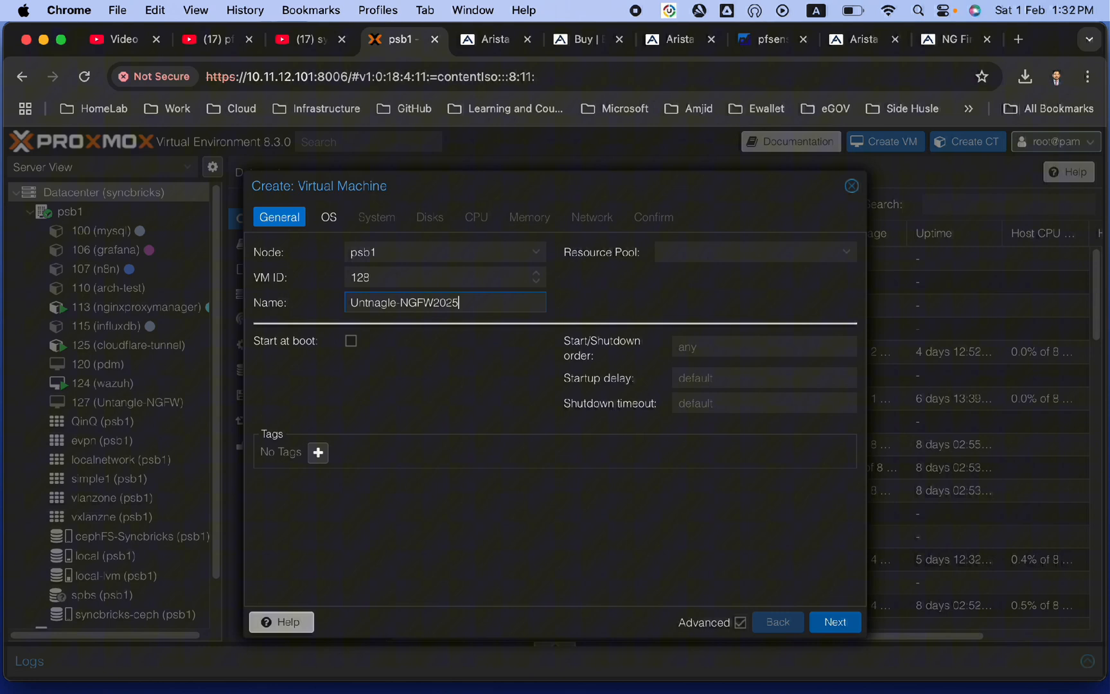
# - Use NGFW-17.2.0.iso from local storage as the VM's install image
pyautogui.click(834, 622)
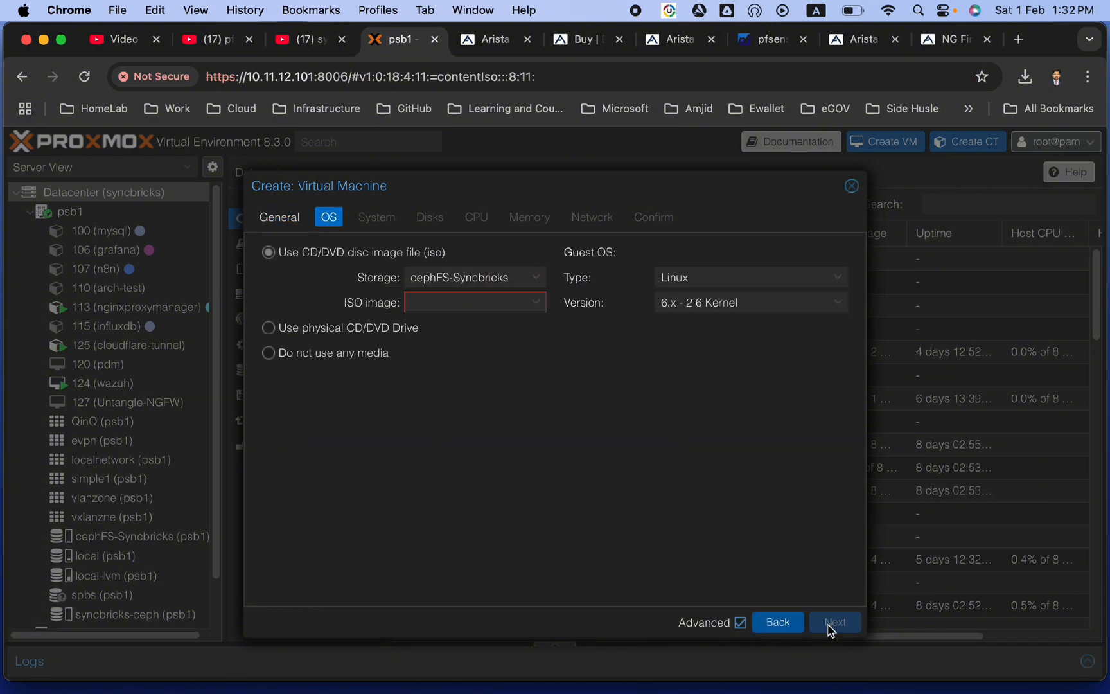
pyautogui.moveTo(387, 262)
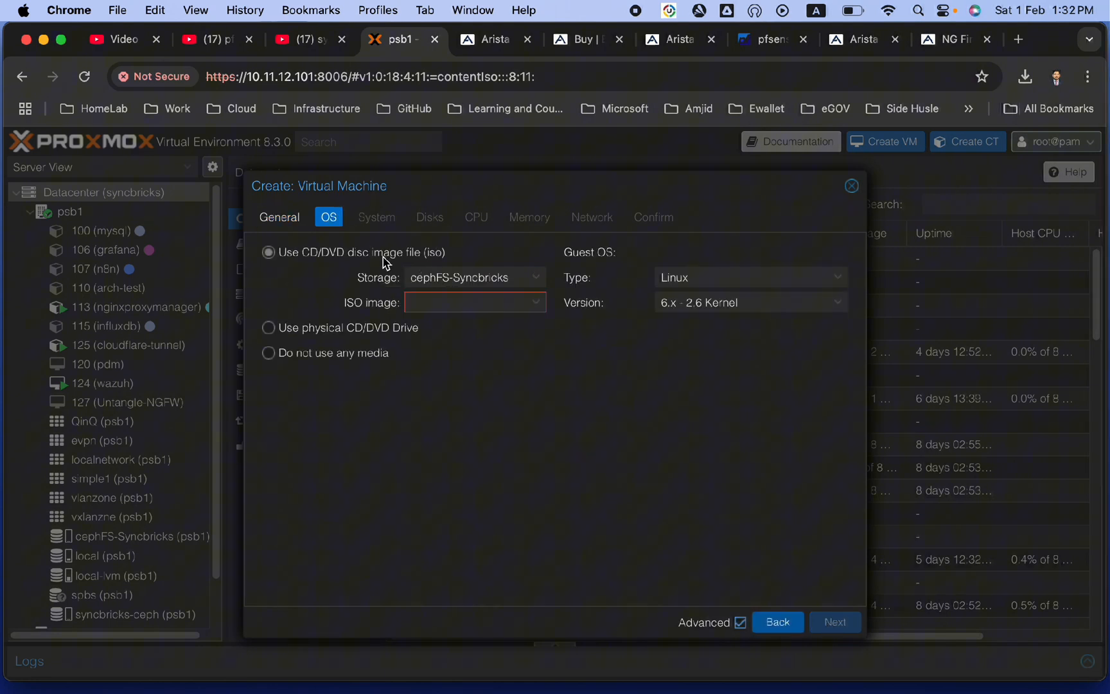
pyautogui.click(473, 277)
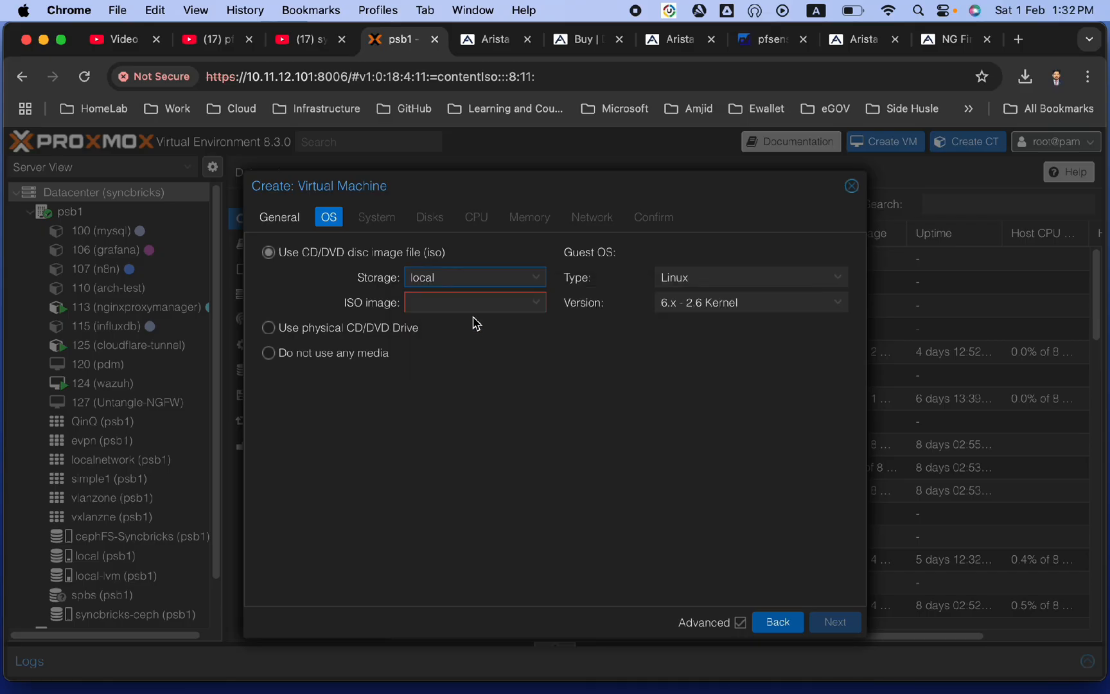
pyautogui.write('NGFW-17.2.0.iso')
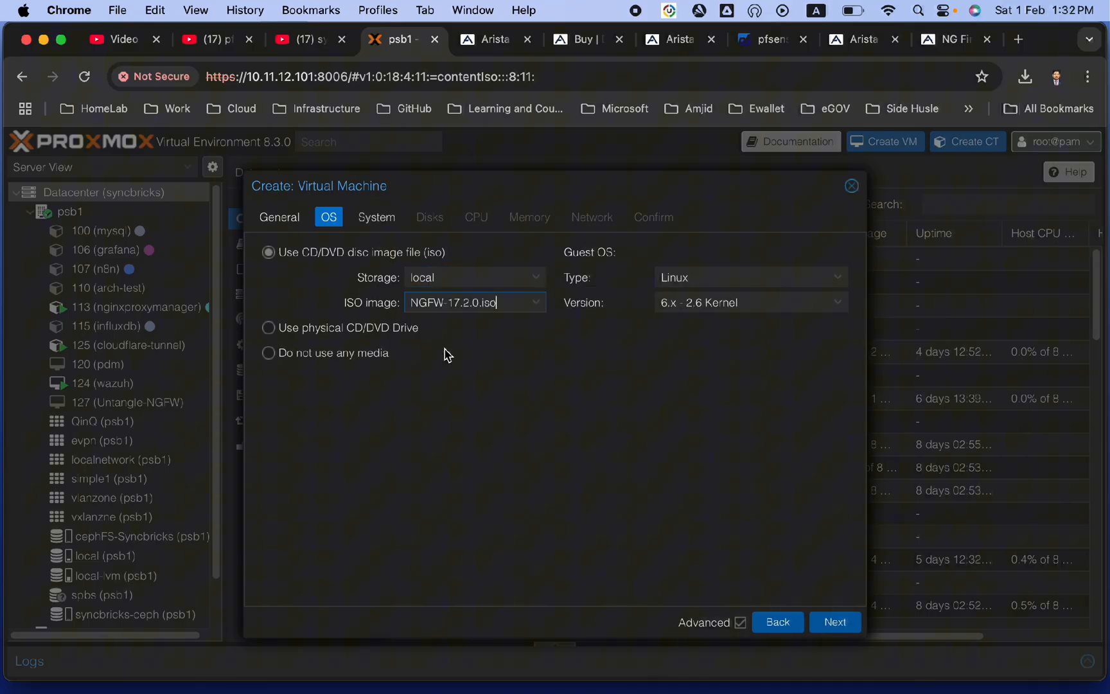
pyautogui.moveTo(511, 313)
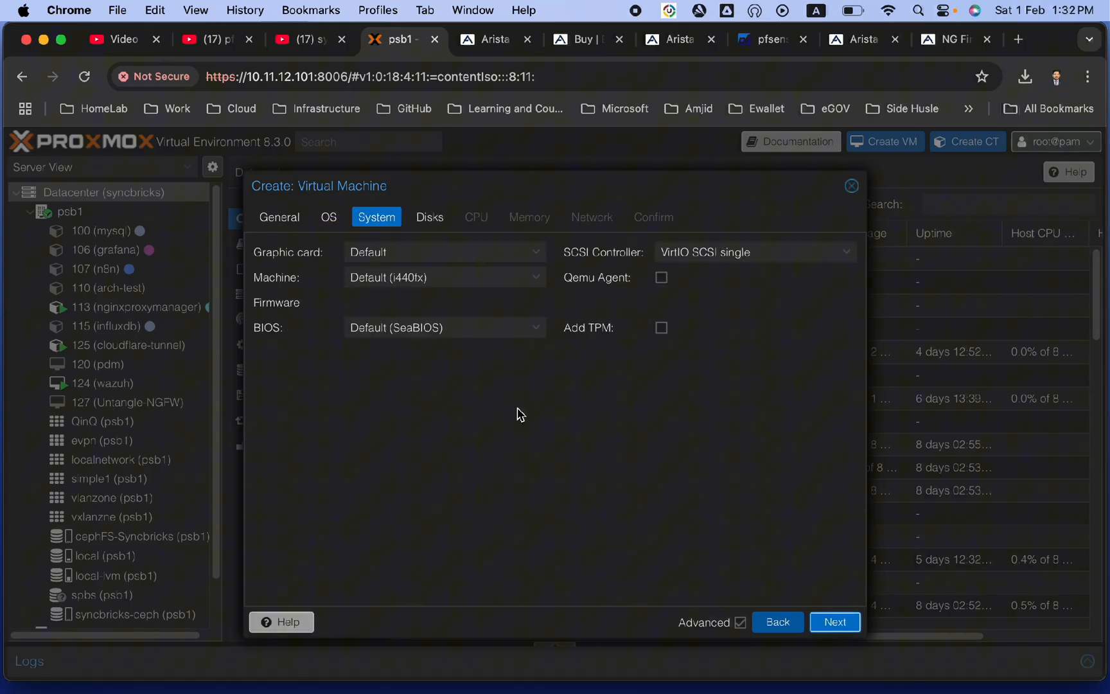
pyautogui.moveTo(535, 298)
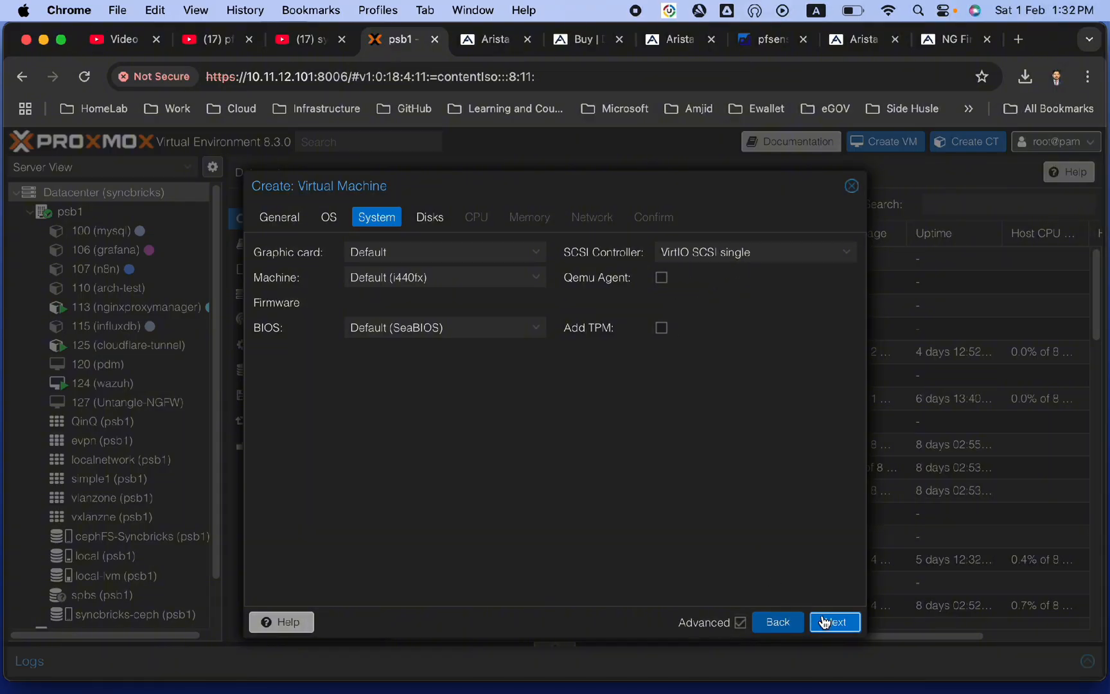
# - Keep the 32 GiB disk and CPU defaults and set memory to 4096 MiB
pyautogui.click(834, 622)
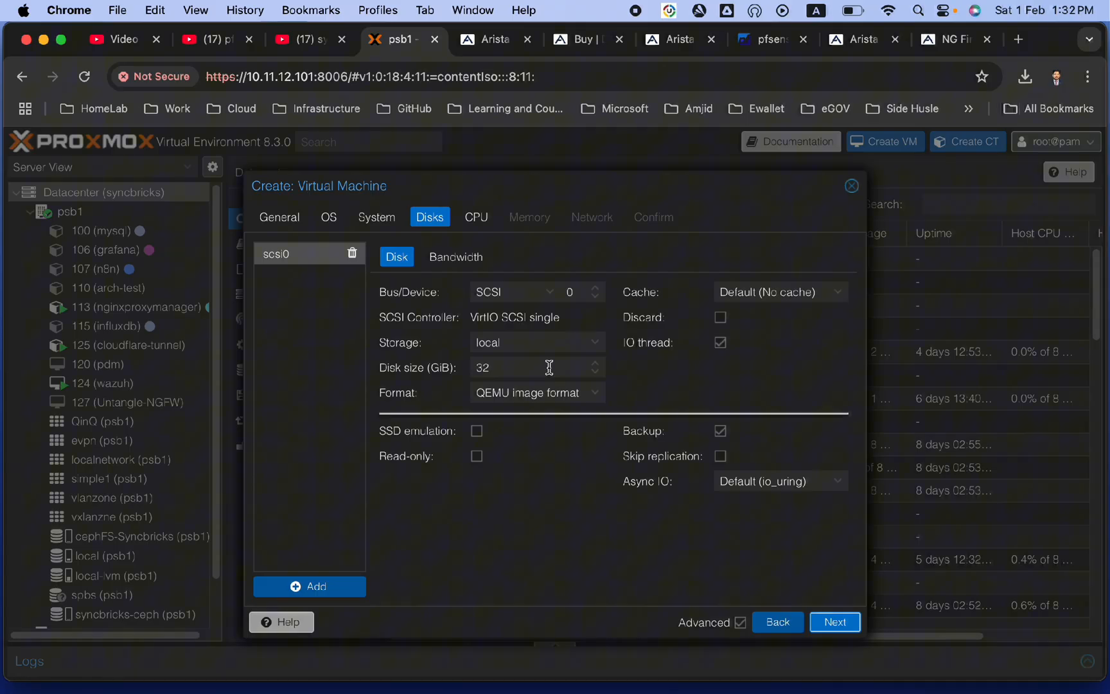
pyautogui.moveTo(491, 400)
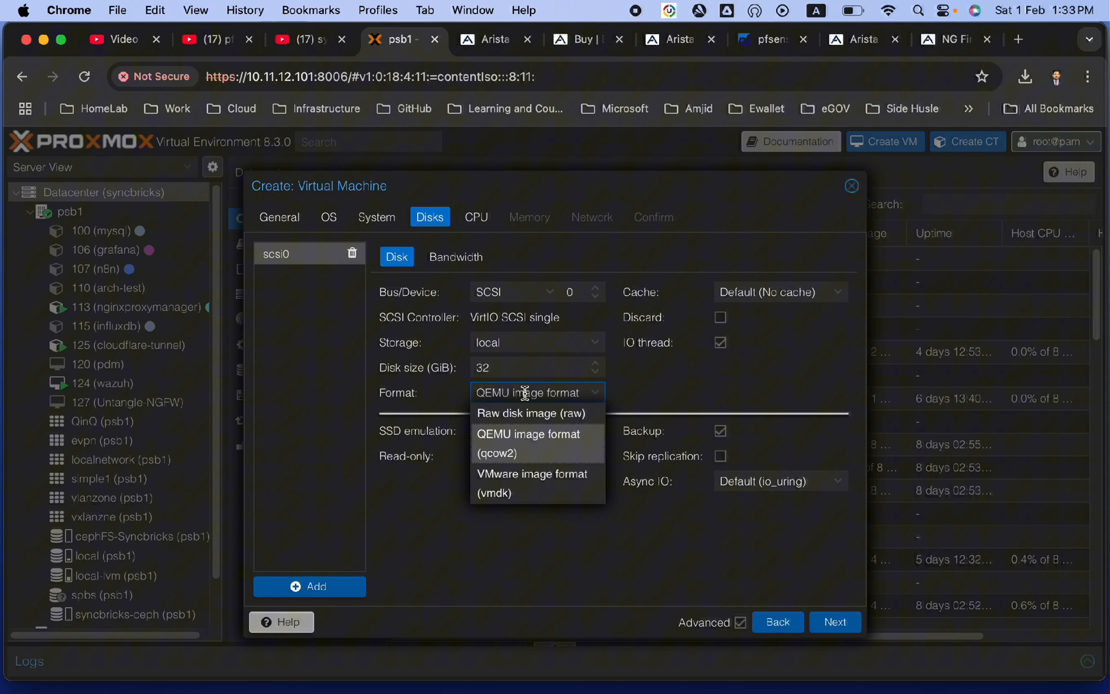
pyautogui.moveTo(516, 464)
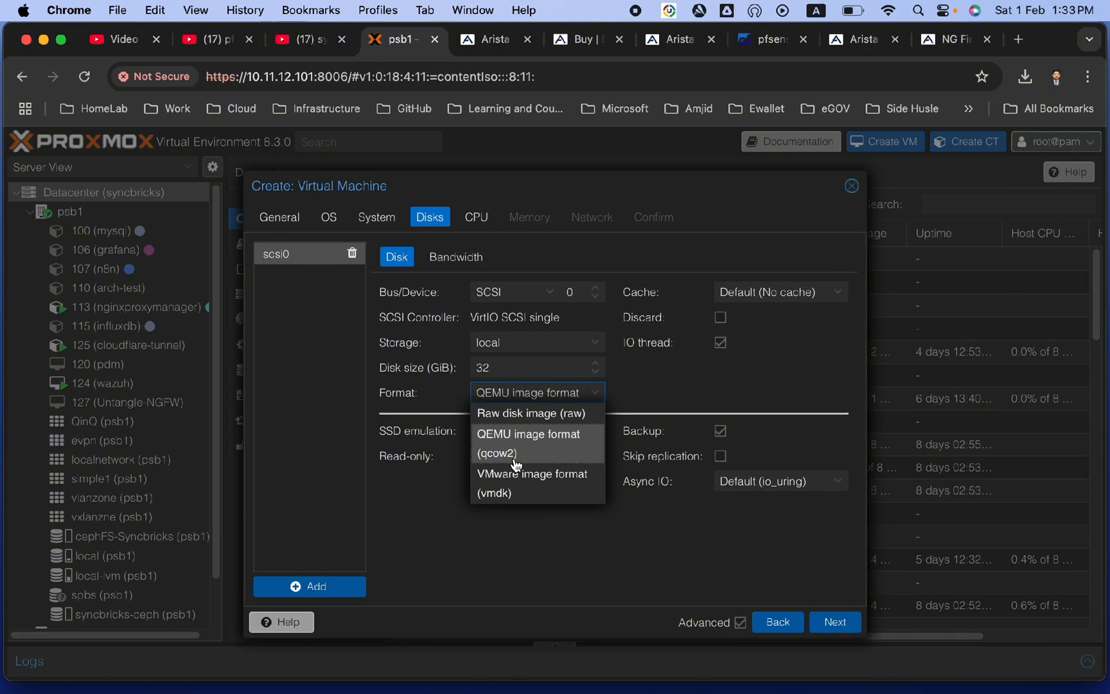
pyautogui.moveTo(619, 386)
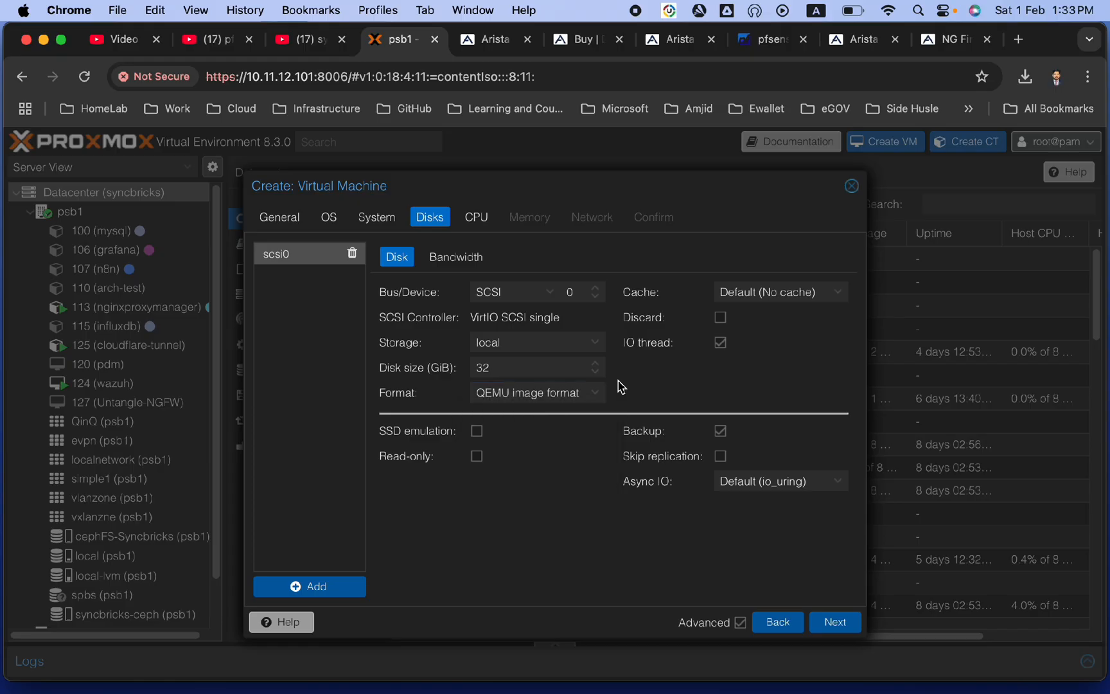
pyautogui.click(834, 622)
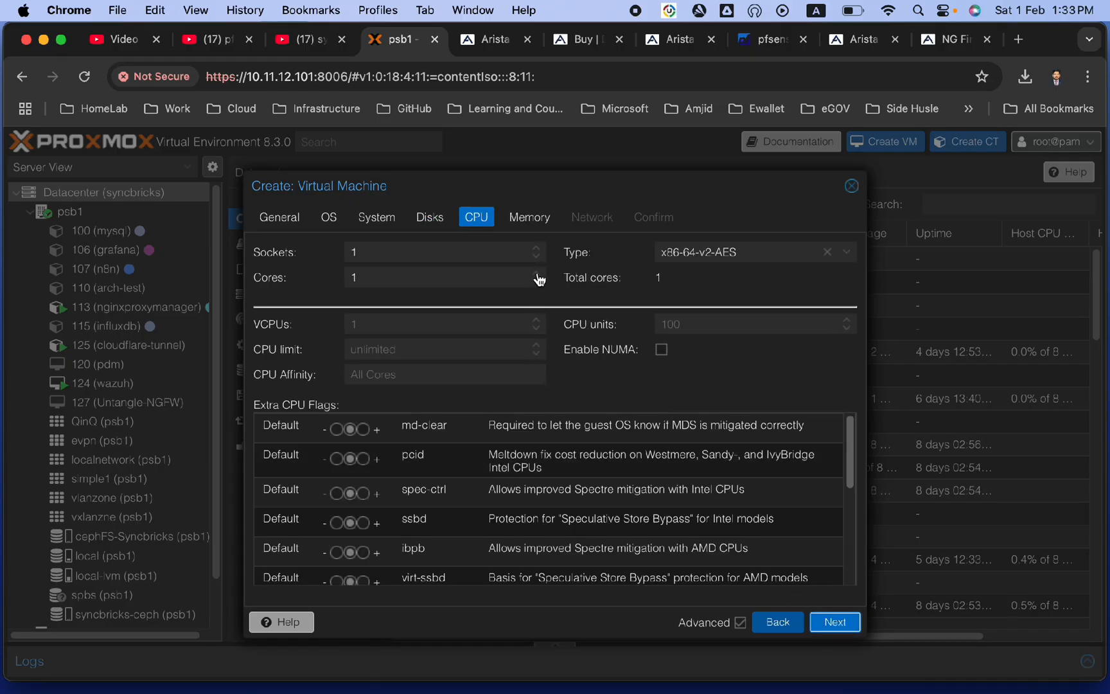
pyautogui.click(834, 621)
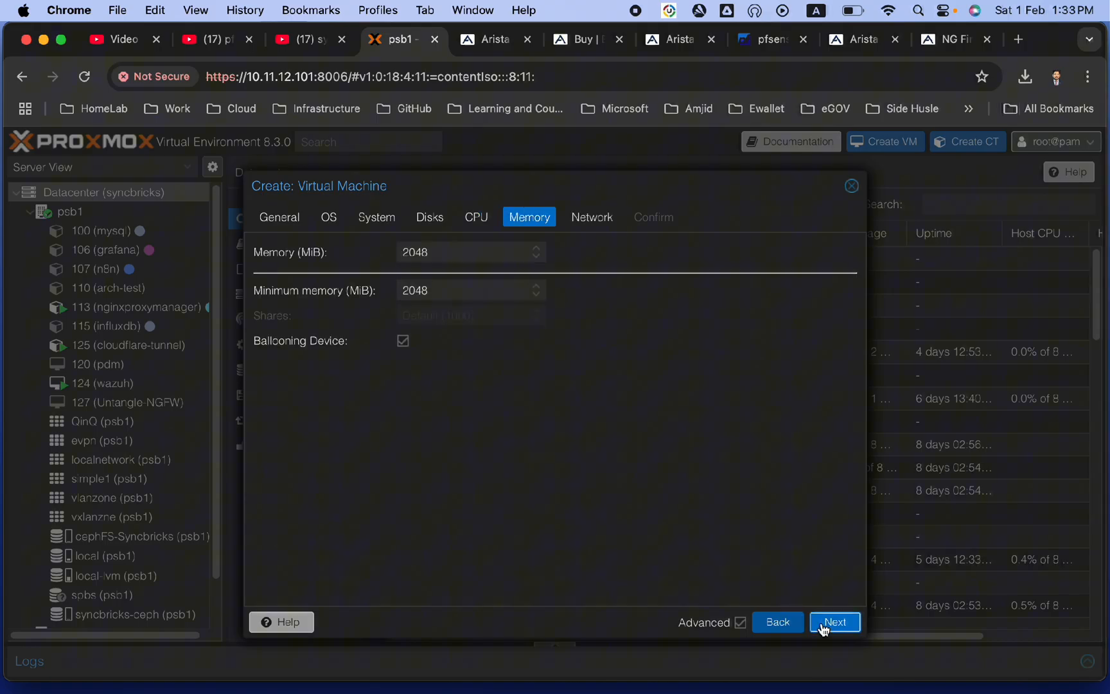
pyautogui.click(460, 252)
pyautogui.write('4096')
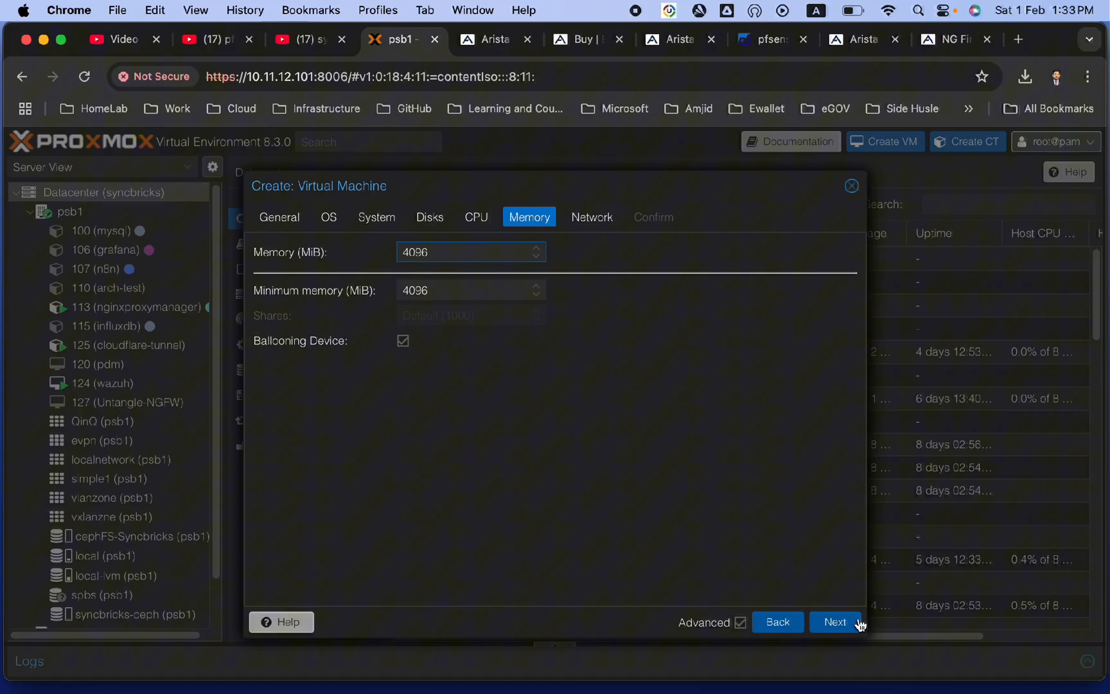
pyautogui.click(835, 622)
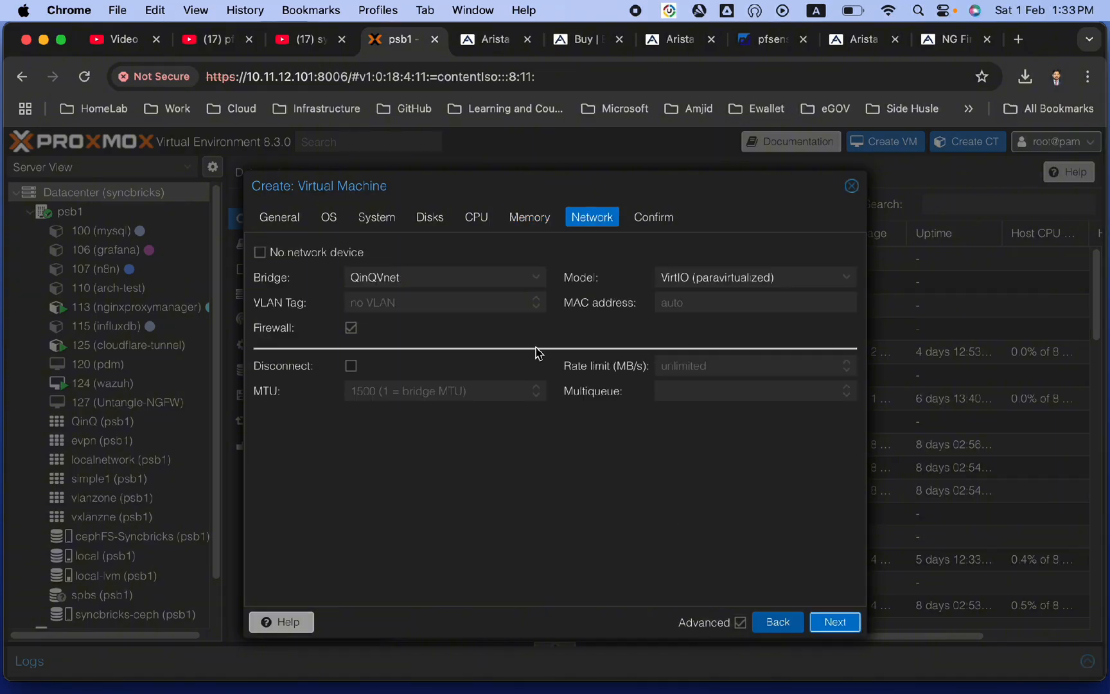
# - Attach net0 to bridge vmbr2, create VM 128, and view its hardware
pyautogui.click(444, 277)
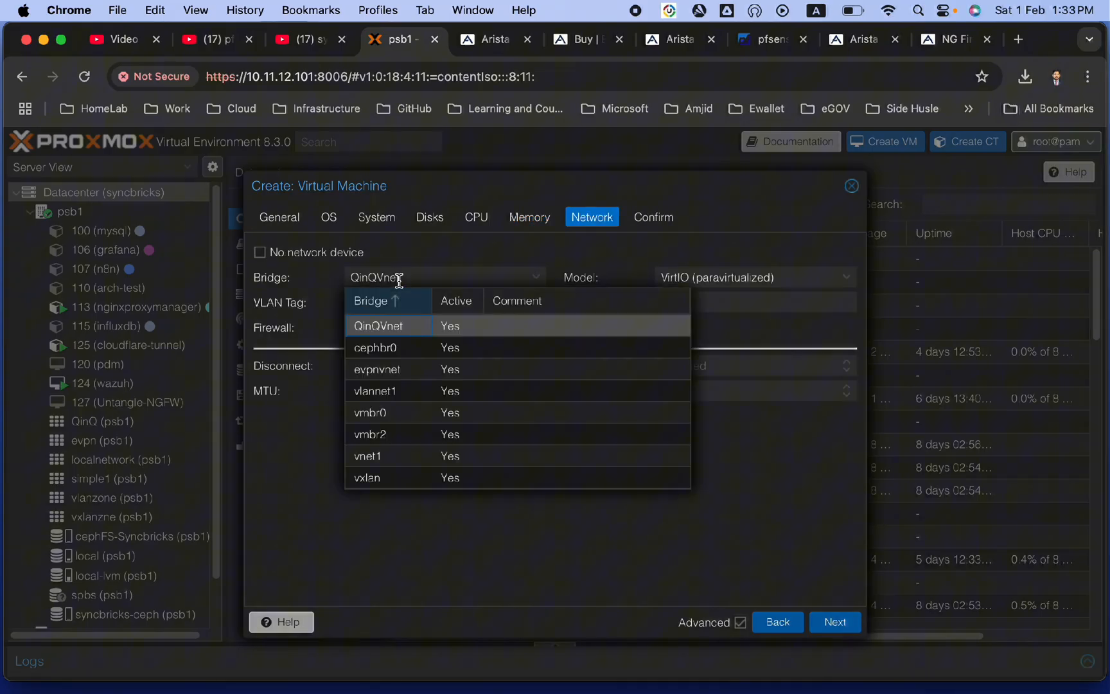
pyautogui.click(371, 434)
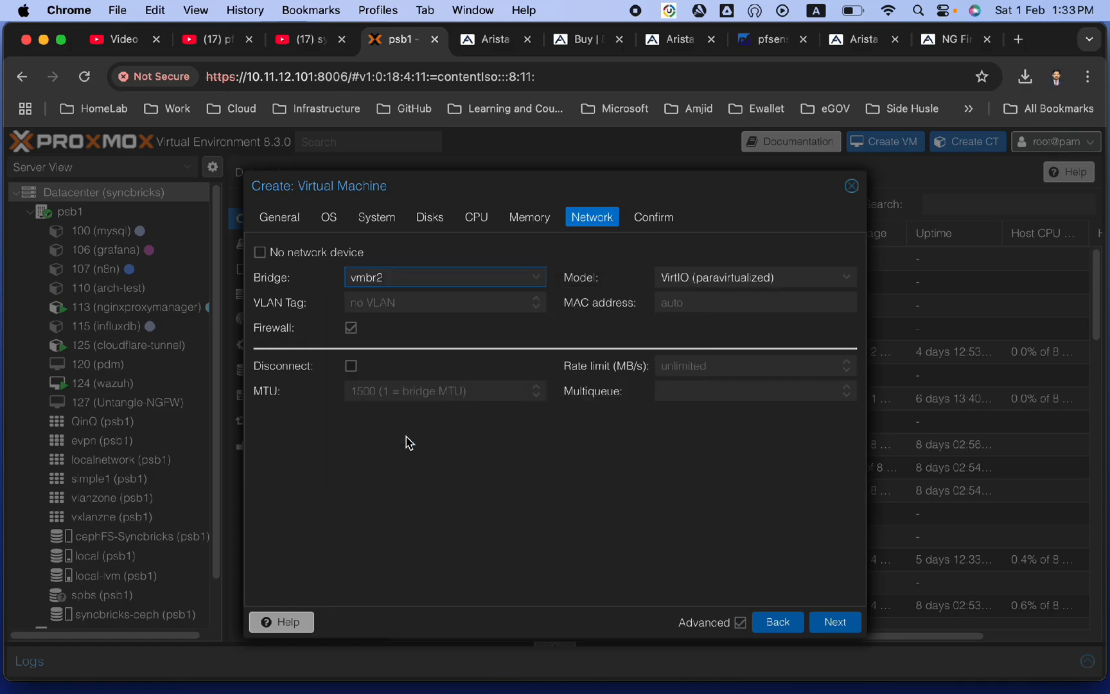
pyautogui.moveTo(815, 586)
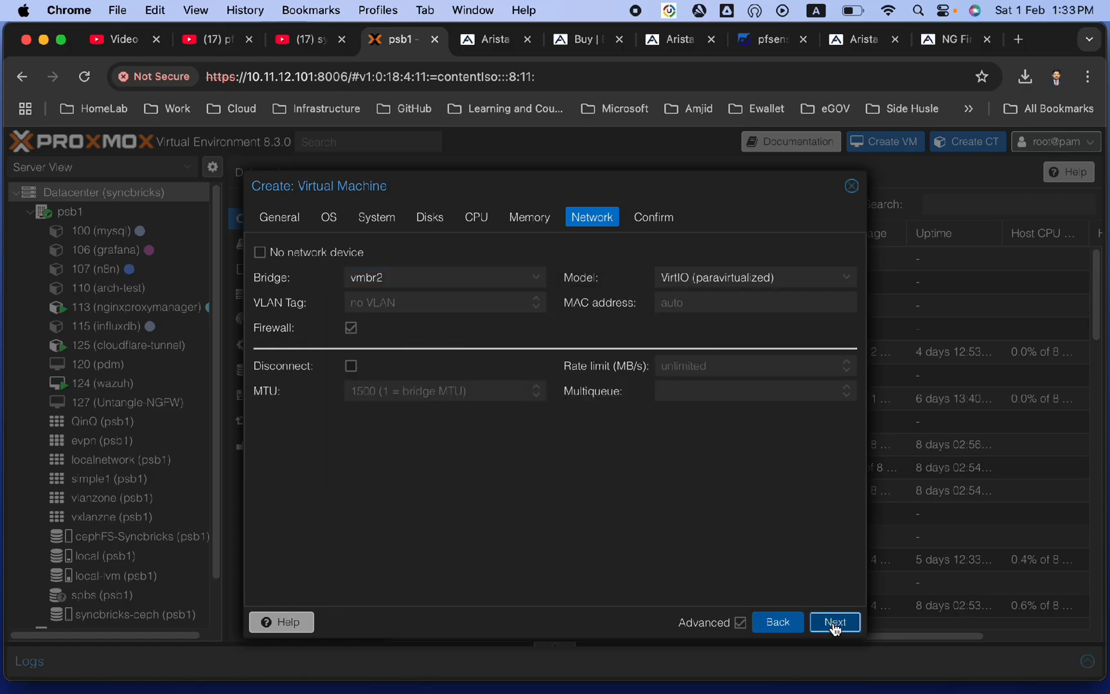
pyautogui.click(834, 622)
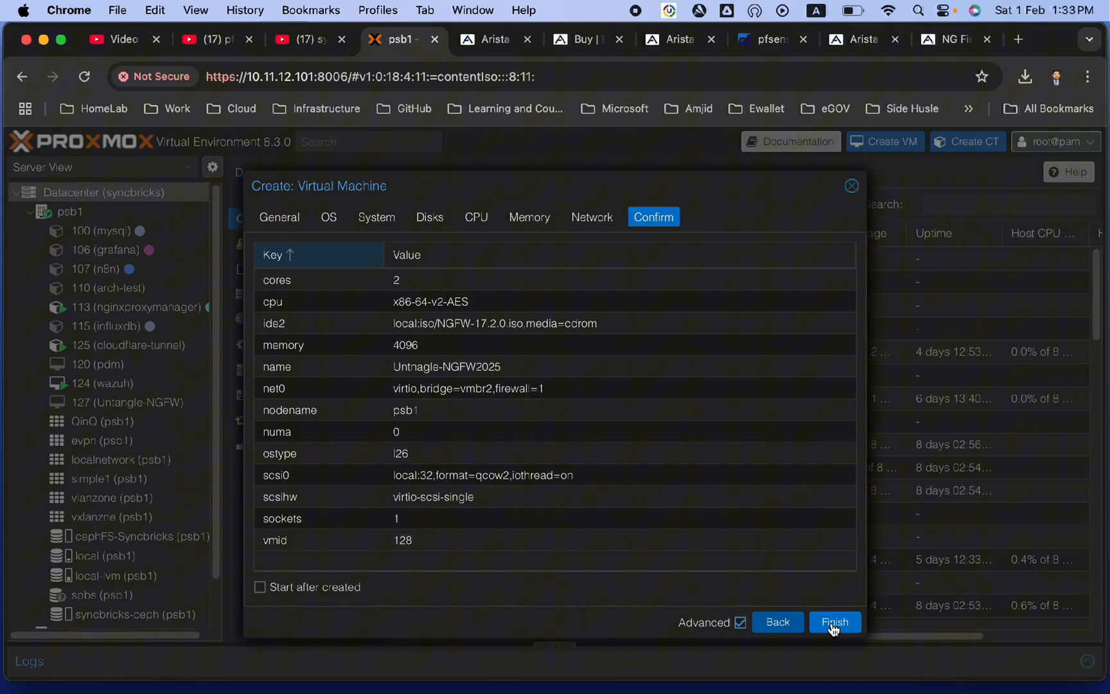
pyautogui.click(834, 623)
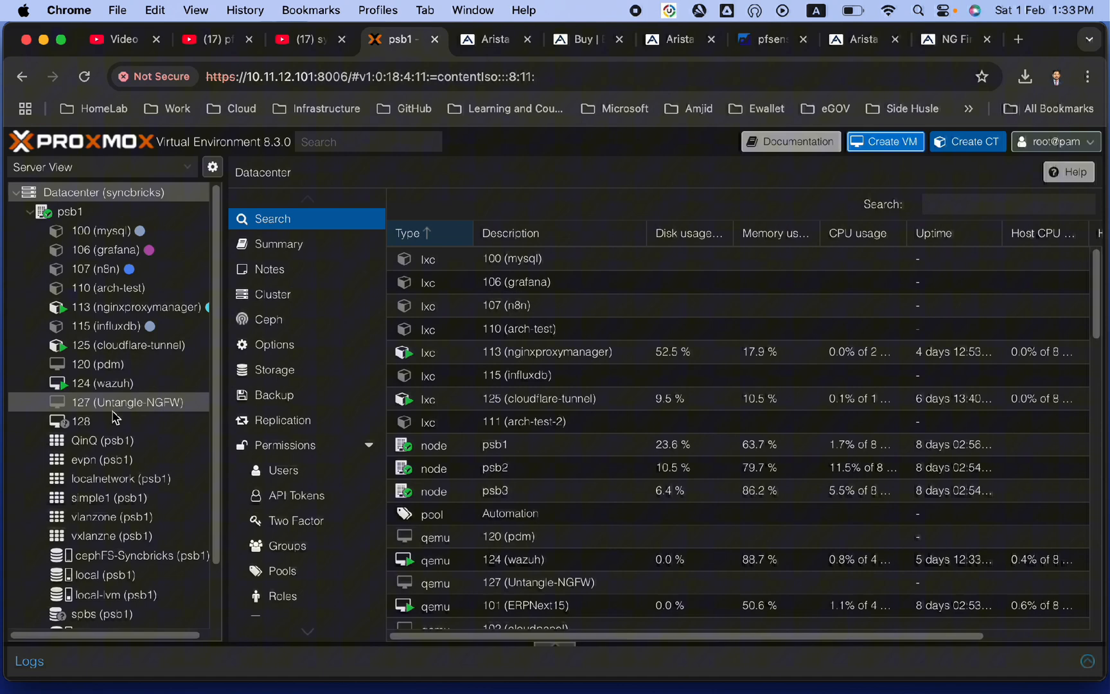
pyautogui.click(83, 421)
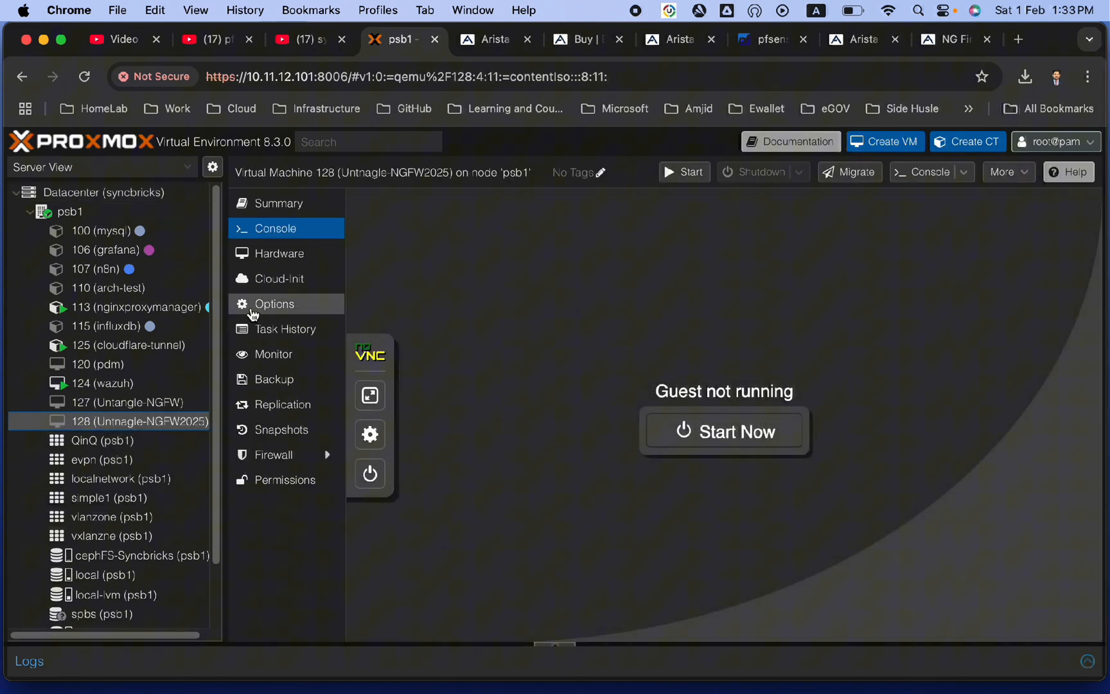
pyautogui.click(277, 253)
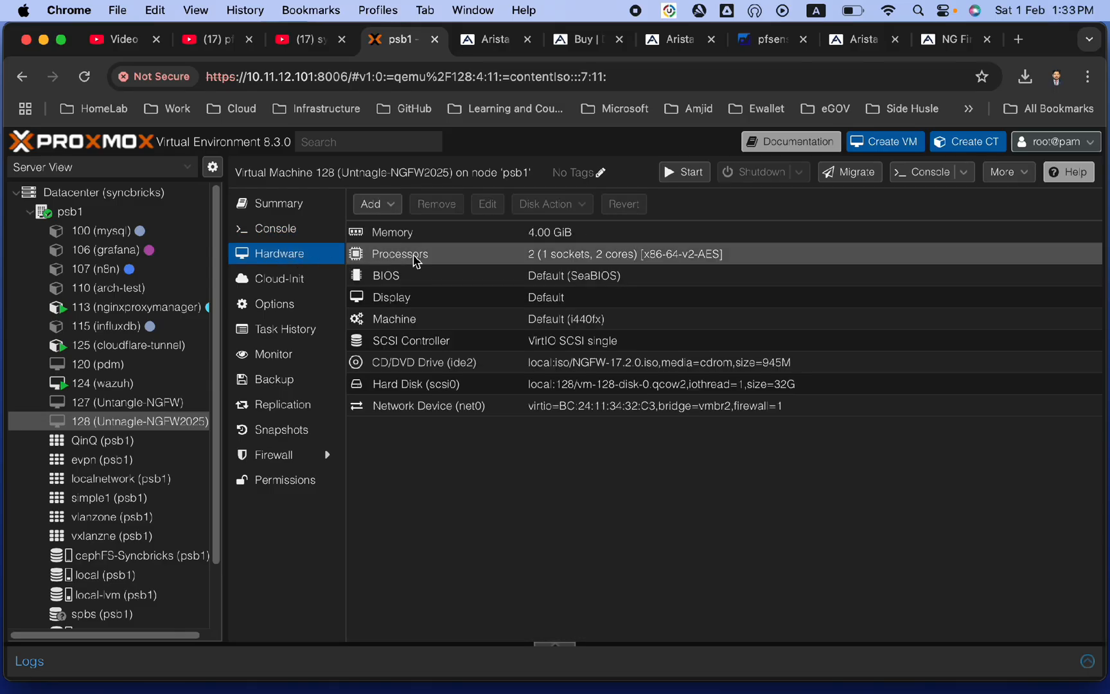
# - Add network device net1 on bridge vxlan to VM 128 and inspect it
pyautogui.click(373, 204)
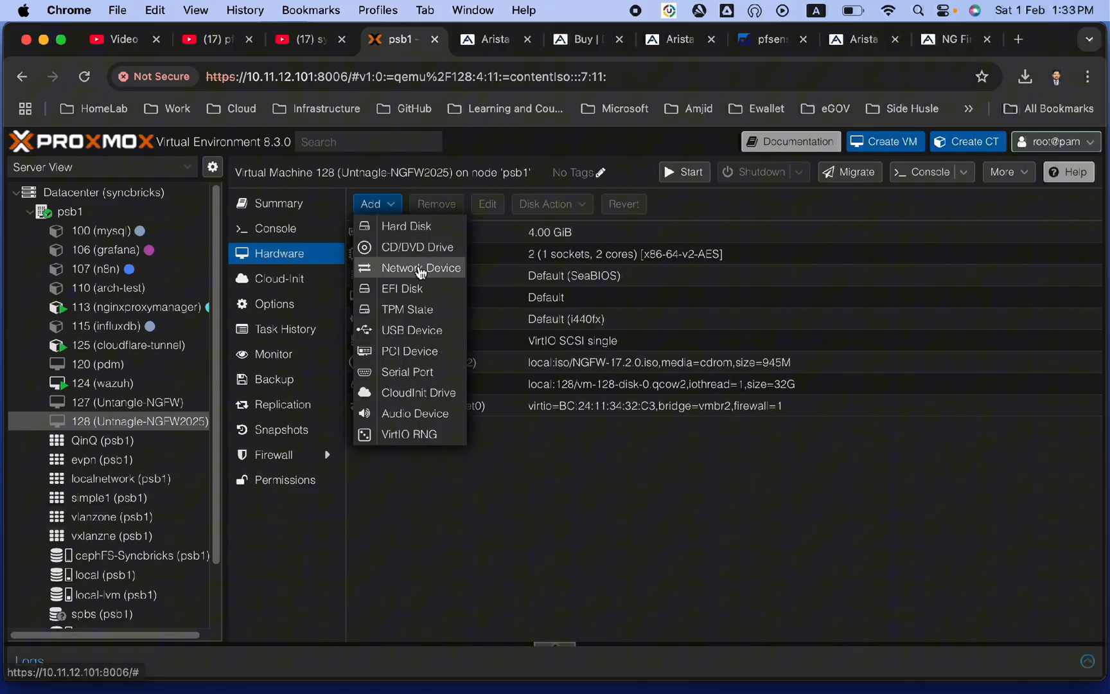
pyautogui.click(420, 268)
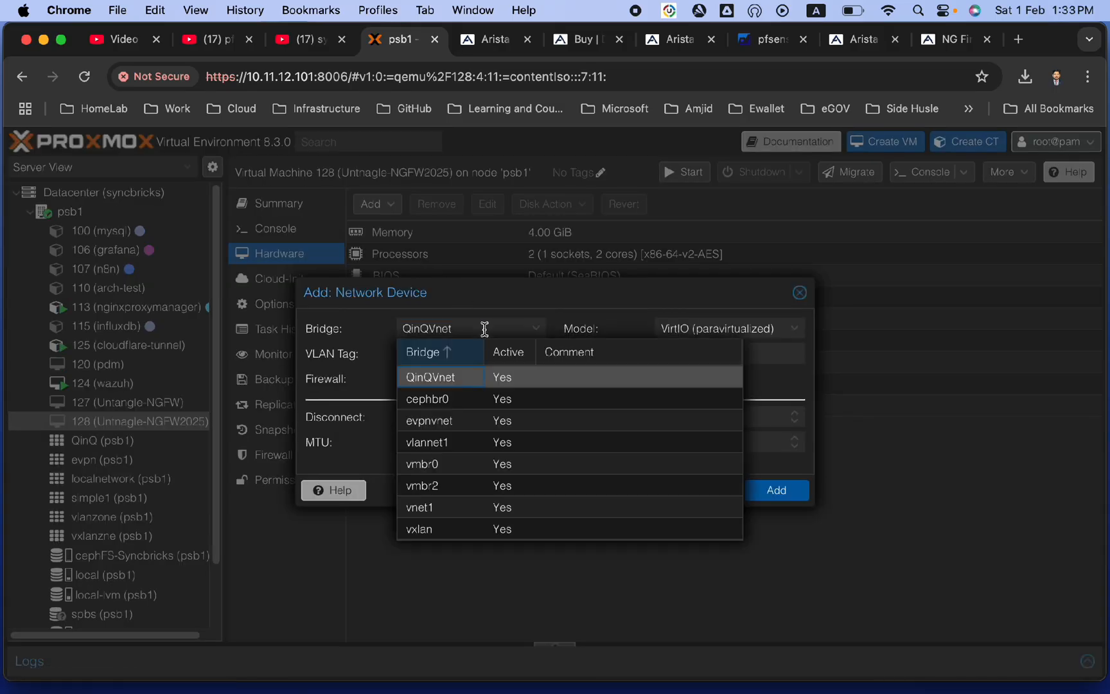
pyautogui.click(419, 529)
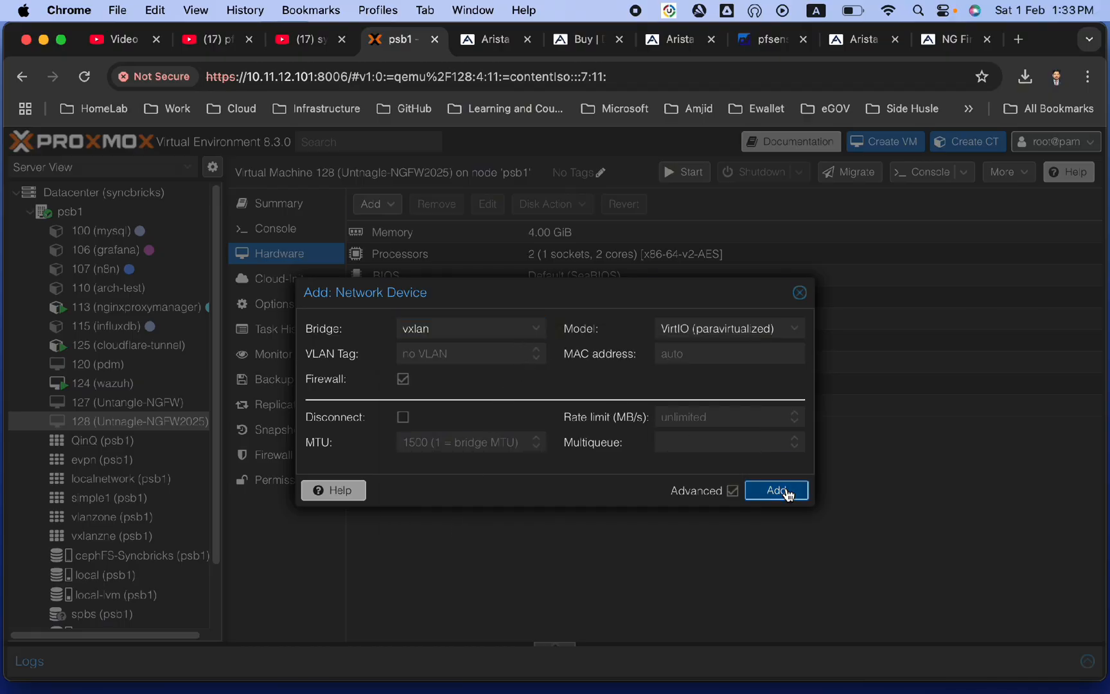
pyautogui.click(777, 490)
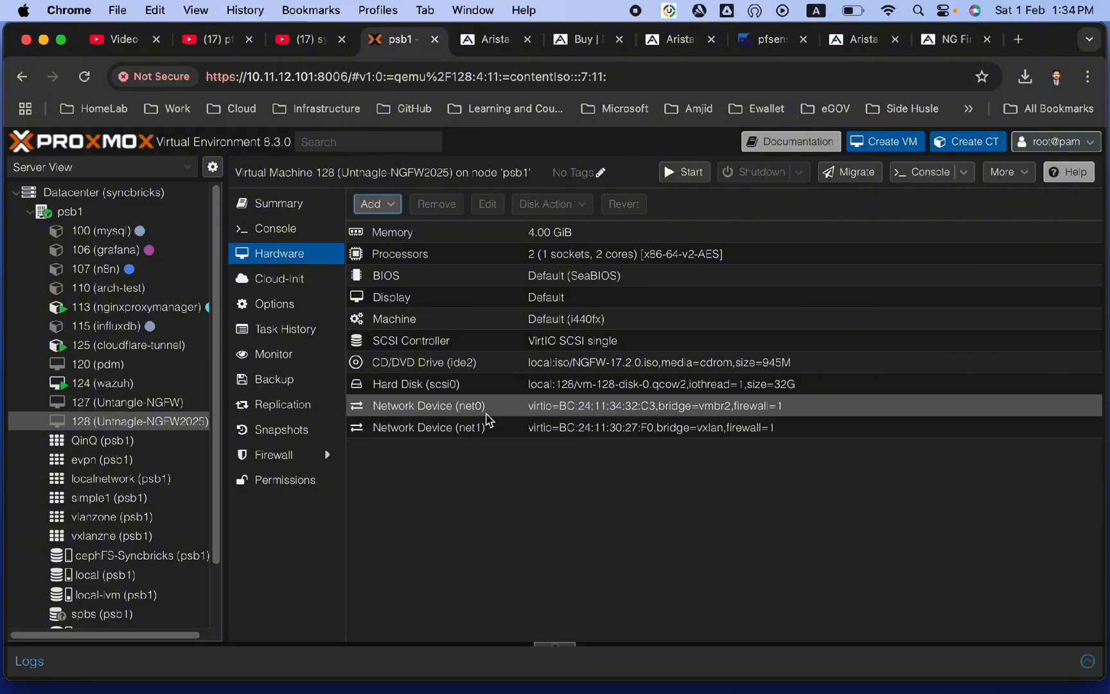
pyautogui.moveTo(511, 416)
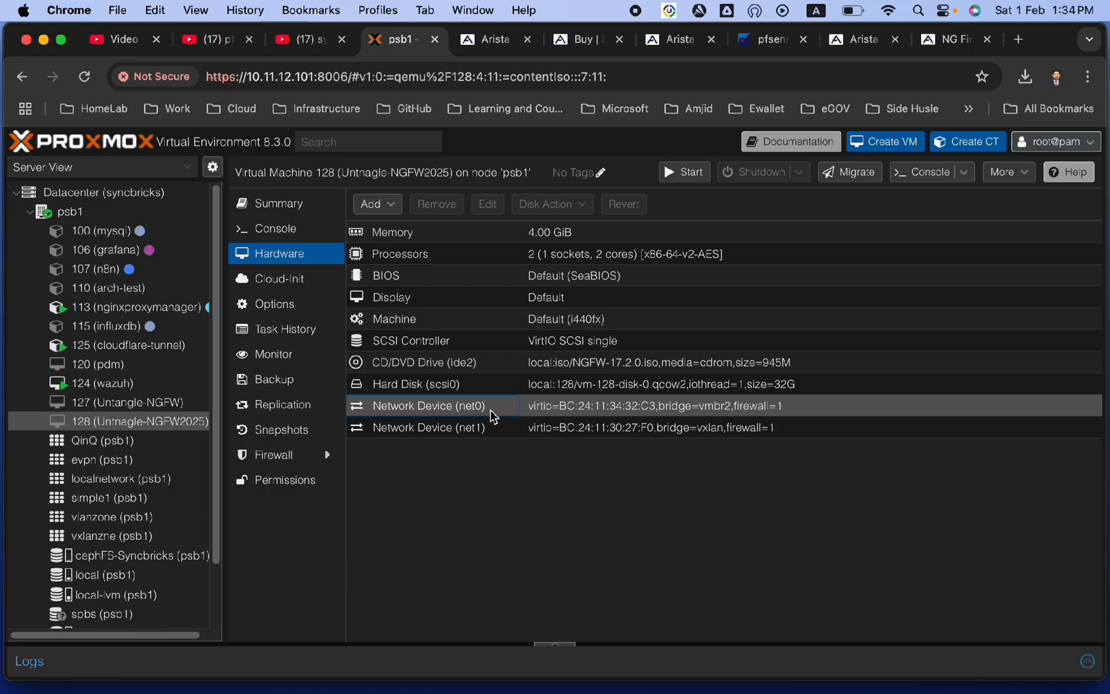
pyautogui.click(428, 427)
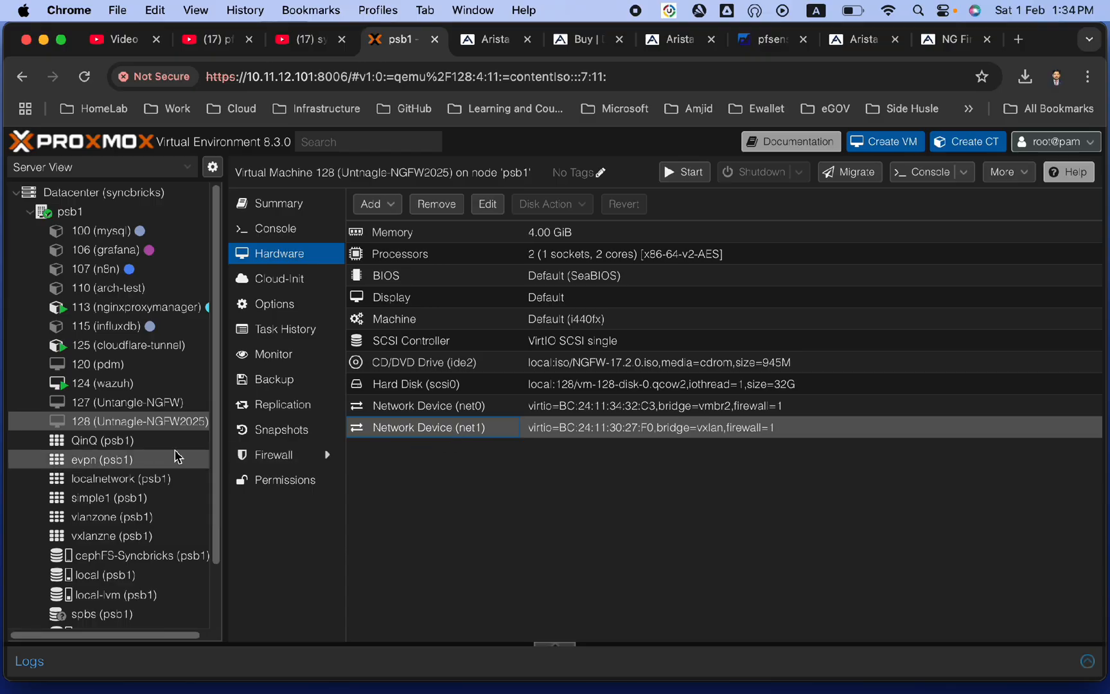
pyautogui.moveTo(582, 445)
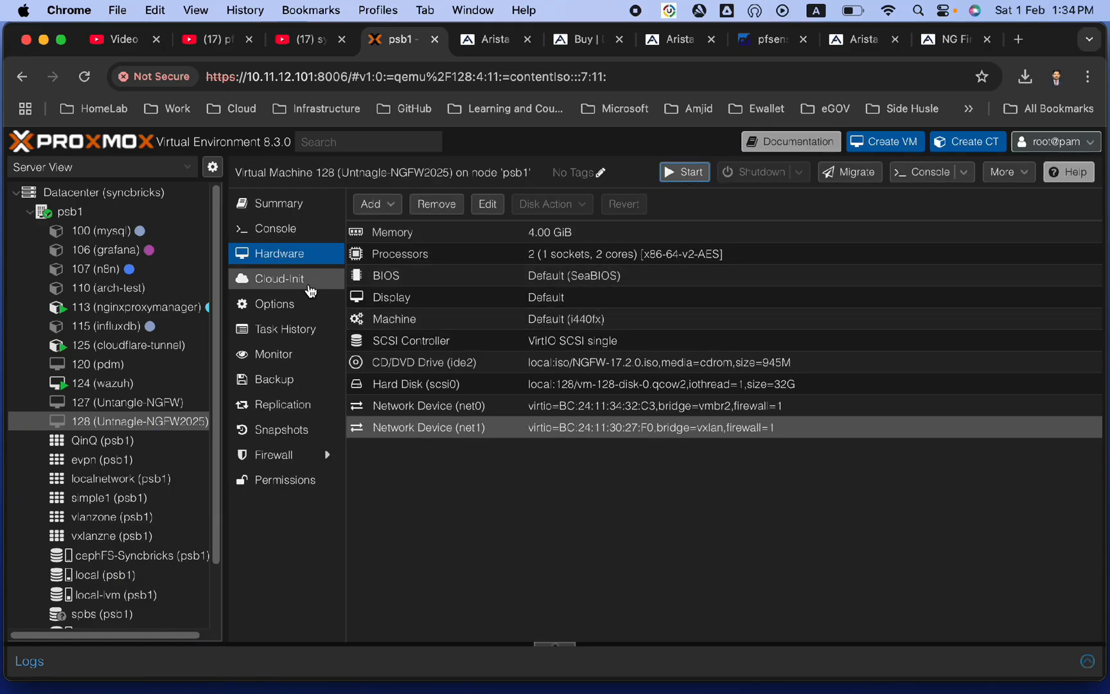
# - Start VM 128 and watch the Arista NG Firewall boot screen in its console
pyautogui.click(272, 228)
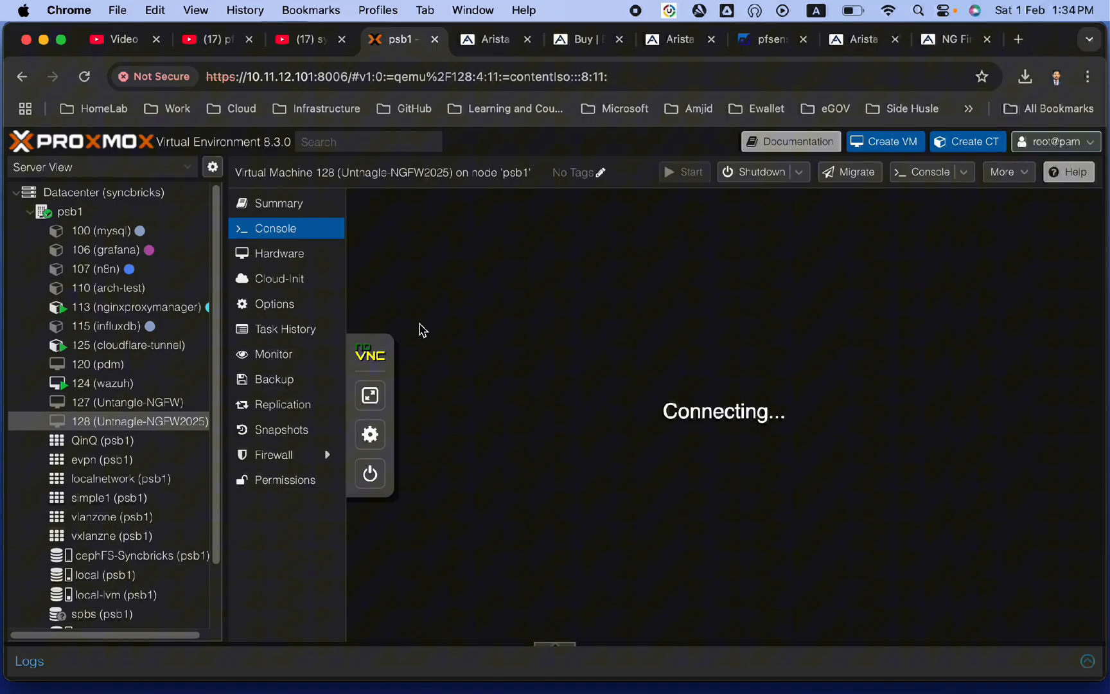
pyautogui.click(369, 395)
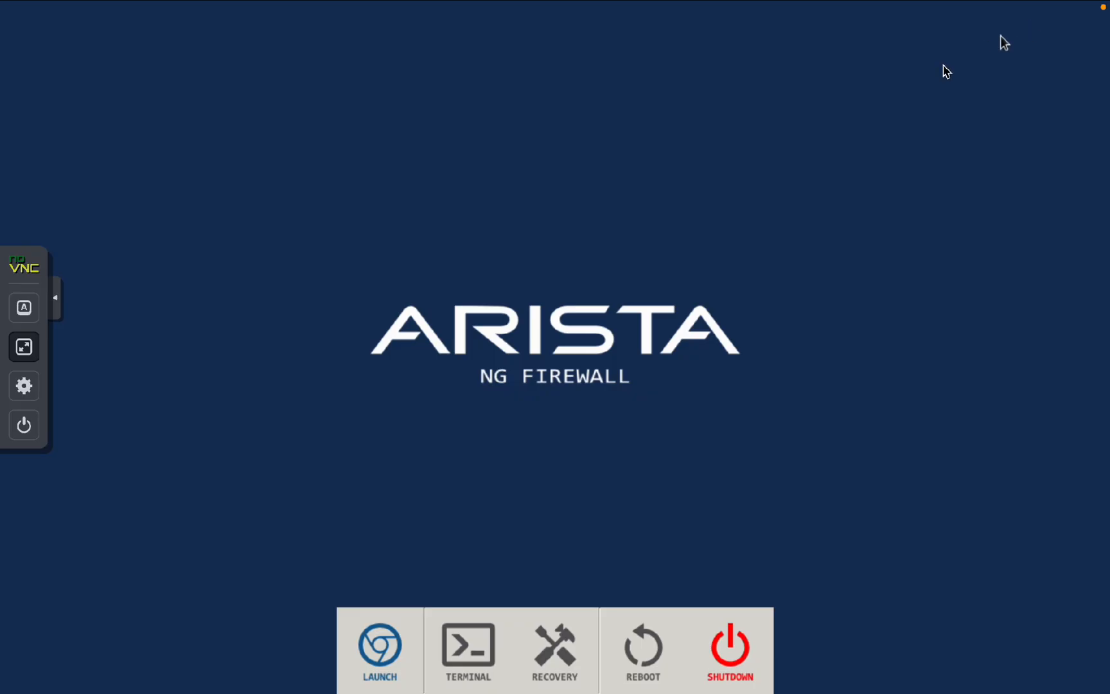
pyautogui.moveTo(560, 339)
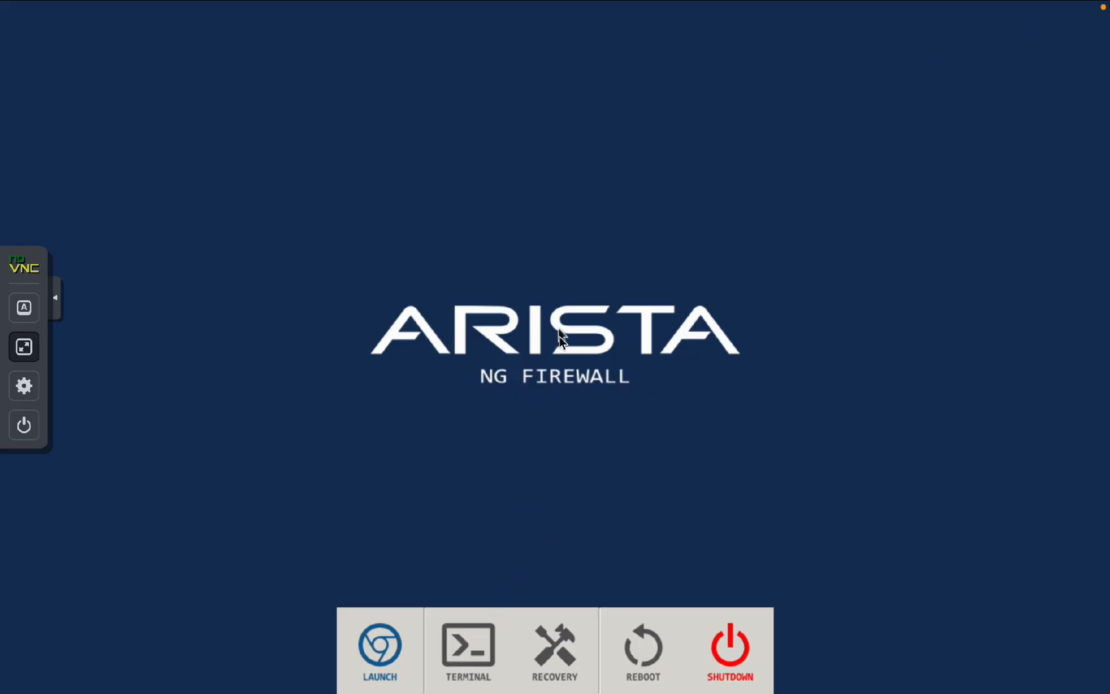
pyautogui.moveTo(472, 338)
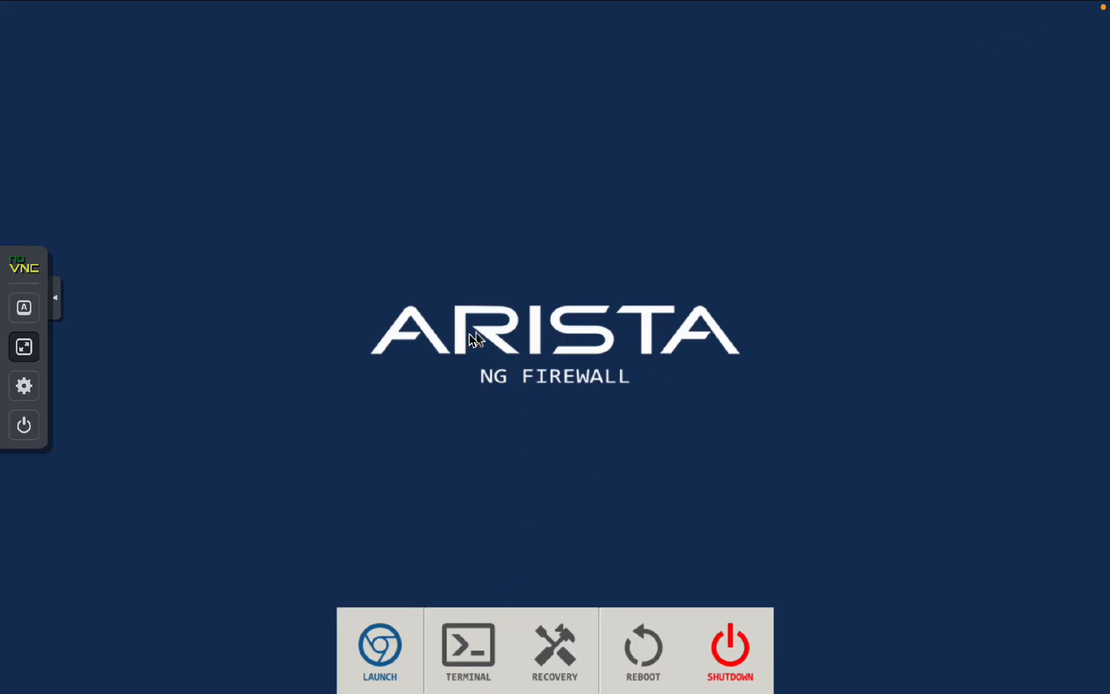
pyautogui.moveTo(526, 379)
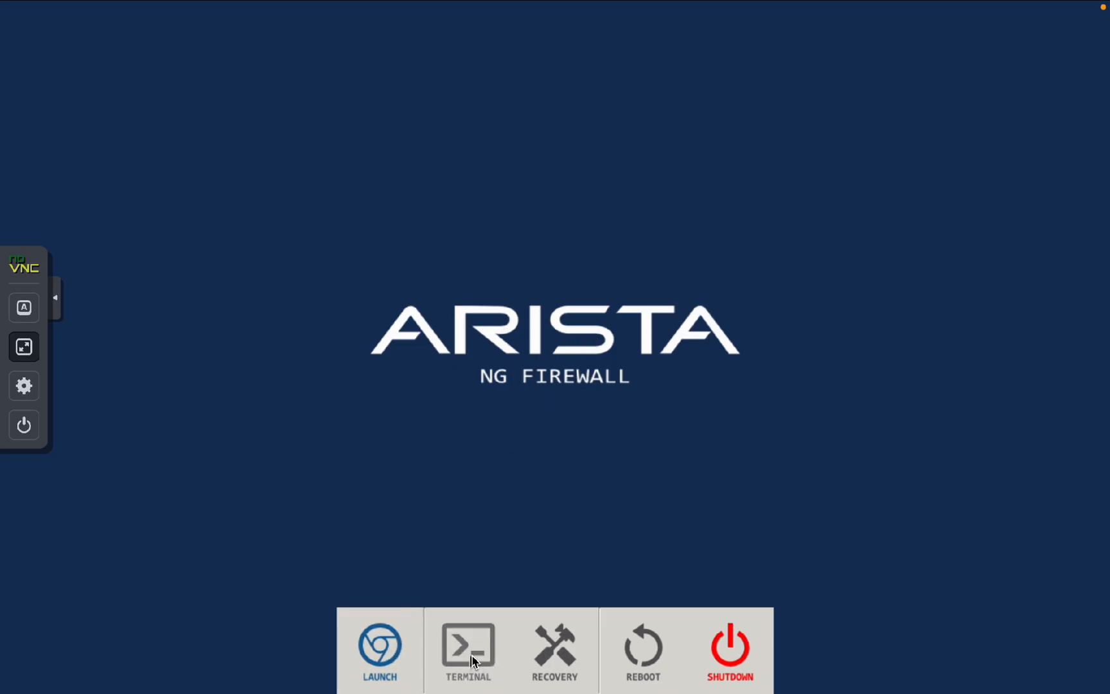
pyautogui.moveTo(467, 644)
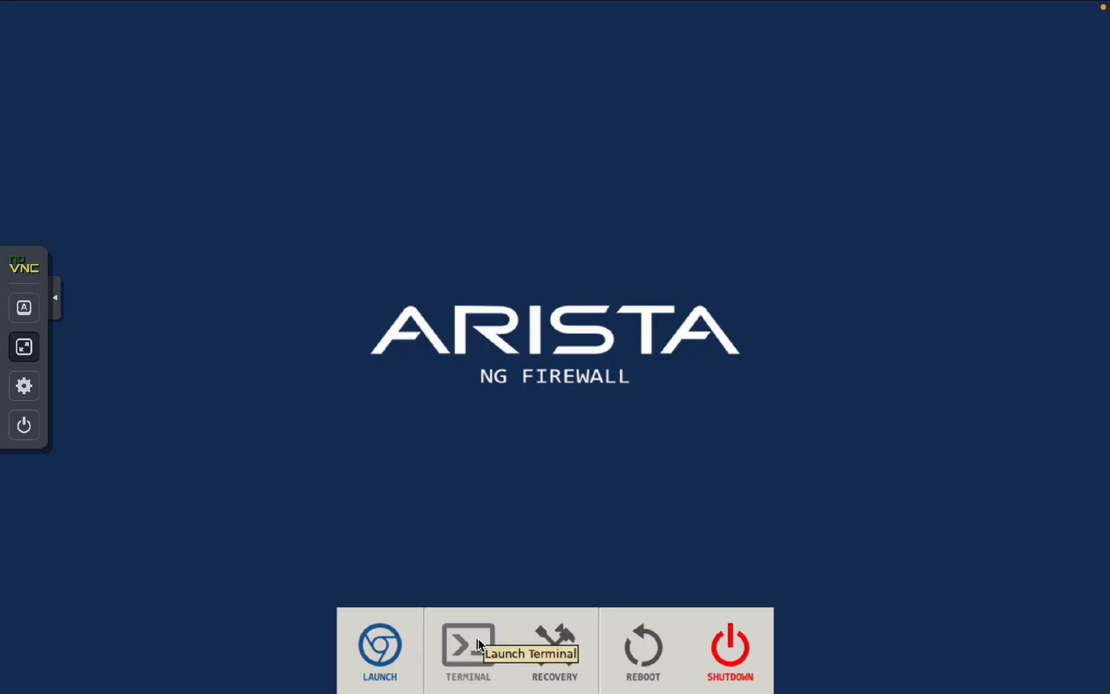
pyautogui.moveTo(381, 650)
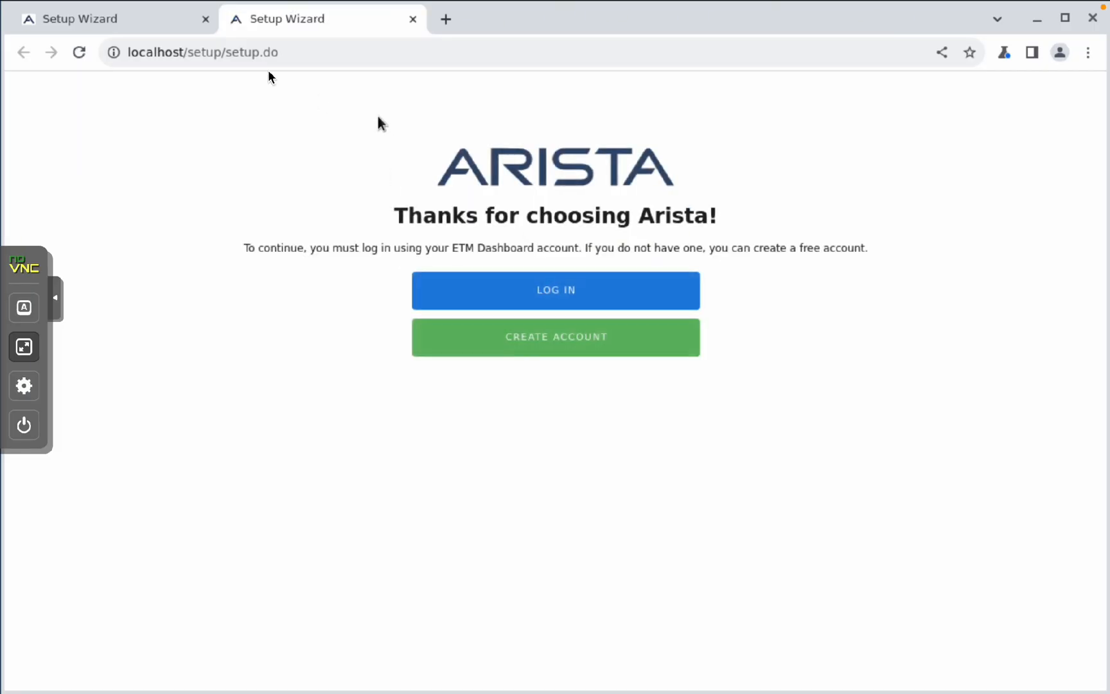
pyautogui.moveTo(486, 278)
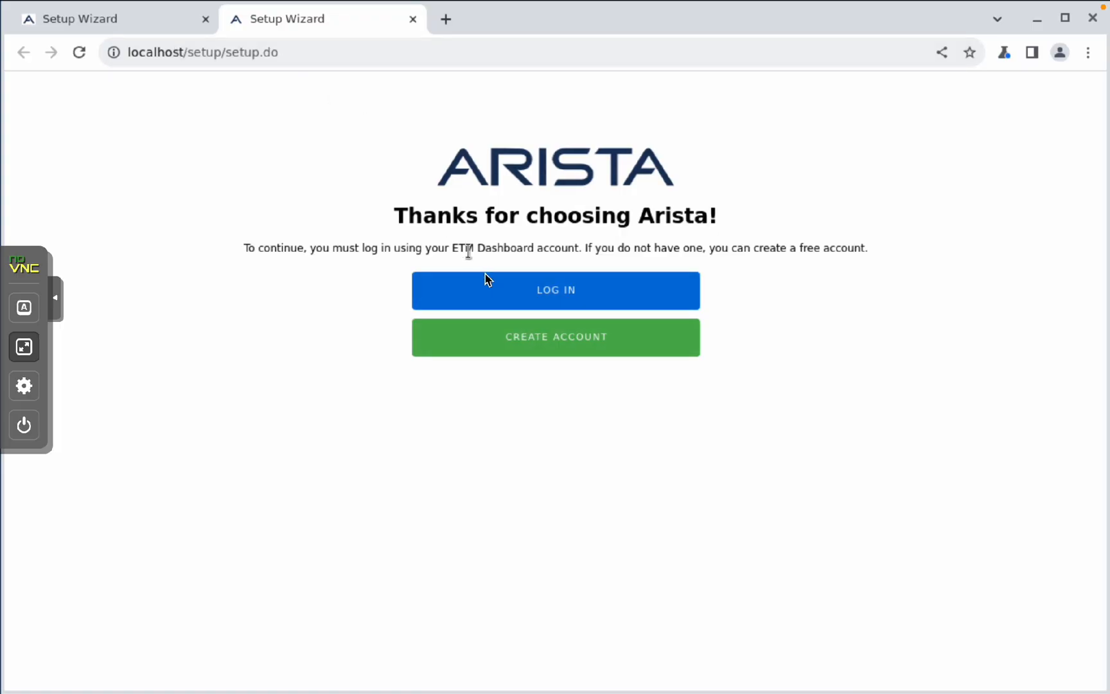
pyautogui.moveTo(414, 241)
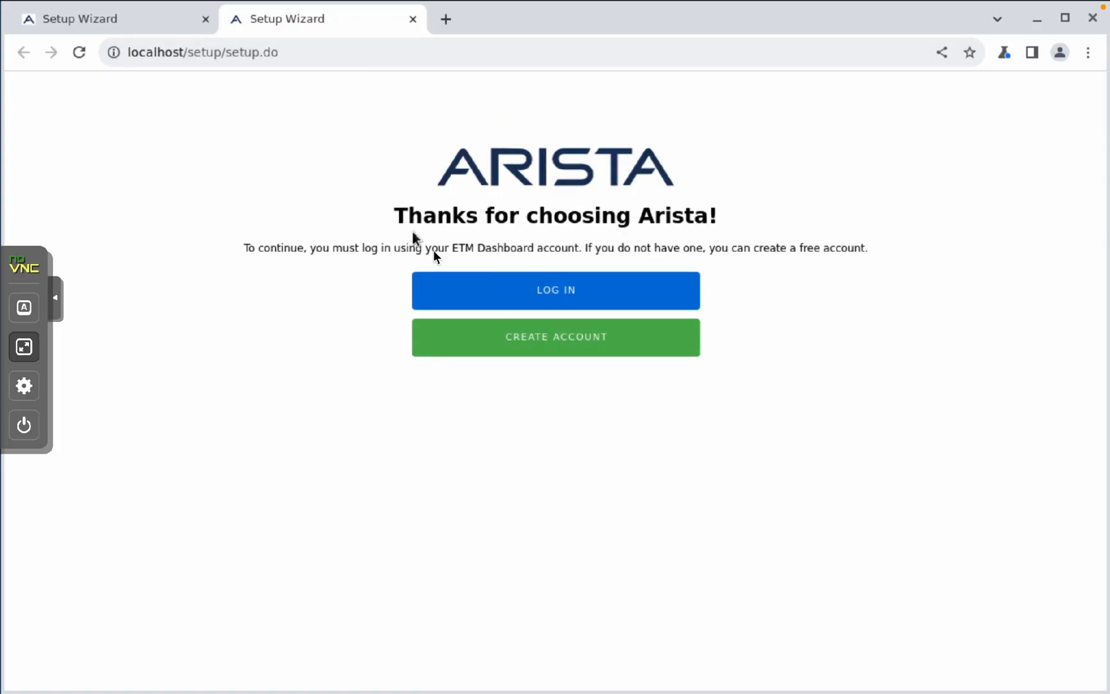
pyautogui.moveTo(478, 254)
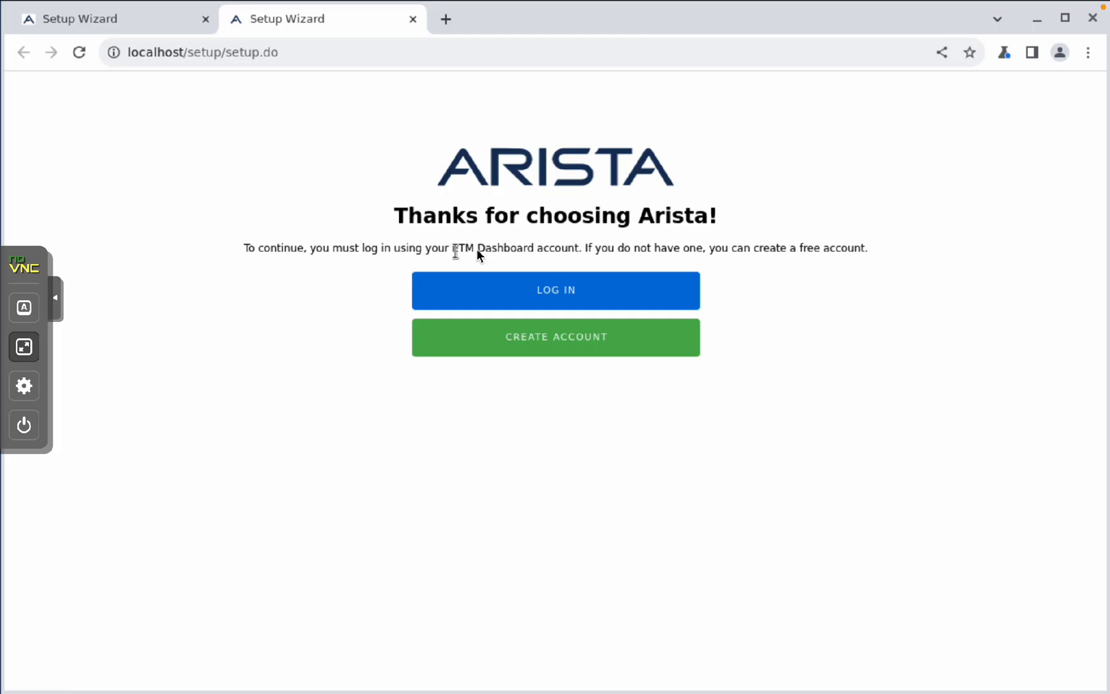
# - Log in to the ETM Dashboard account from the setup wizard and continue to Add Appliance
pyautogui.click(555, 290)
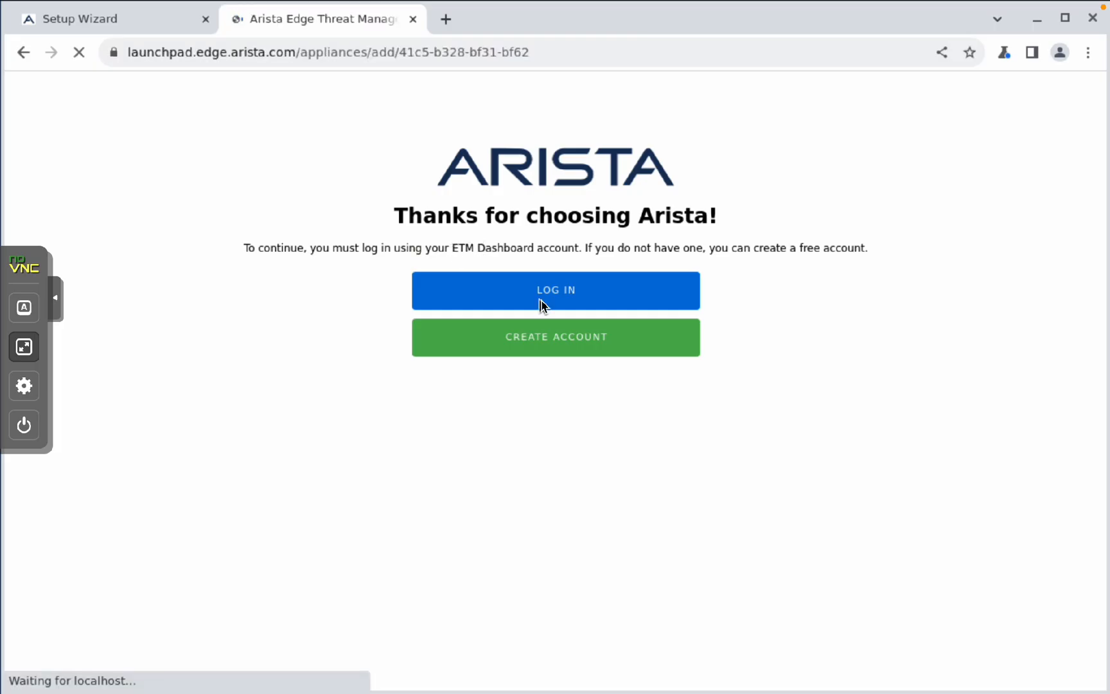
pyautogui.click(556, 291)
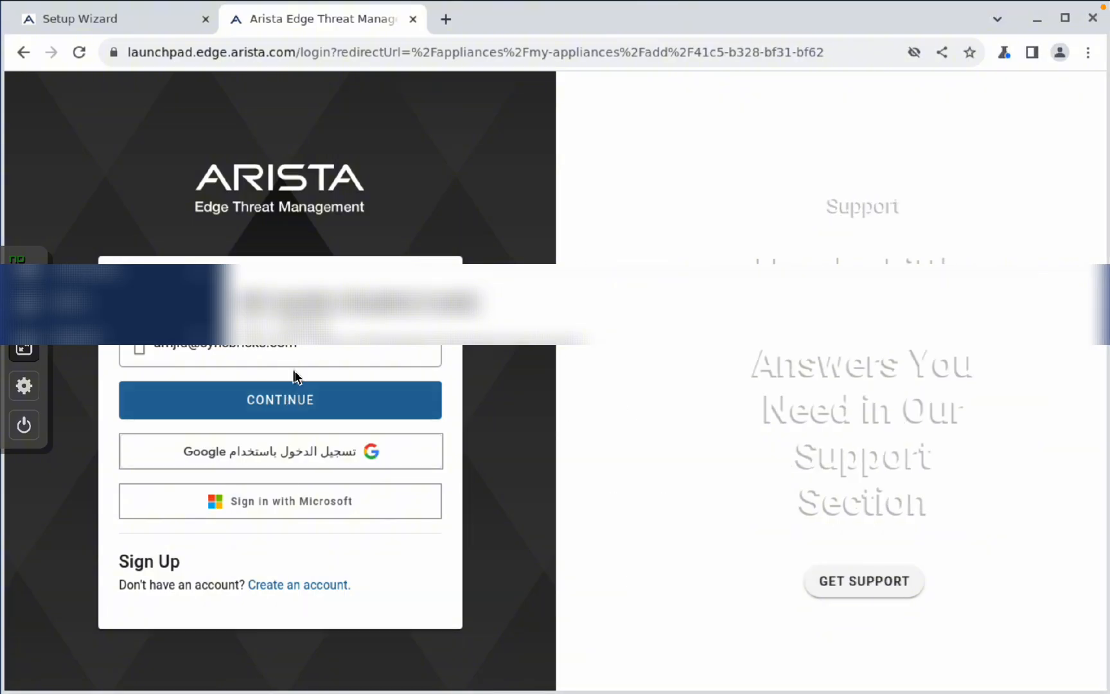
pyautogui.click(279, 400)
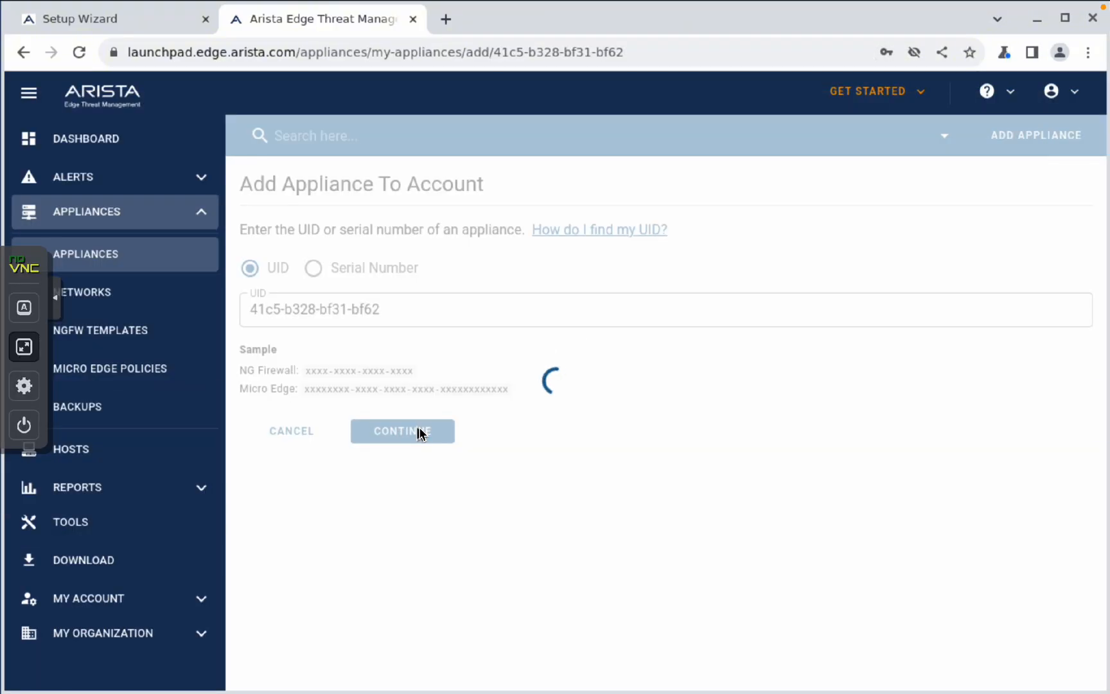
# - Add the appliance by UID with Nonprofit install type, label syncbricks-homelab and domain syncbricks.com
pyautogui.click(402, 430)
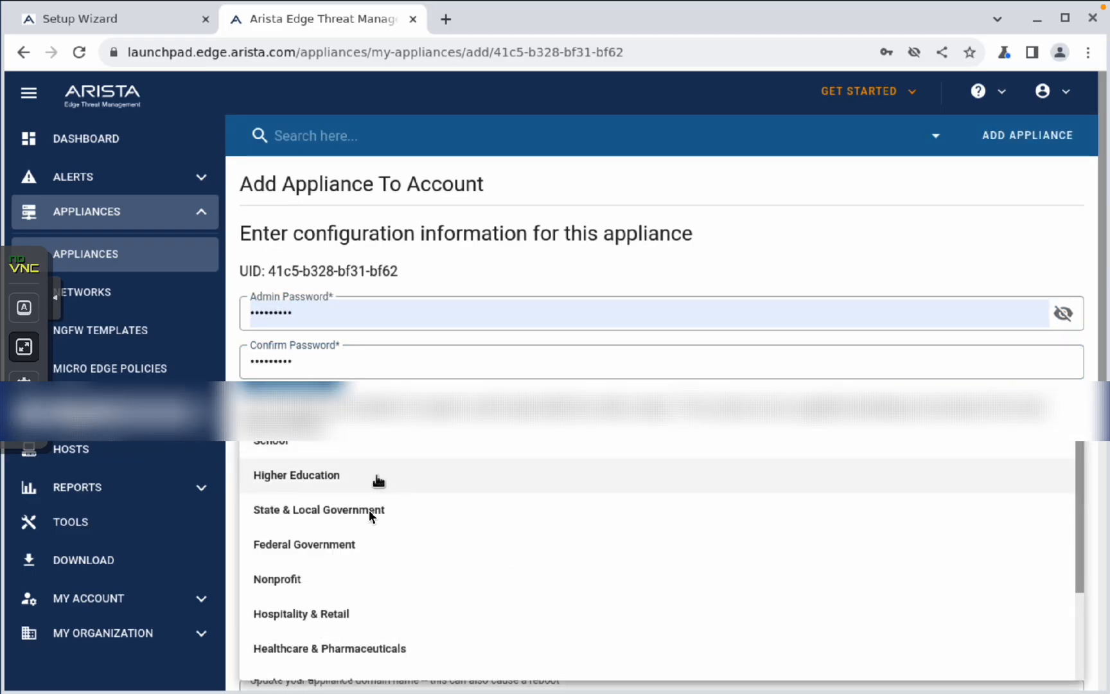
pyautogui.click(277, 578)
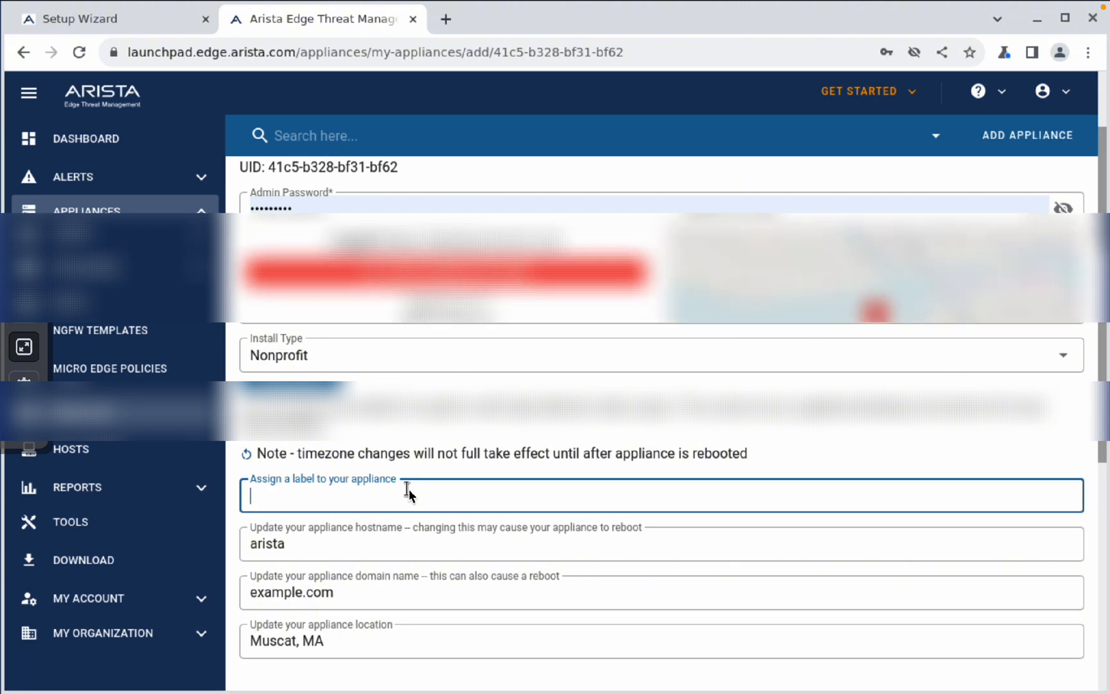
pyautogui.write('syncbricks-homelab')
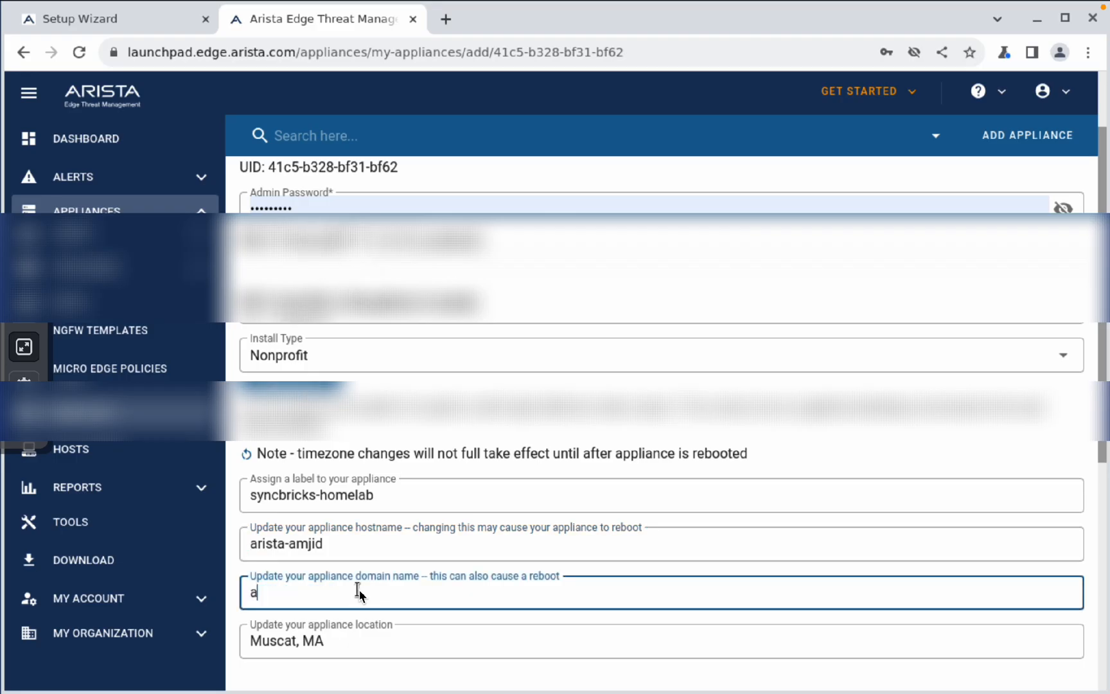
pyautogui.write('syncbricks.com')
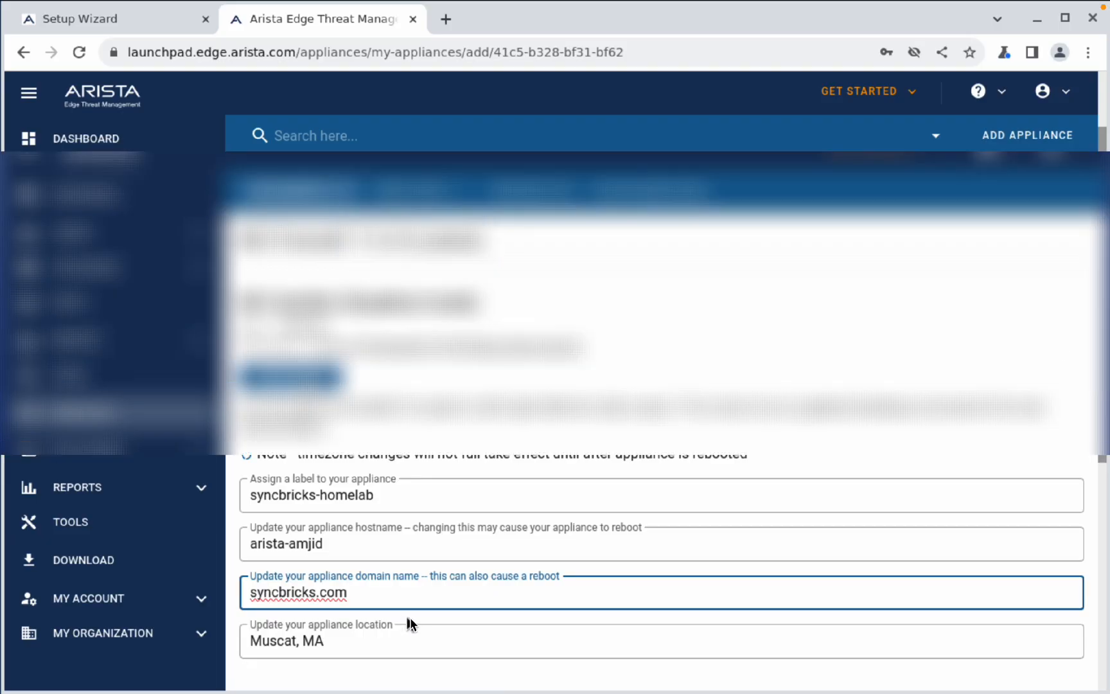
pyautogui.scroll(-3)
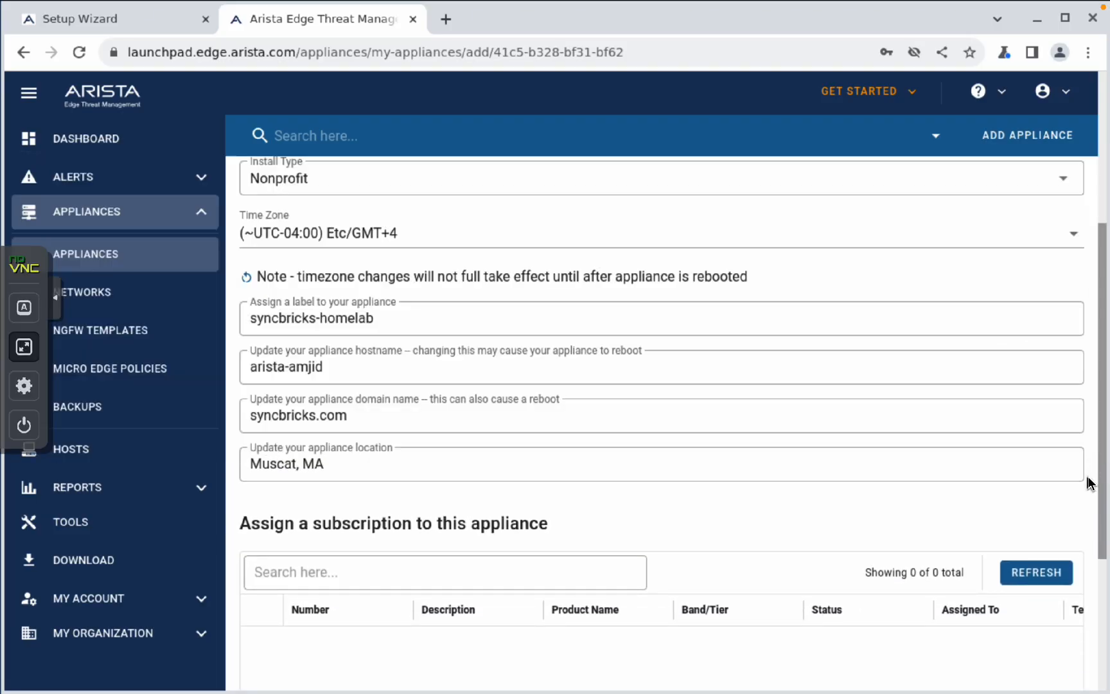
# - Scroll down the appliance form to the empty subscription list
pyautogui.scroll(-3)
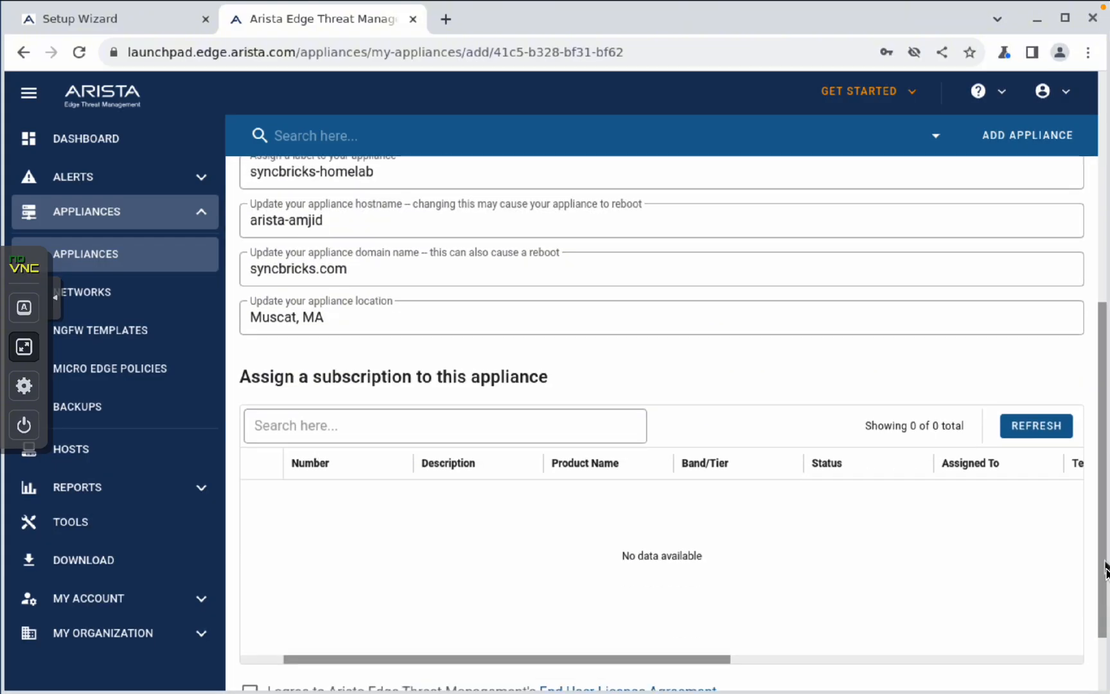
pyautogui.scroll(-3)
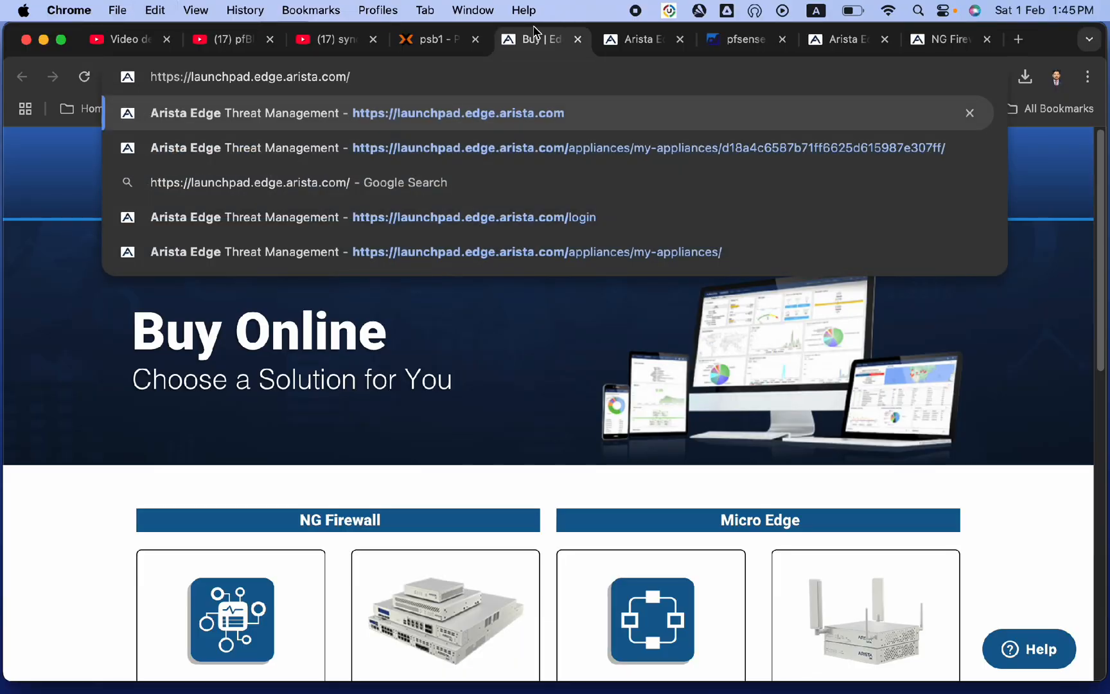
# - Open the launchpad and the arista-amjid.syncbricks.com appliance details page
pyautogui.click(458, 113)
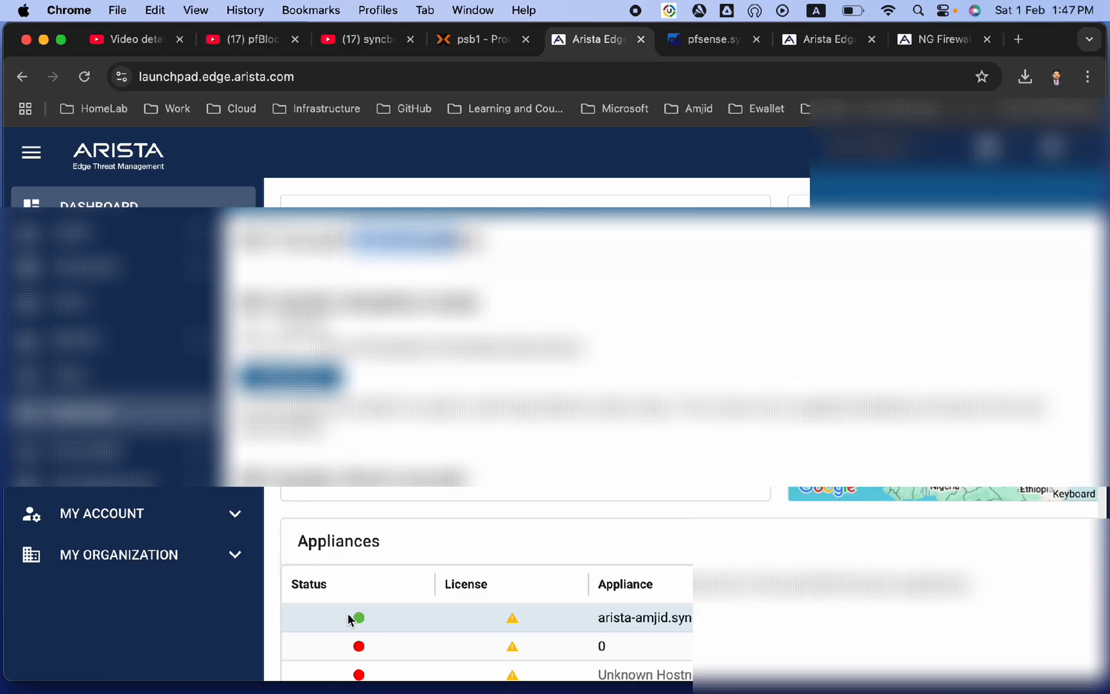
pyautogui.click(643, 617)
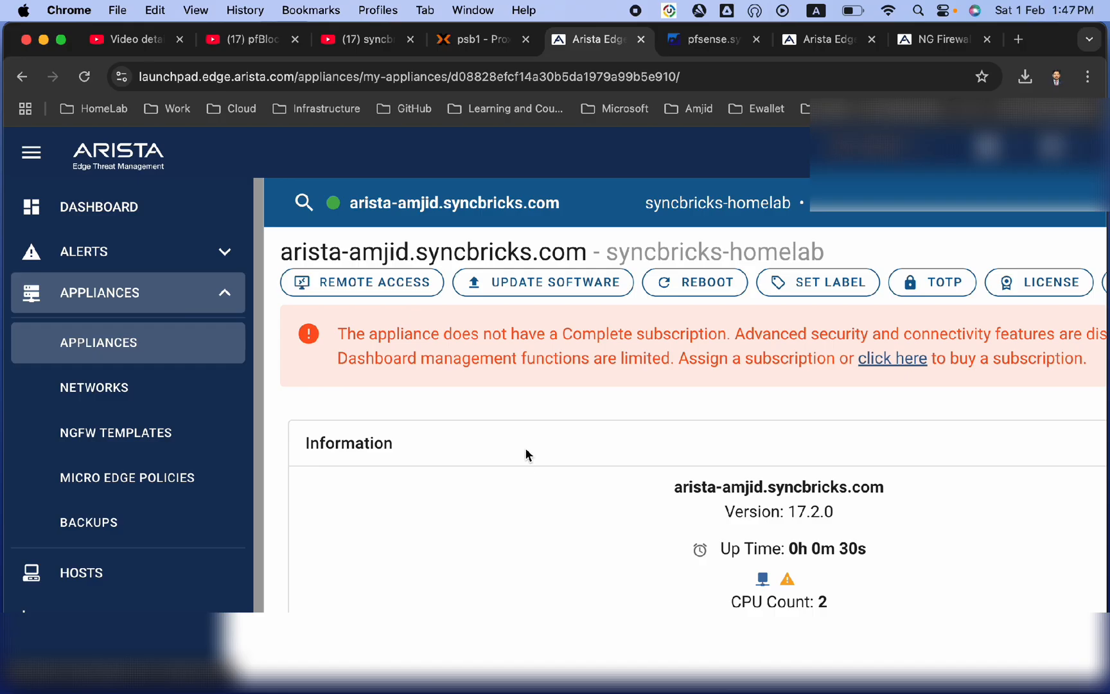
pyautogui.click(99, 342)
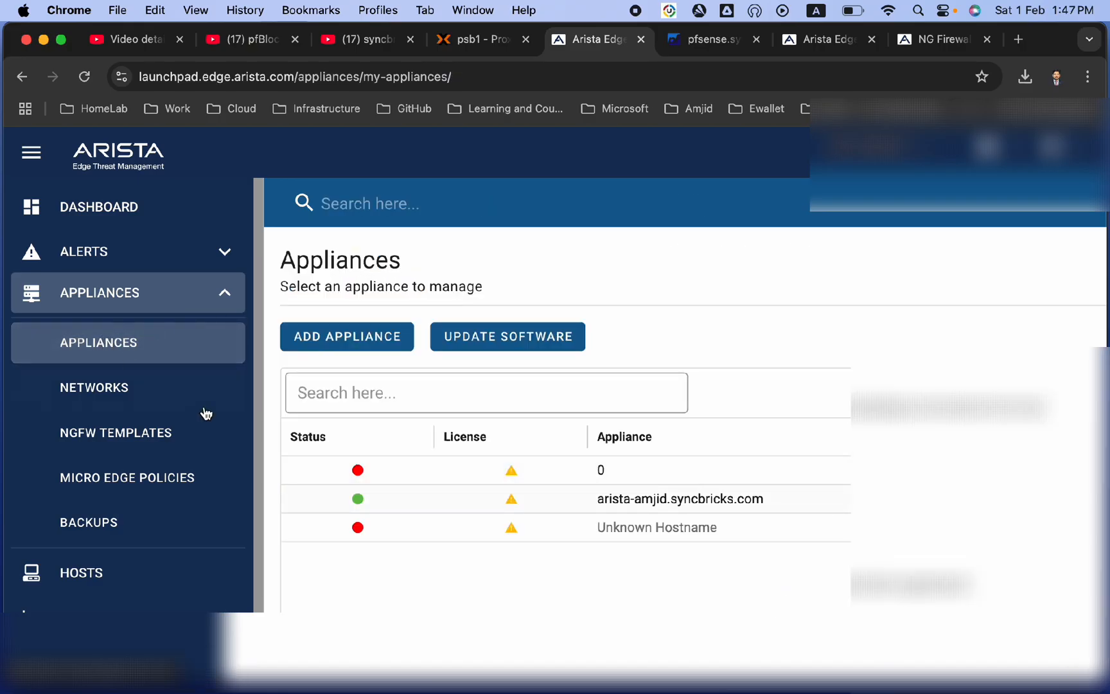
pyautogui.click(679, 499)
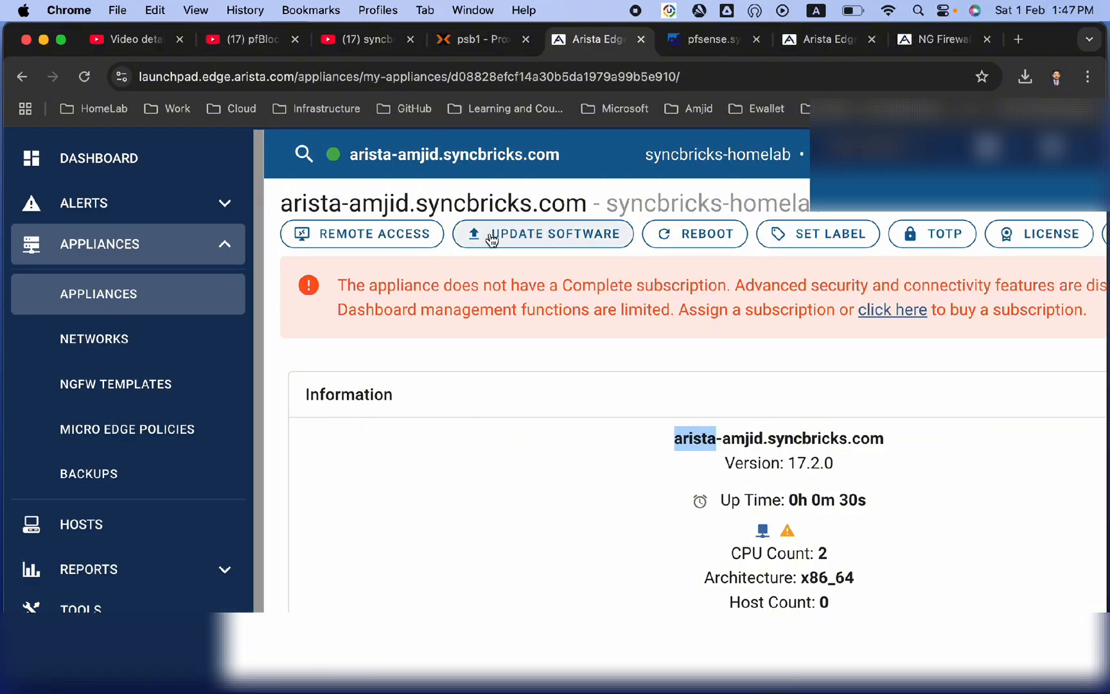
pyautogui.scroll(3)
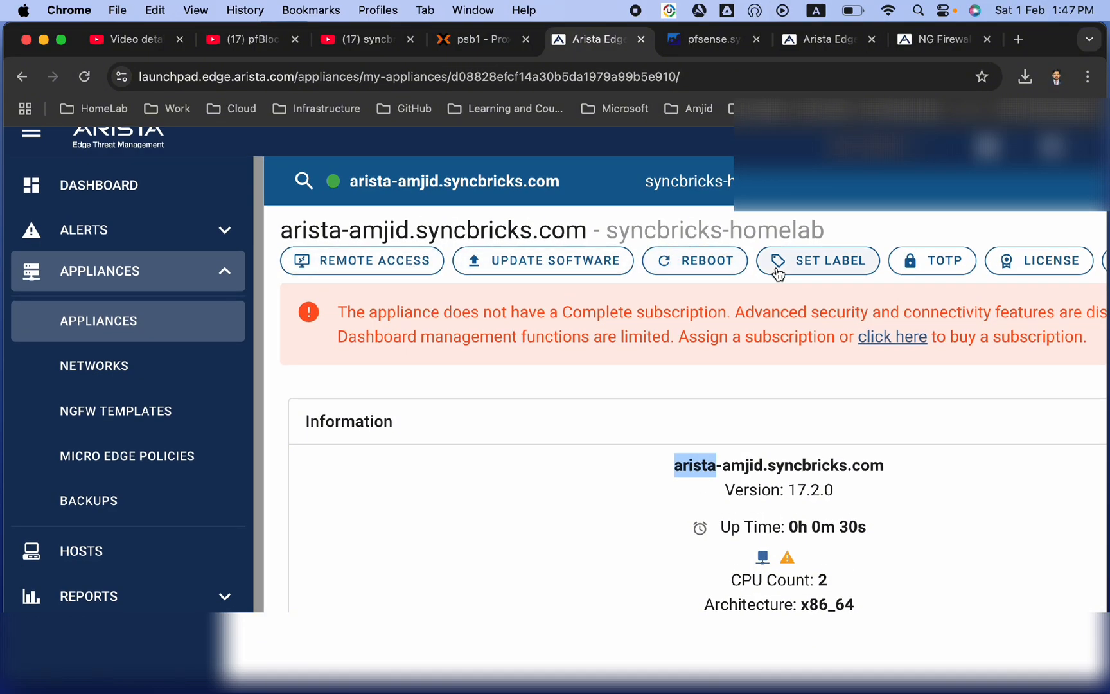
pyautogui.click(30, 132)
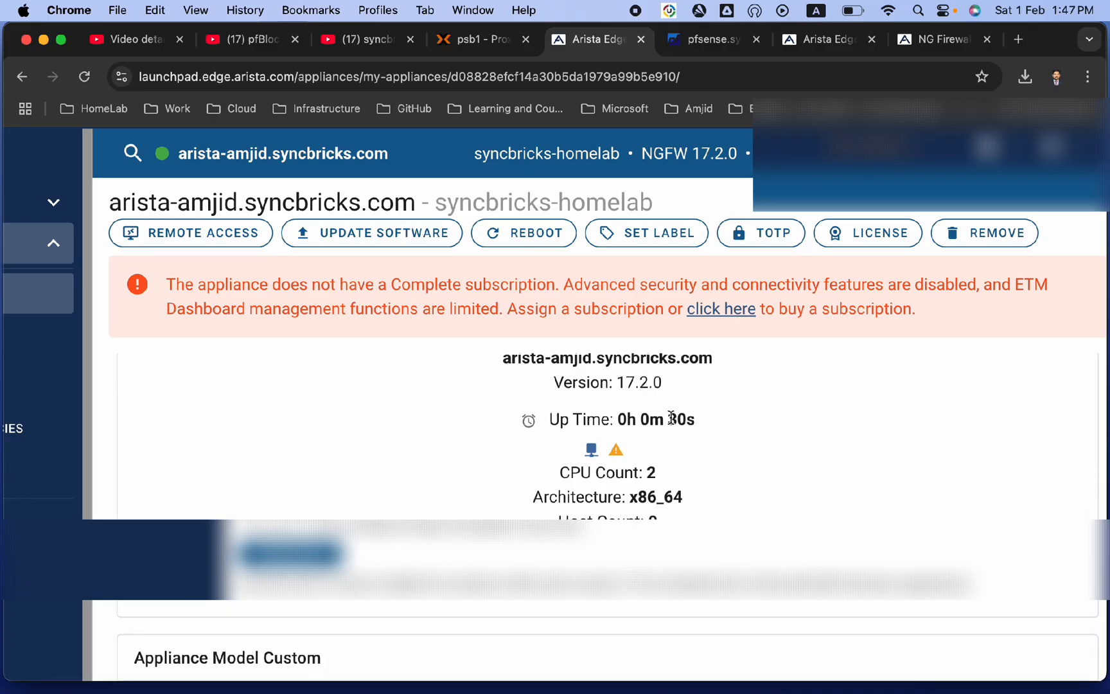
pyautogui.moveTo(100, 86)
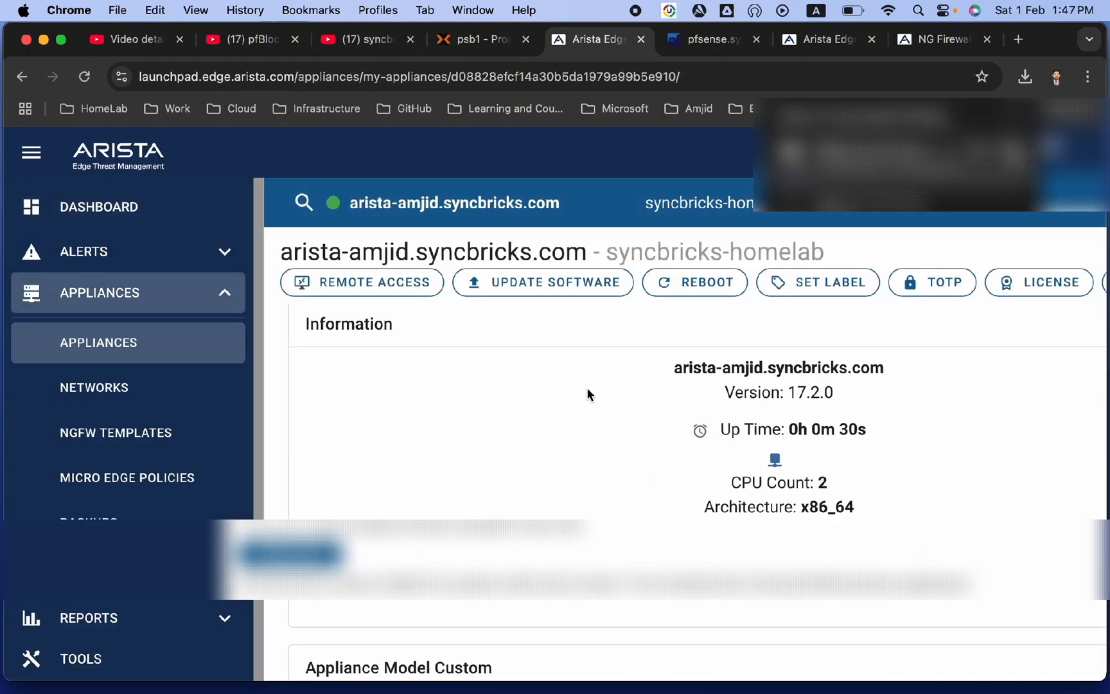
pyautogui.scroll(-3)
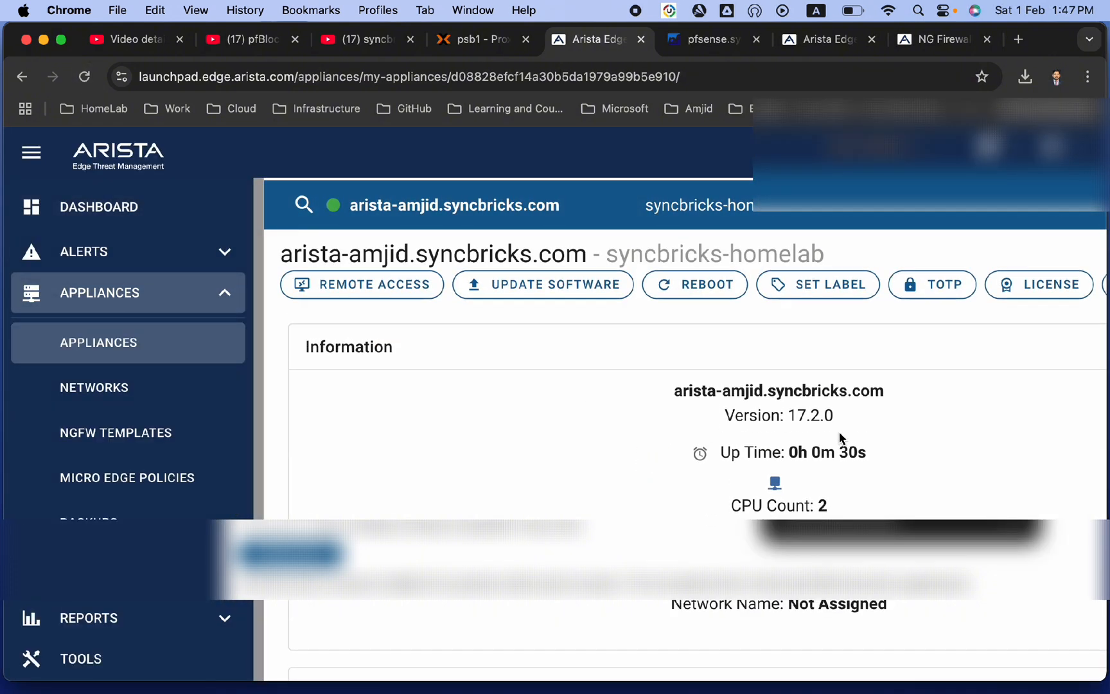
pyautogui.scroll(-3)
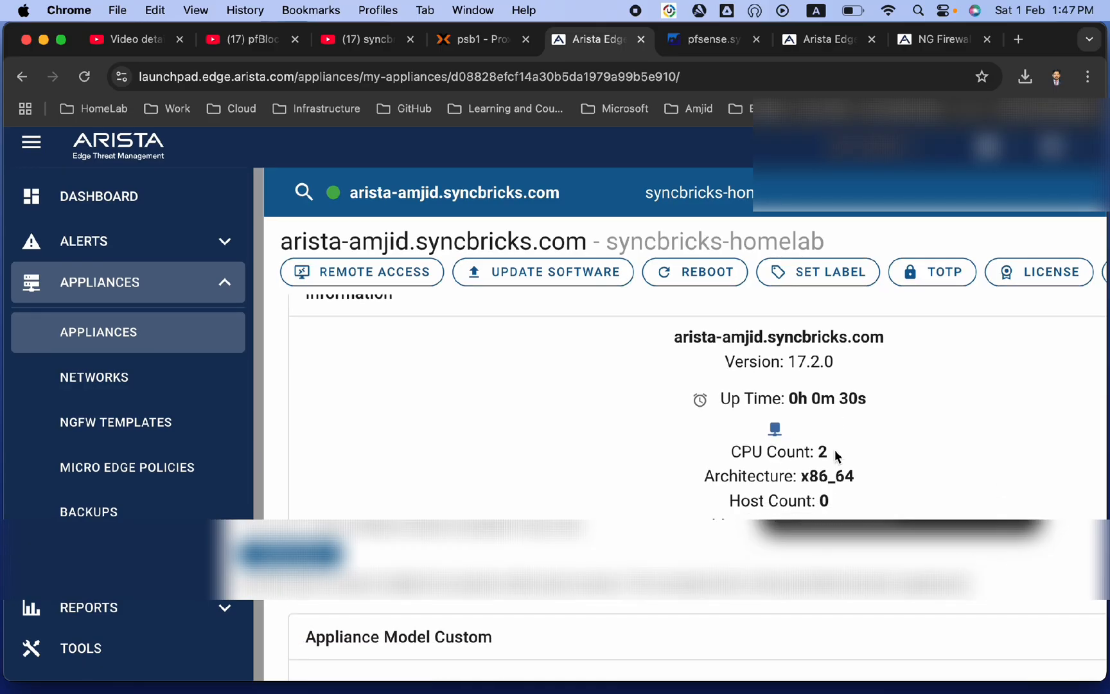
pyautogui.moveTo(825, 502)
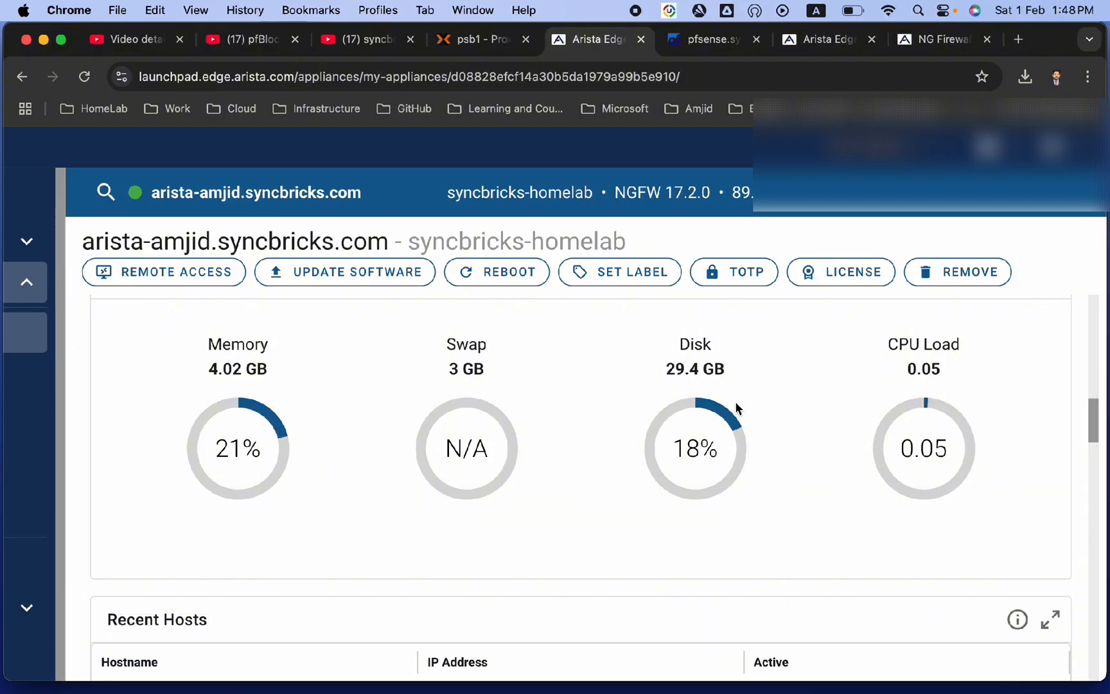
pyautogui.moveTo(782, 433)
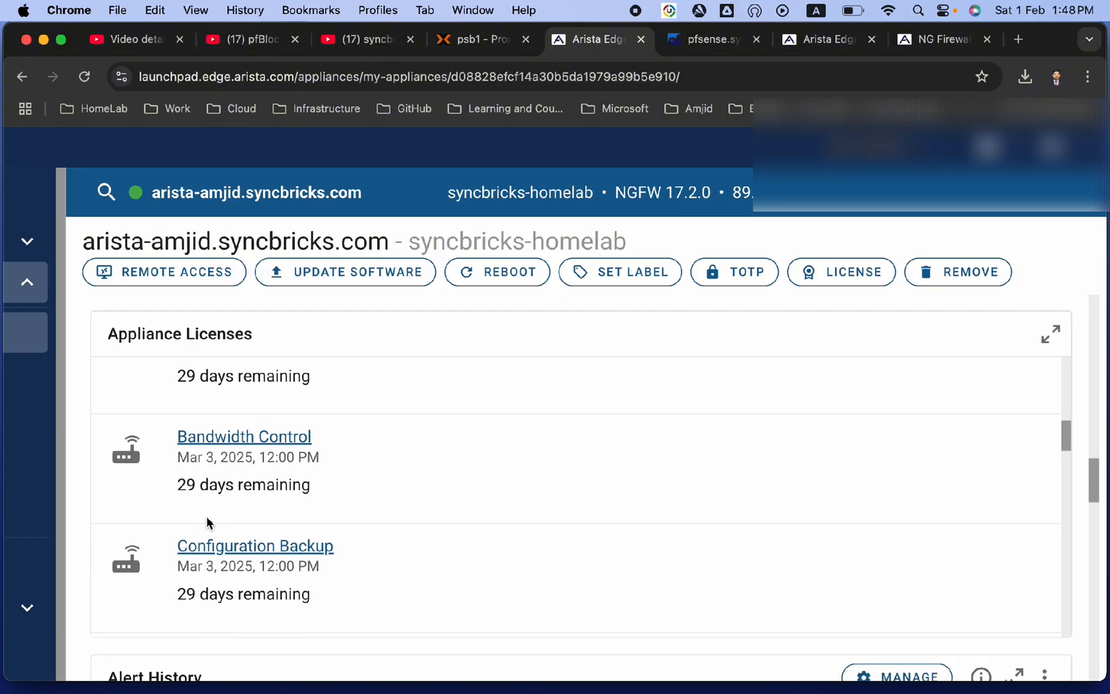
pyautogui.scroll(-3)
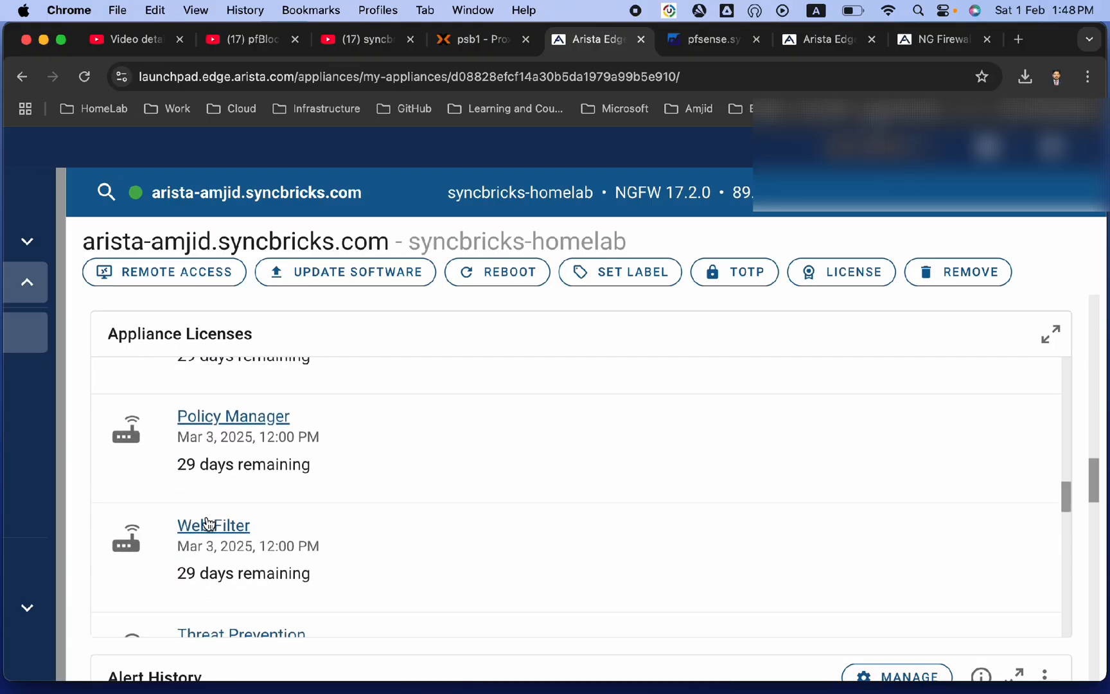
pyautogui.scroll(-3)
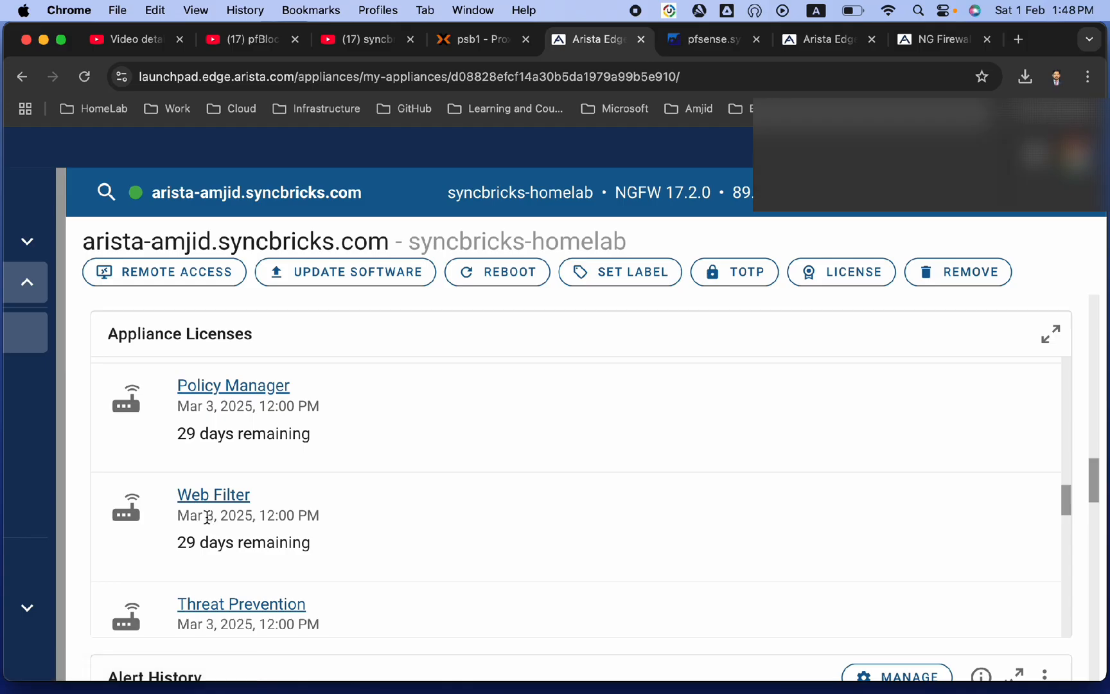
pyautogui.scroll(-3)
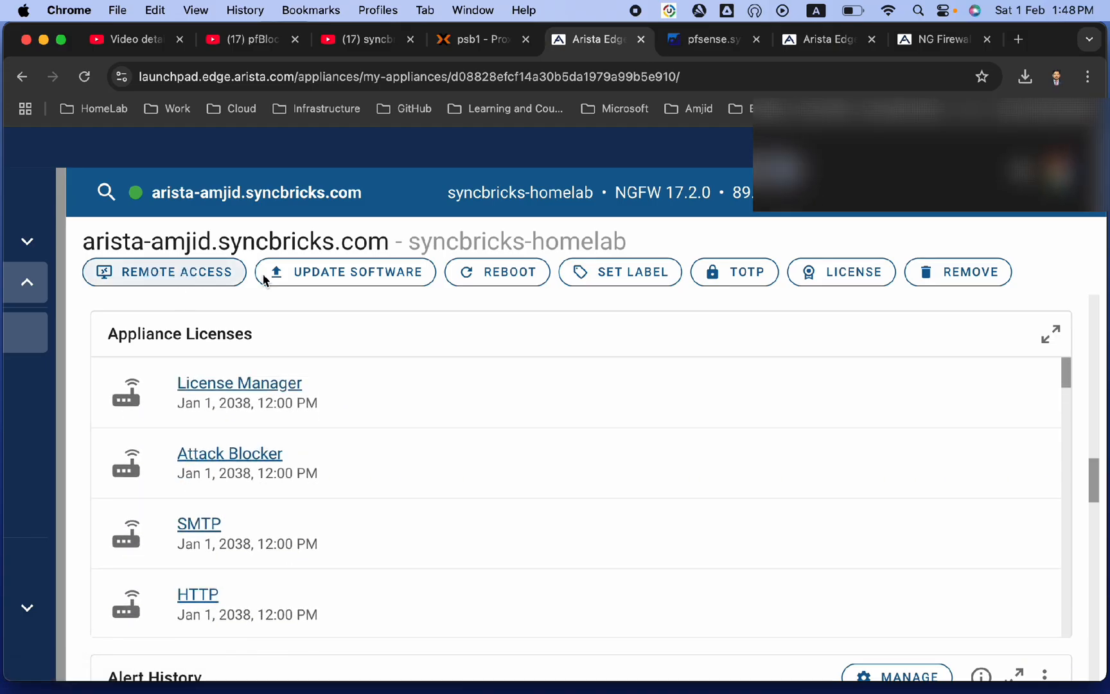
pyautogui.moveTo(345, 272)
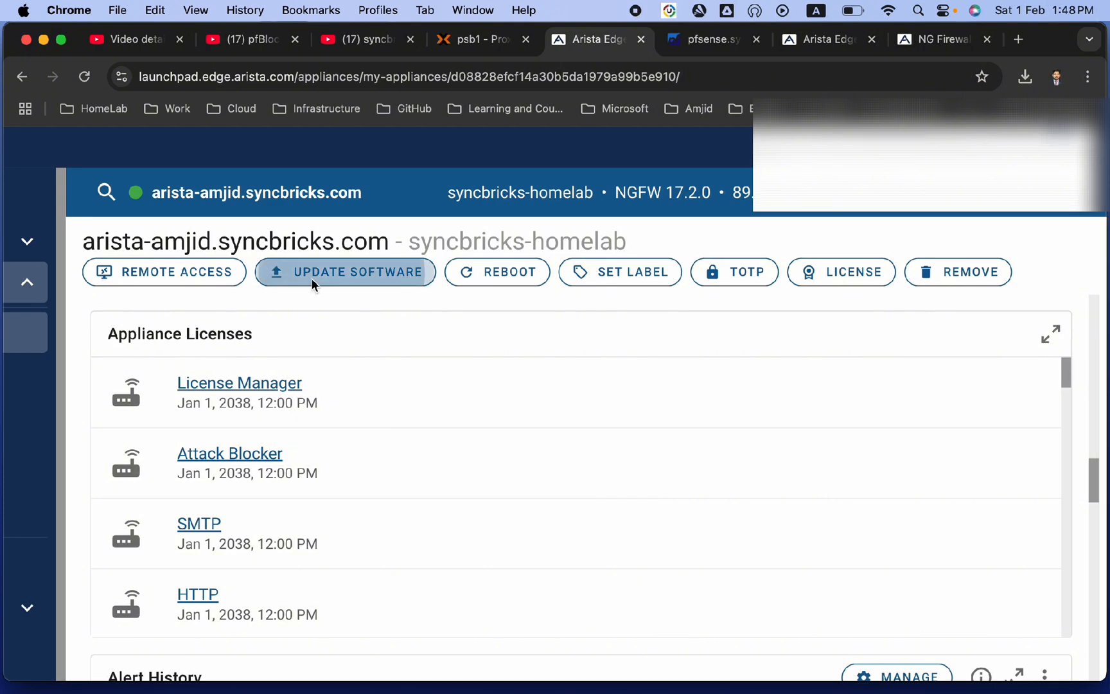
# - Set the appliance's automatic upgrade schedule to Friday at 00:00
pyautogui.click(345, 272)
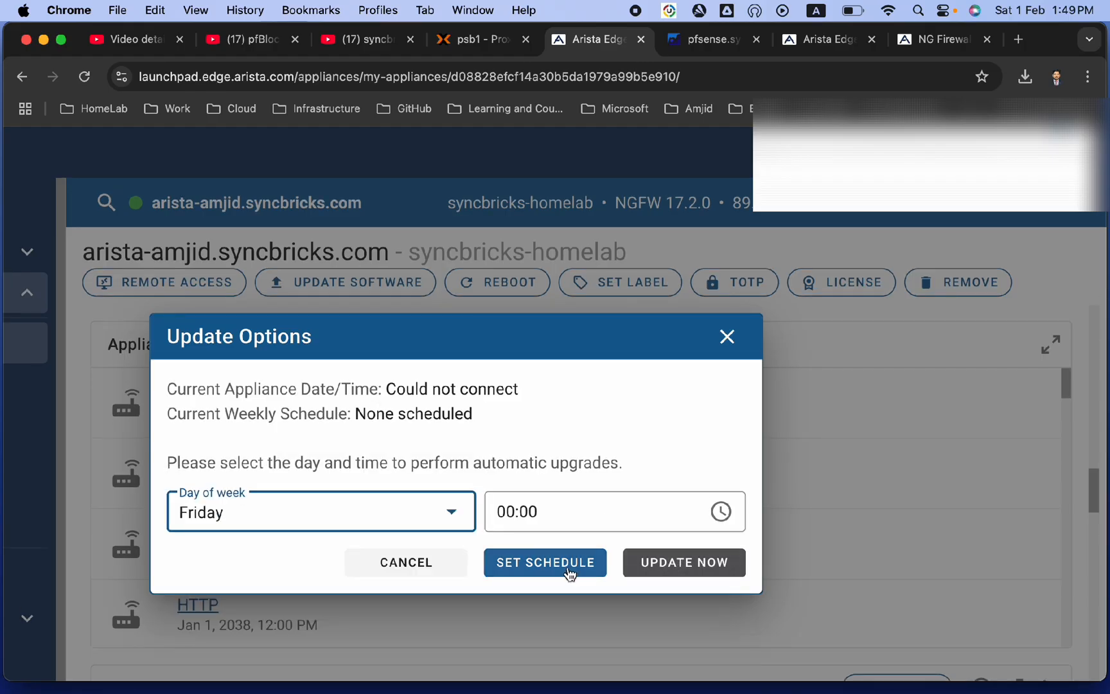
pyautogui.click(544, 562)
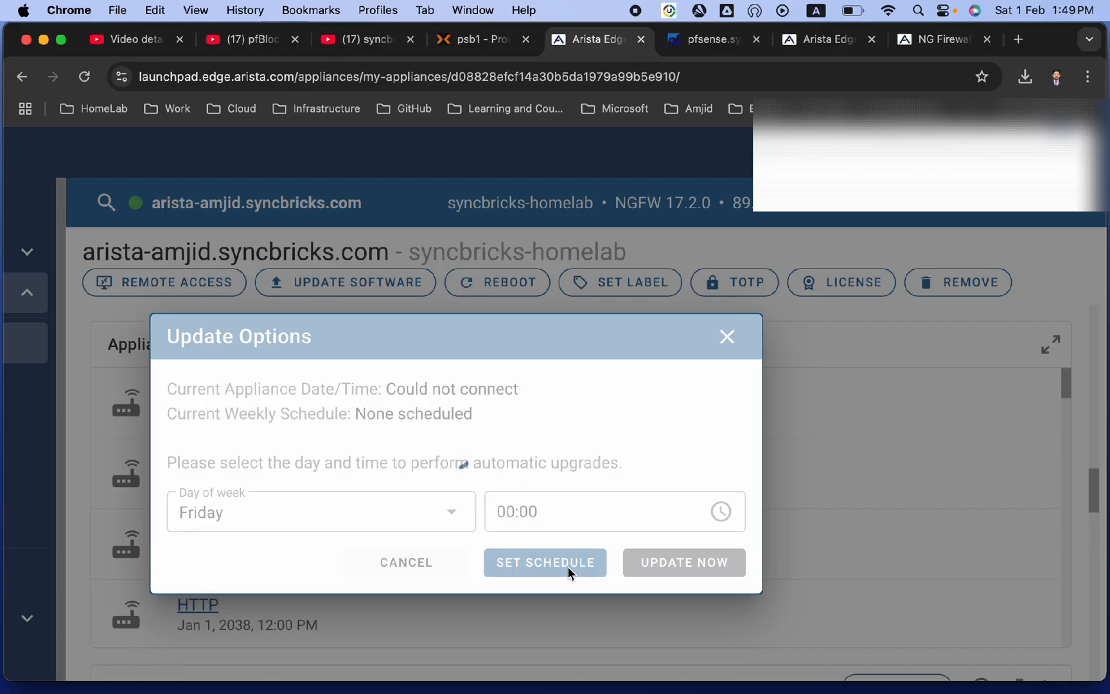
pyautogui.click(545, 562)
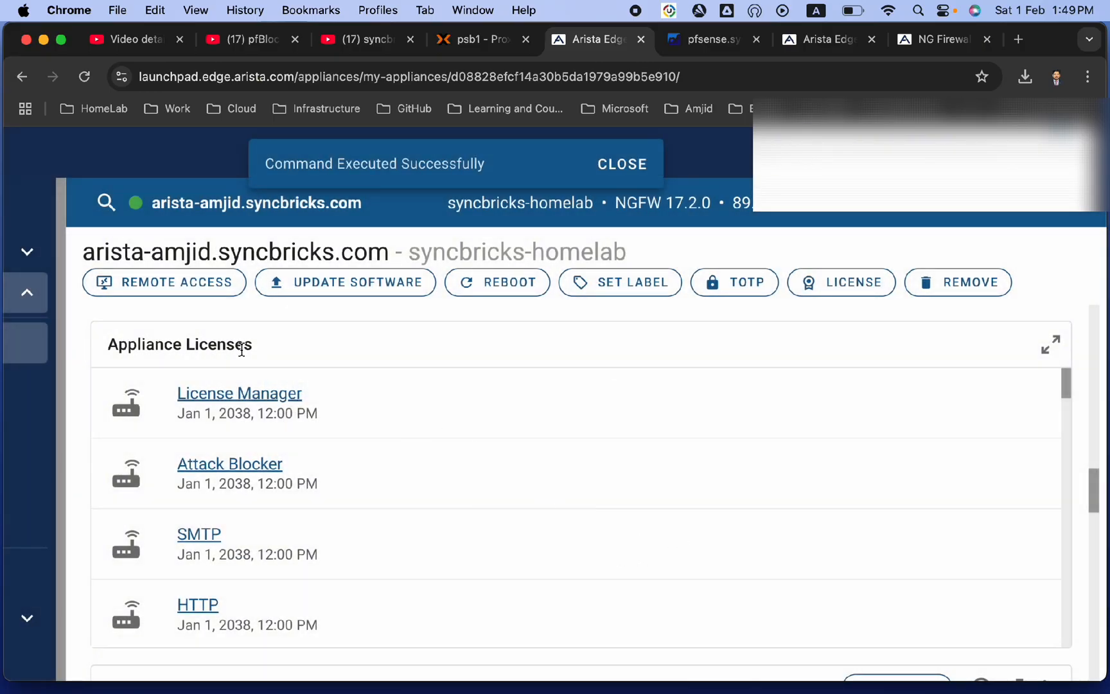
# - Run an immediate software update check, which reports no updates available
pyautogui.click(346, 282)
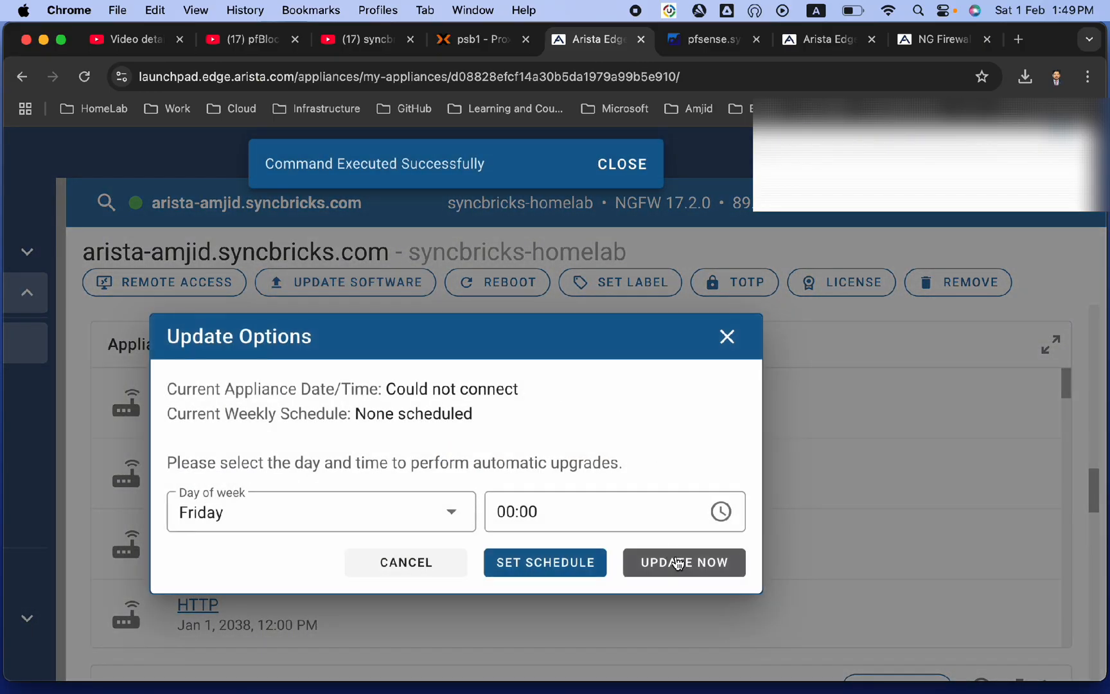
pyautogui.click(683, 563)
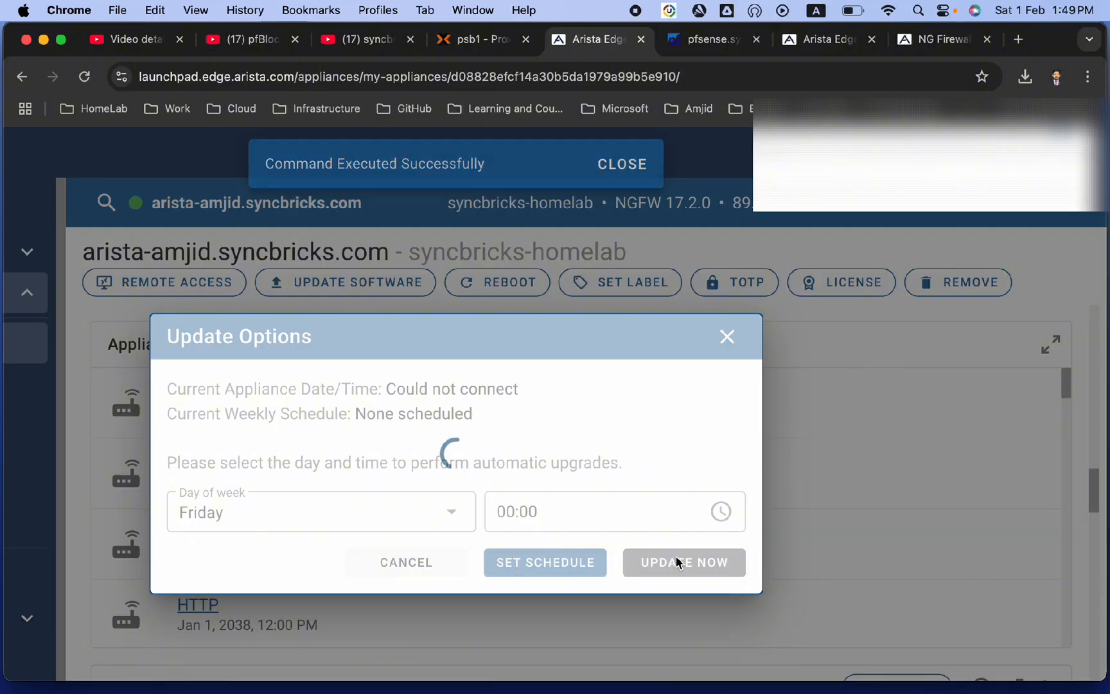
pyautogui.click(683, 563)
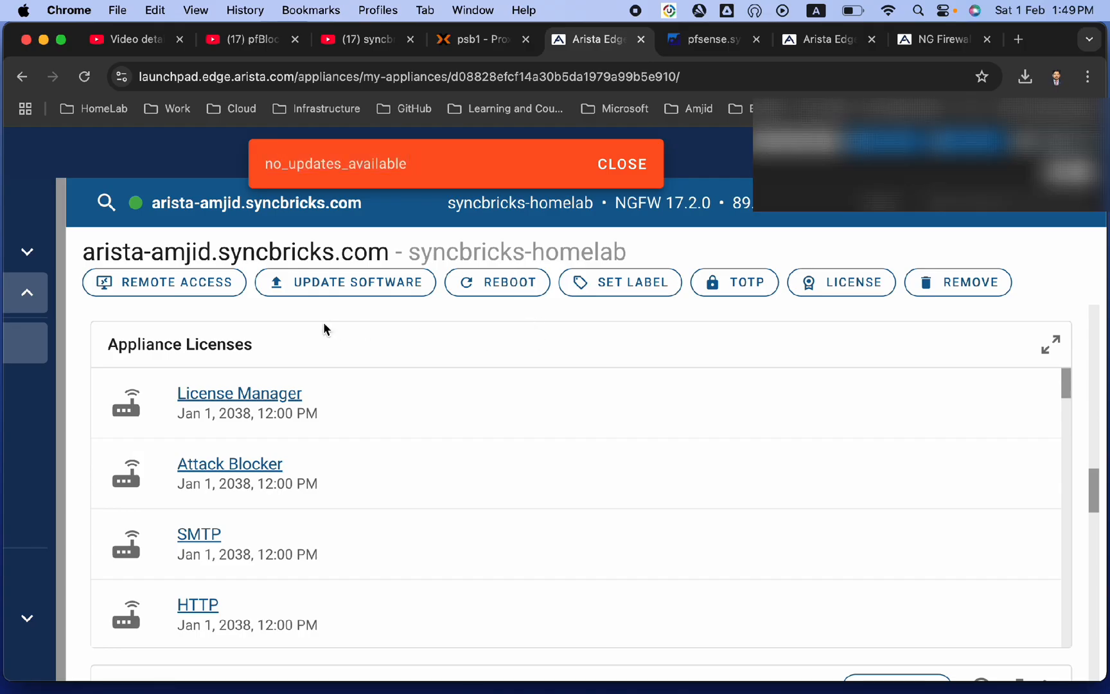
pyautogui.click(165, 282)
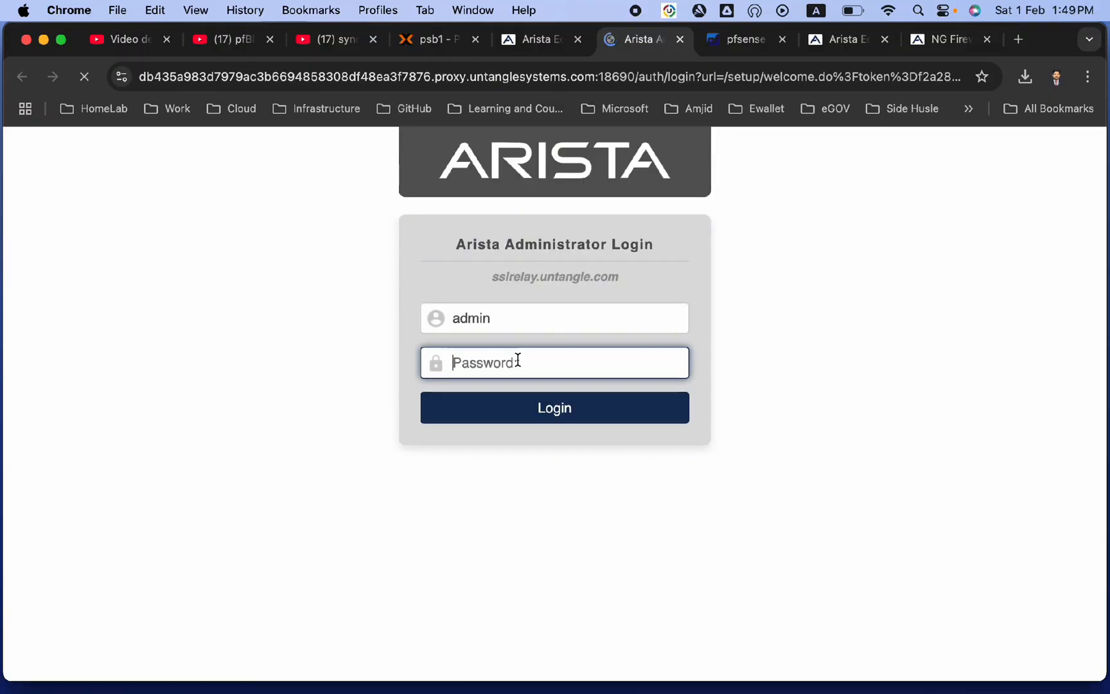
# - Log in as admin on the firewall's remote access login page
pyautogui.click(555, 407)
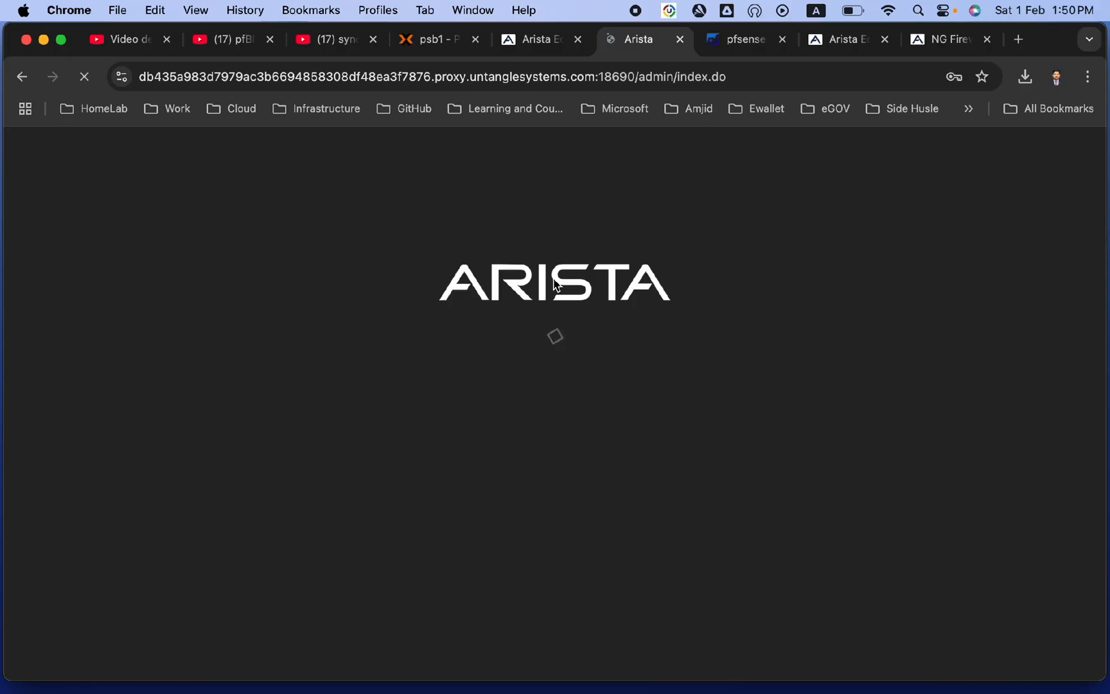